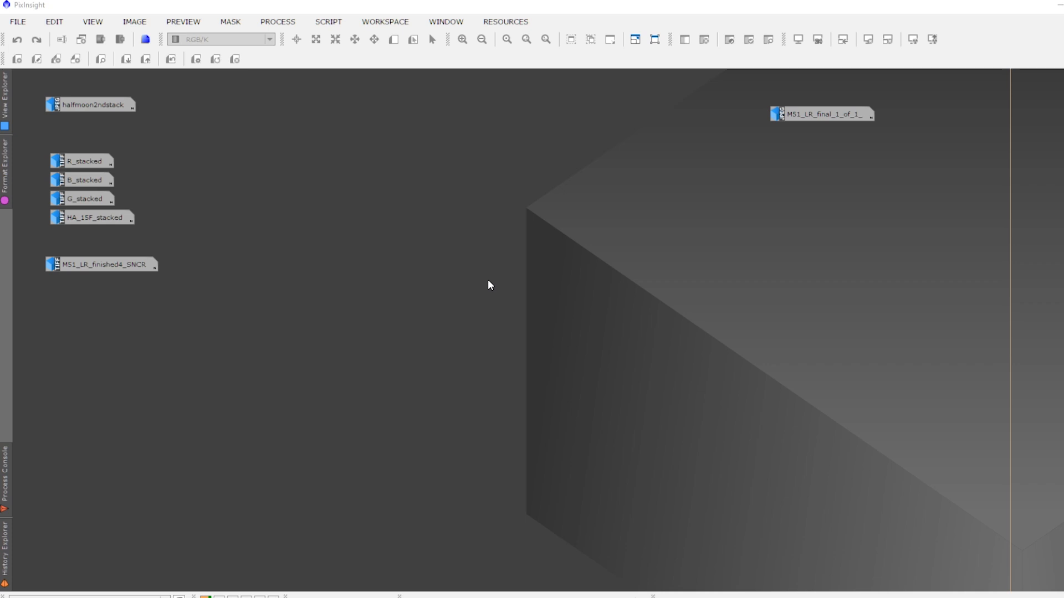
mouse_move(199, 183)
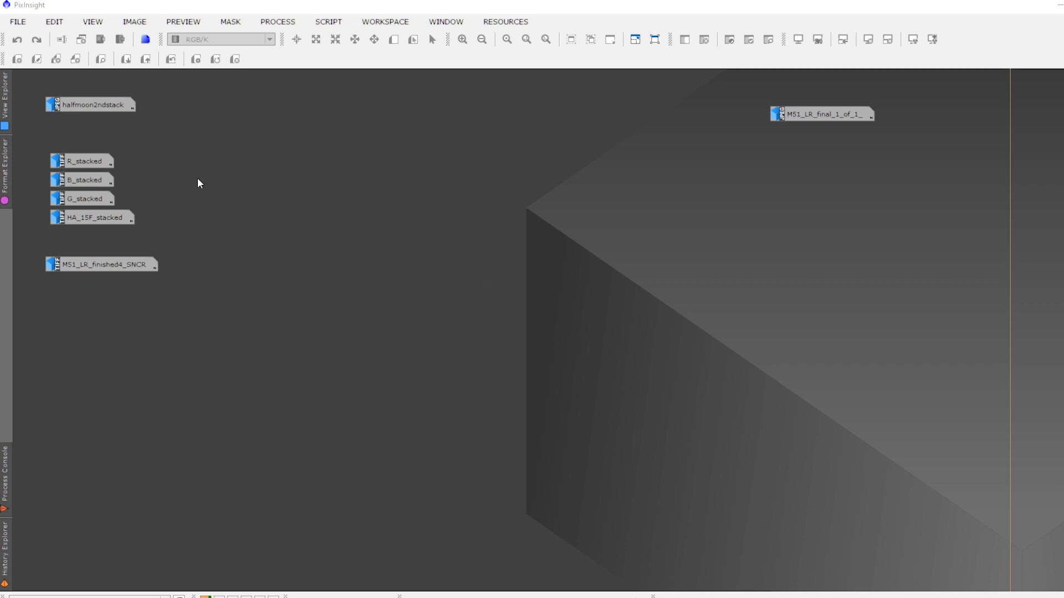
- Open the halfmoon2ndstack half-moon image into its own window
double_click(89, 104)
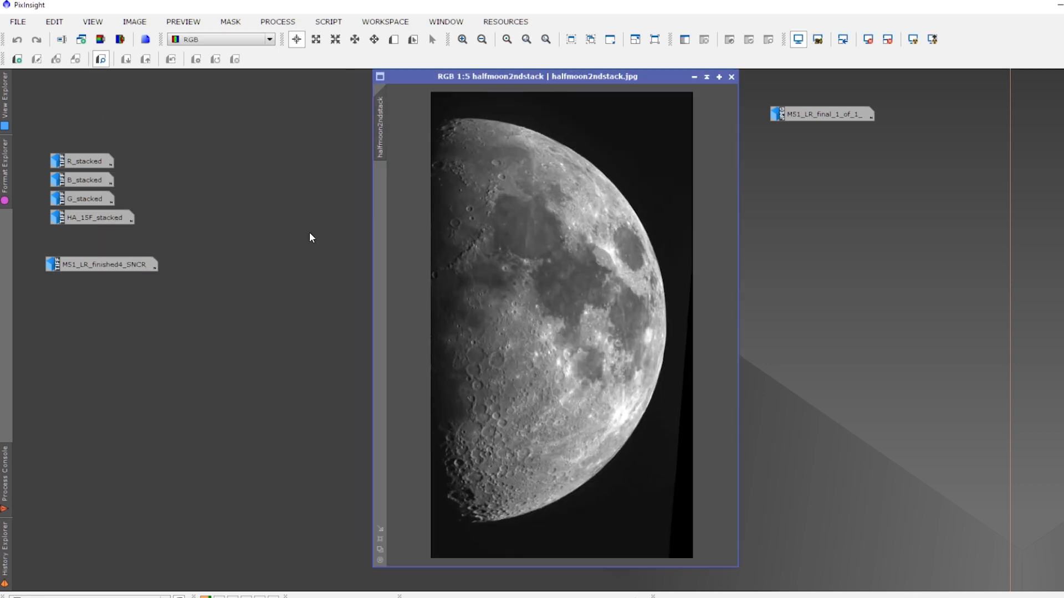
mouse_move(331, 226)
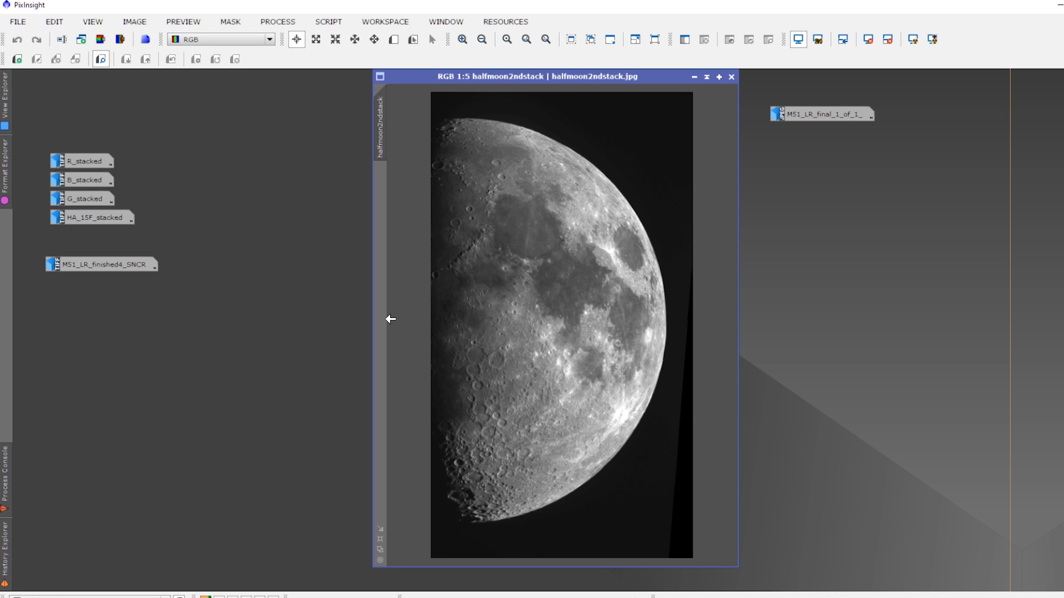
mouse_move(447, 347)
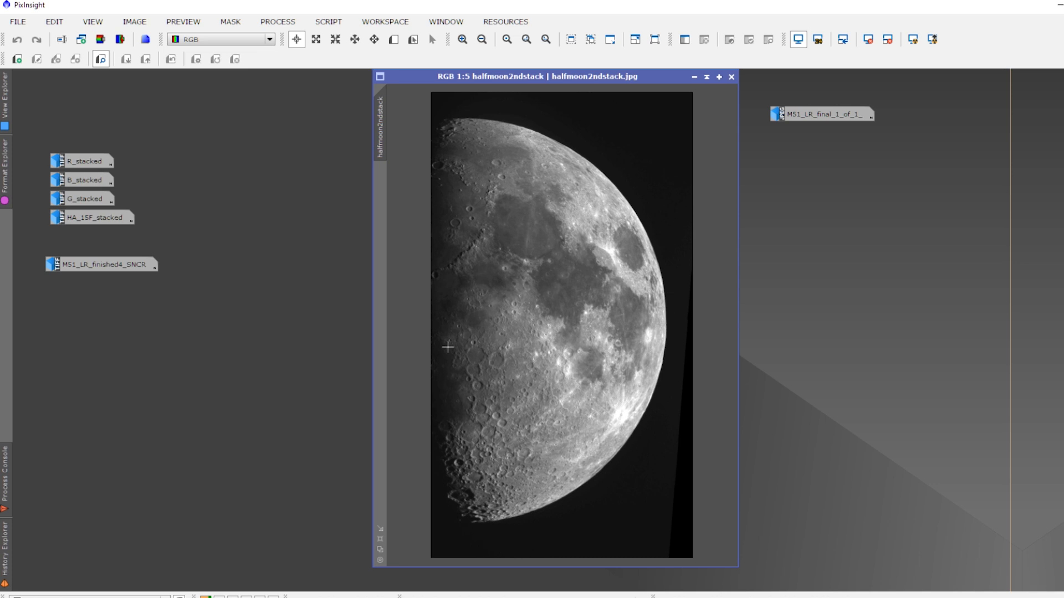
mouse_move(403, 360)
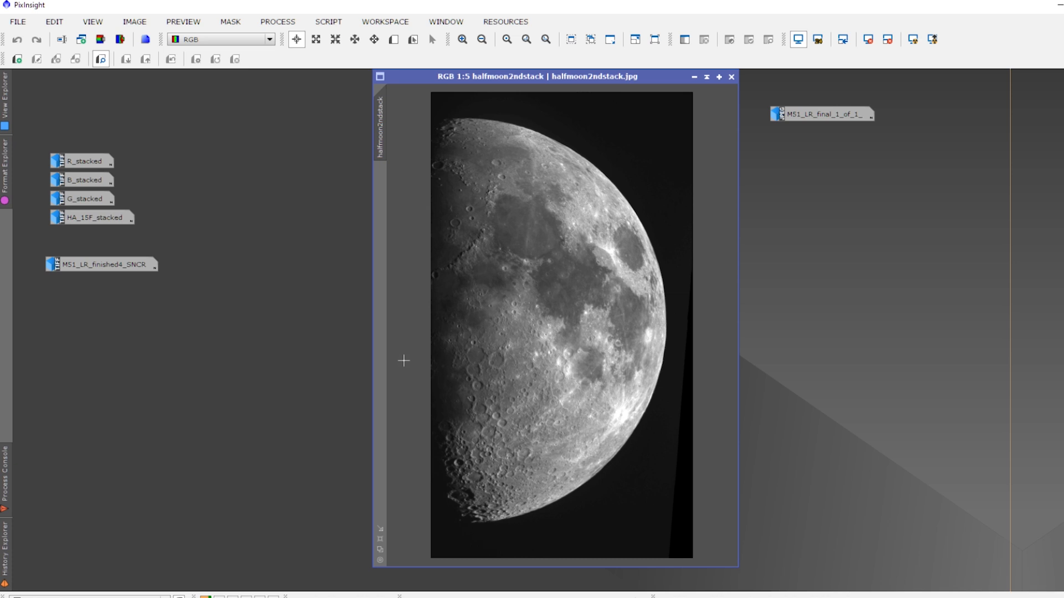
mouse_move(442, 397)
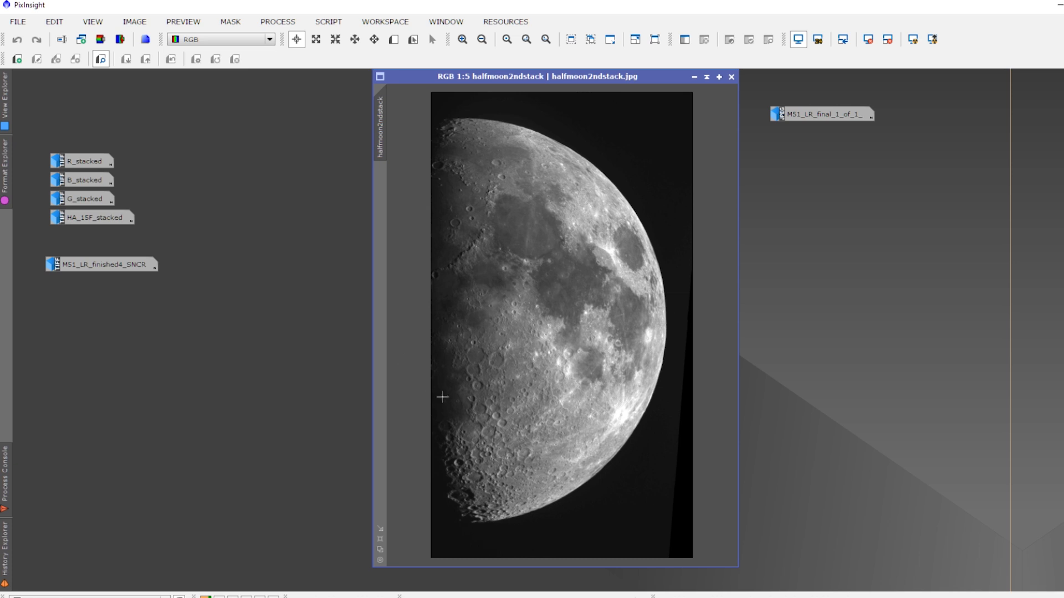
left_click(462, 39)
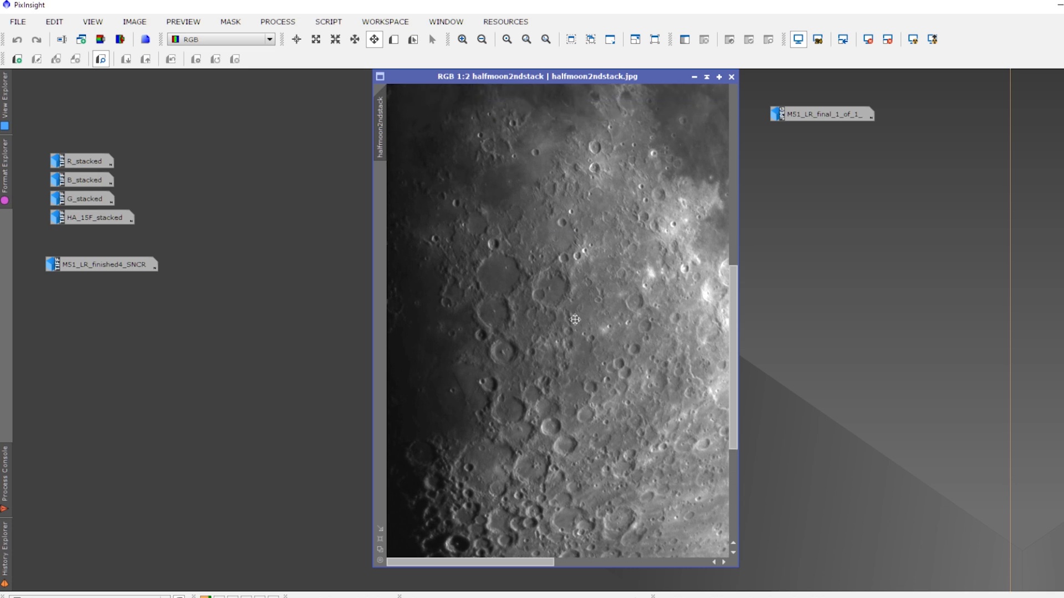
mouse_move(537, 238)
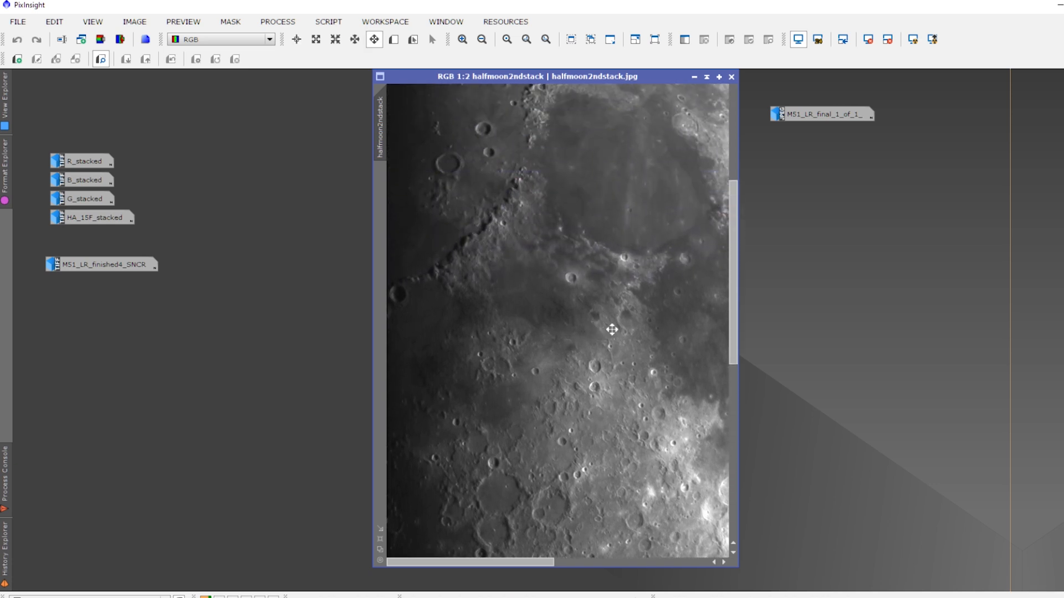
left_click(462, 39)
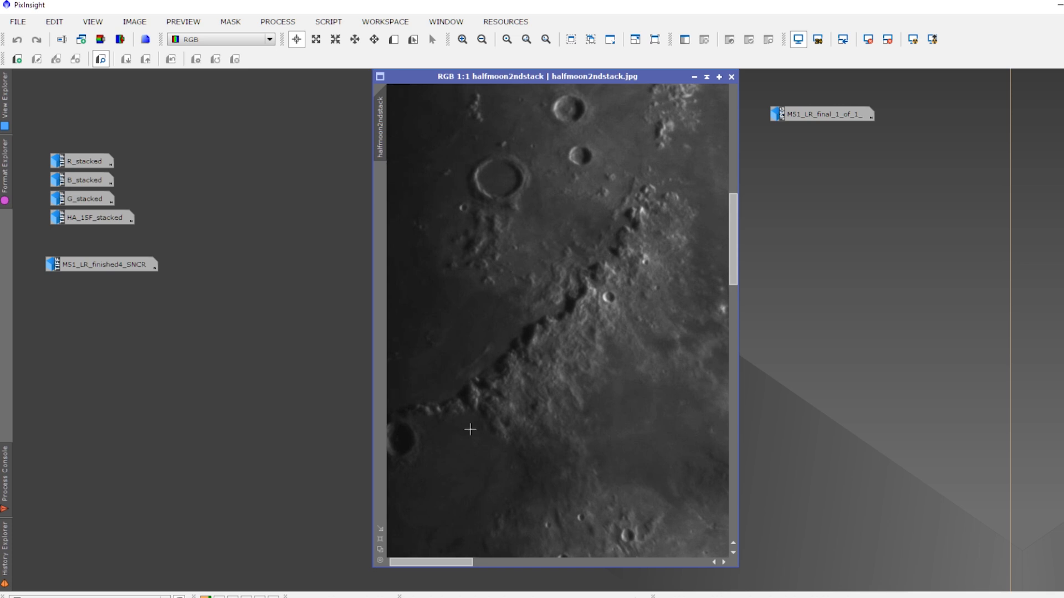
mouse_move(520, 371)
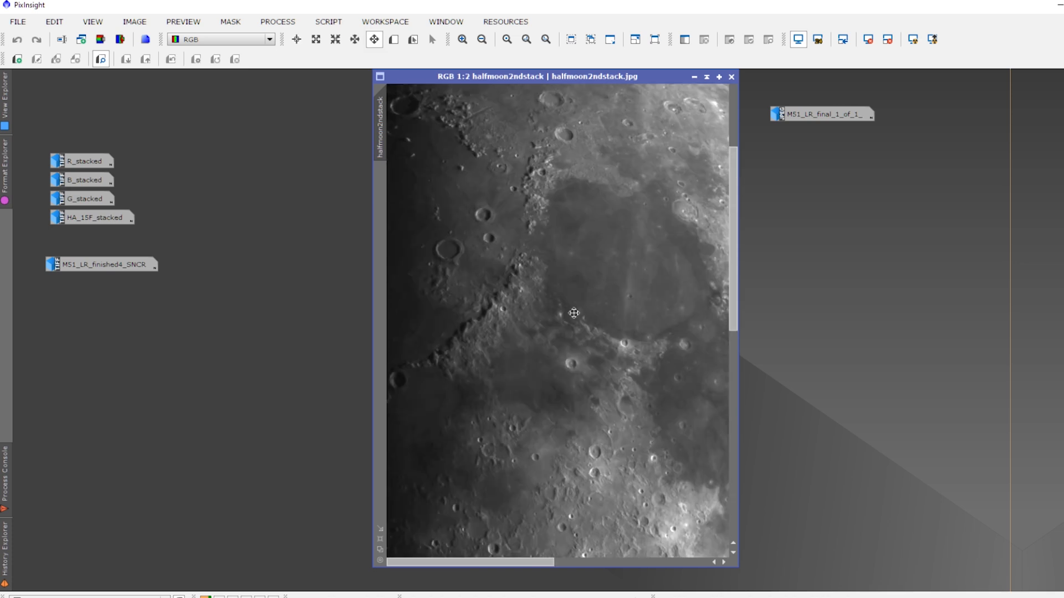
left_click(482, 39)
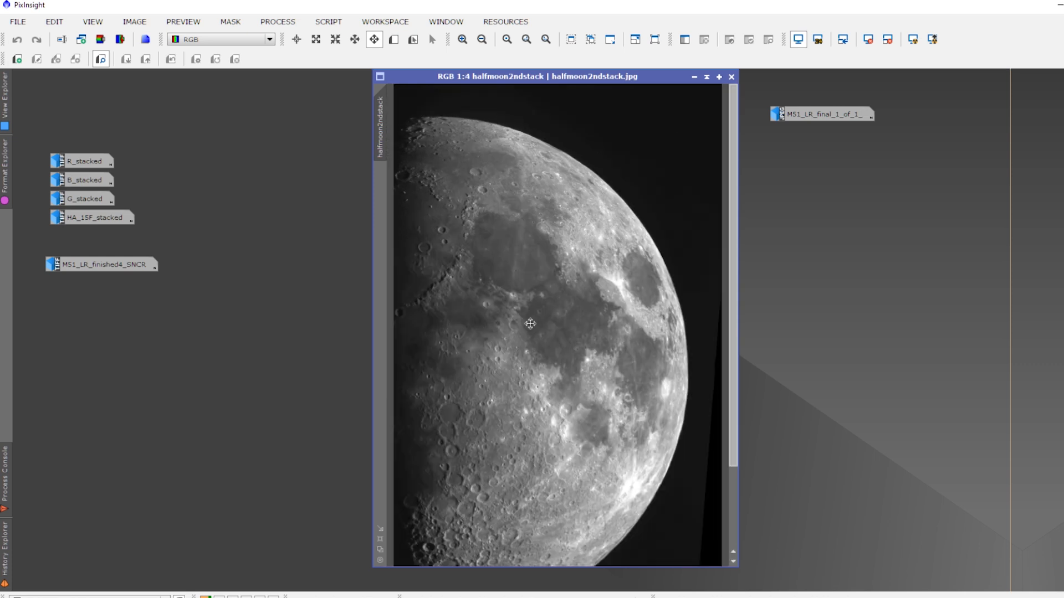
left_click(481, 38)
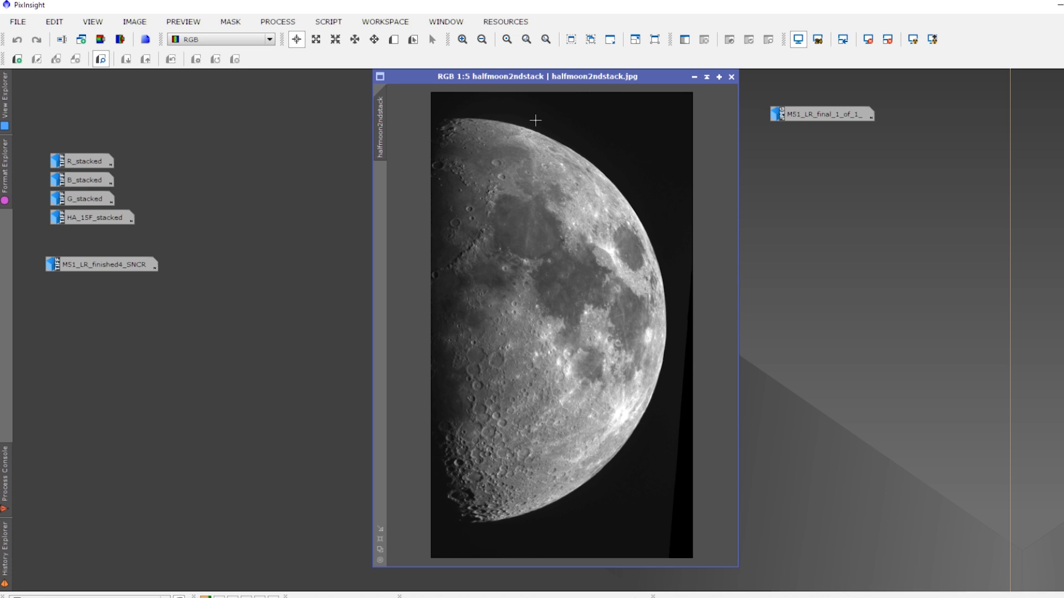
mouse_move(693, 77)
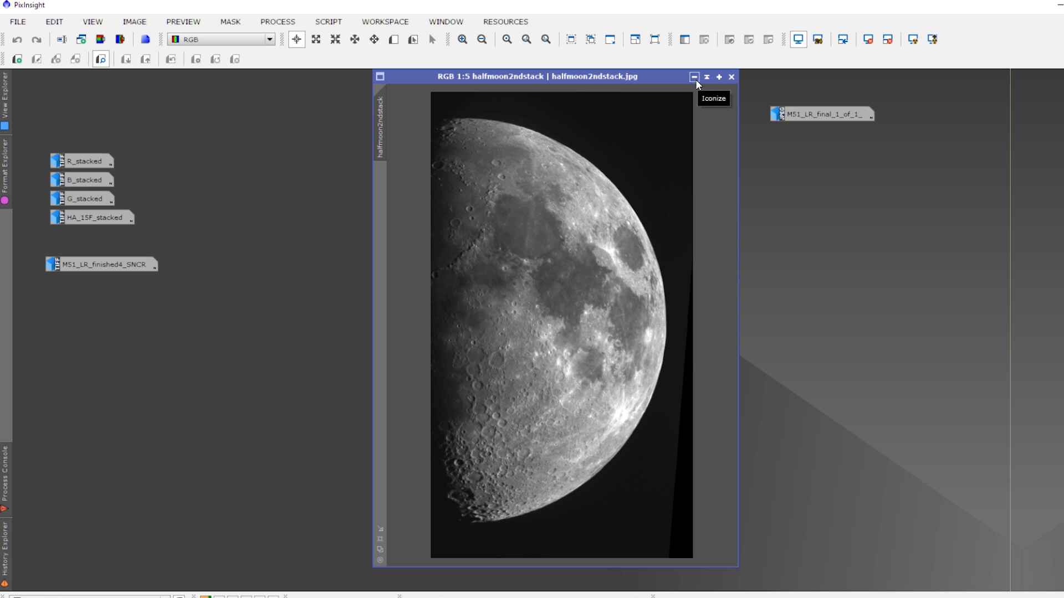
left_click(693, 77)
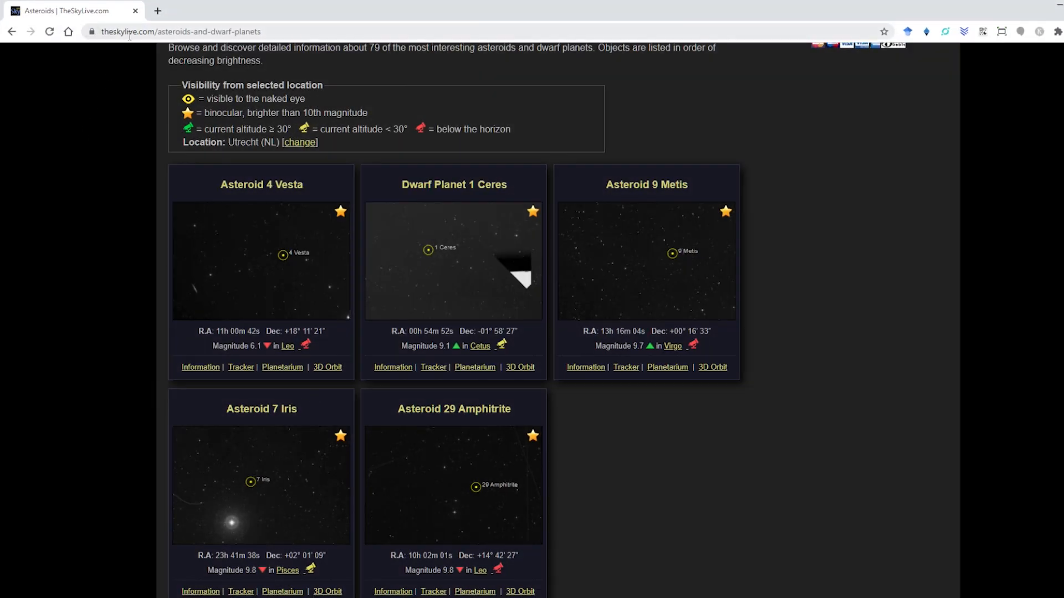
mouse_move(180, 252)
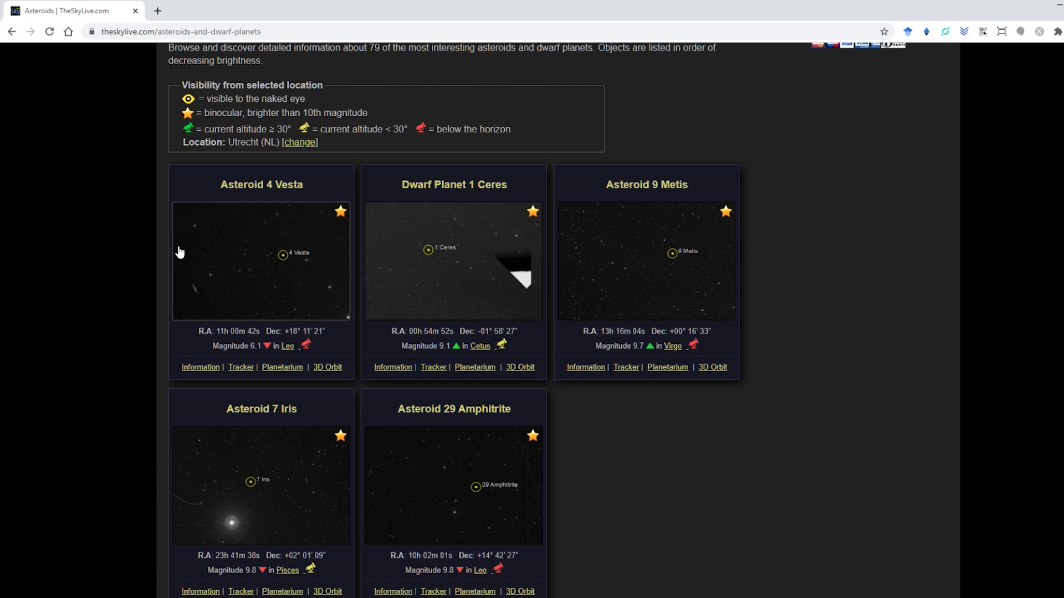
- Scroll the asteroids page to the Vesta, Ceres, Metis, Iris and Amphitrite cards
scroll("down", 3)
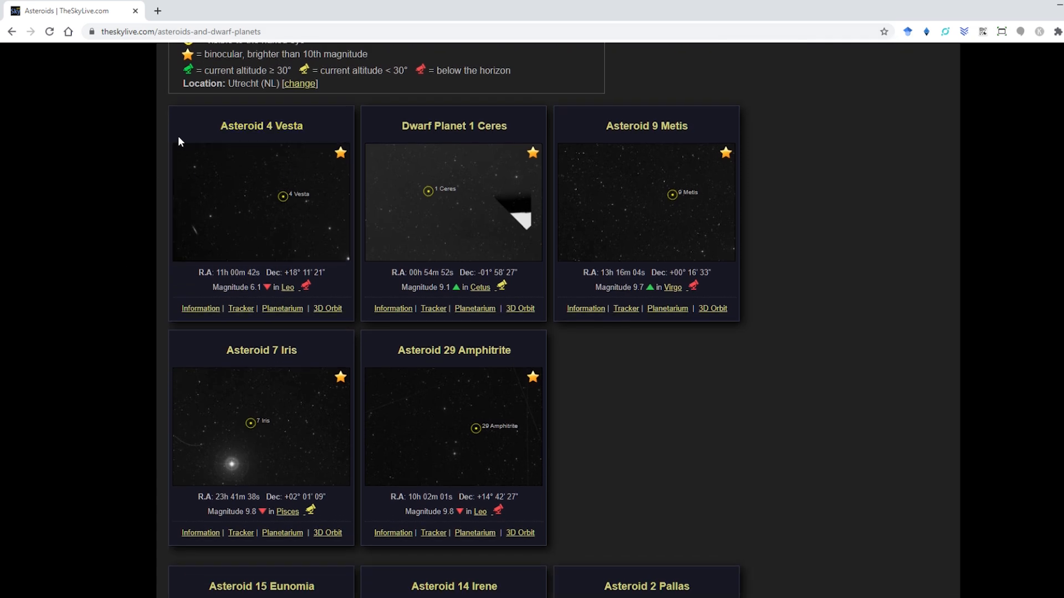
mouse_move(262, 126)
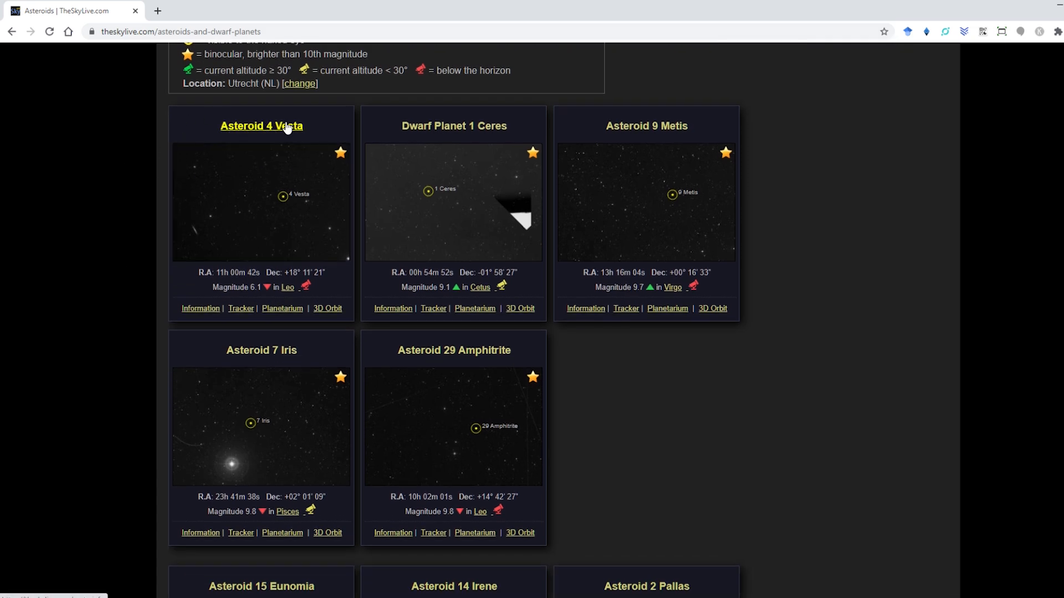
mouse_move(211, 293)
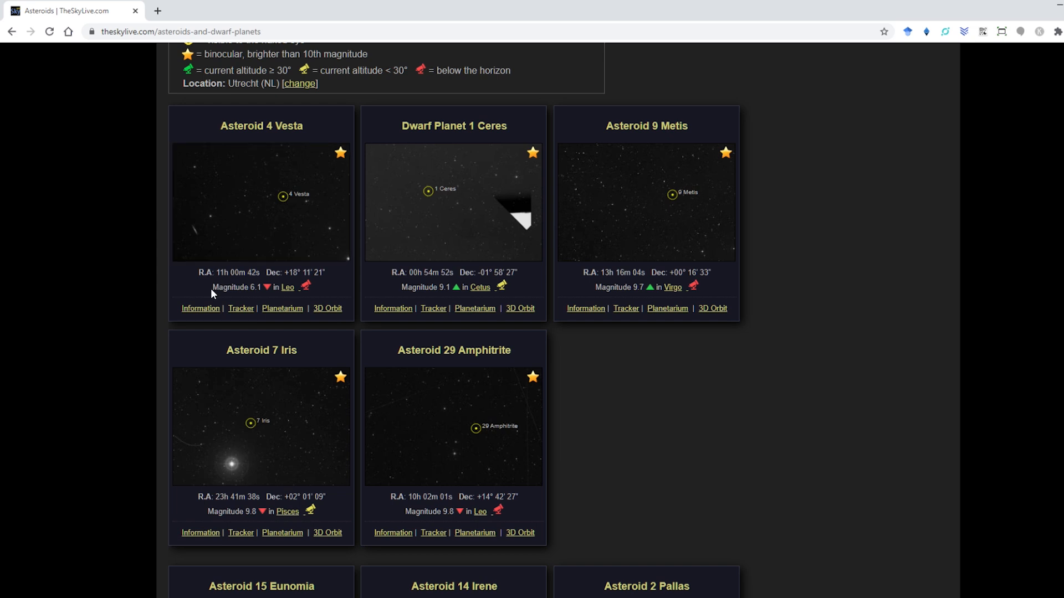
double_click(231, 287)
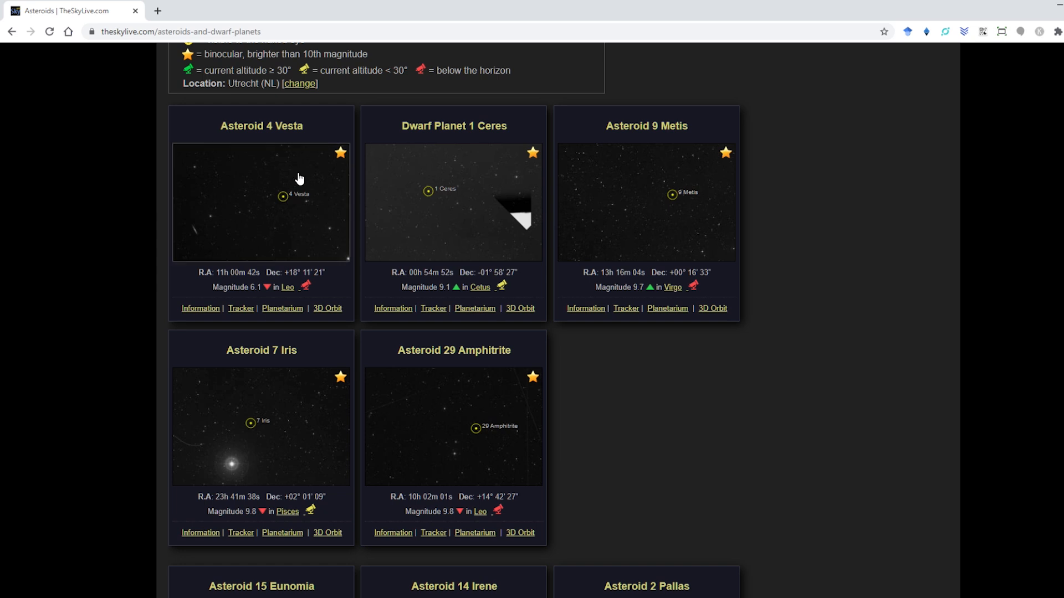
mouse_move(45, 219)
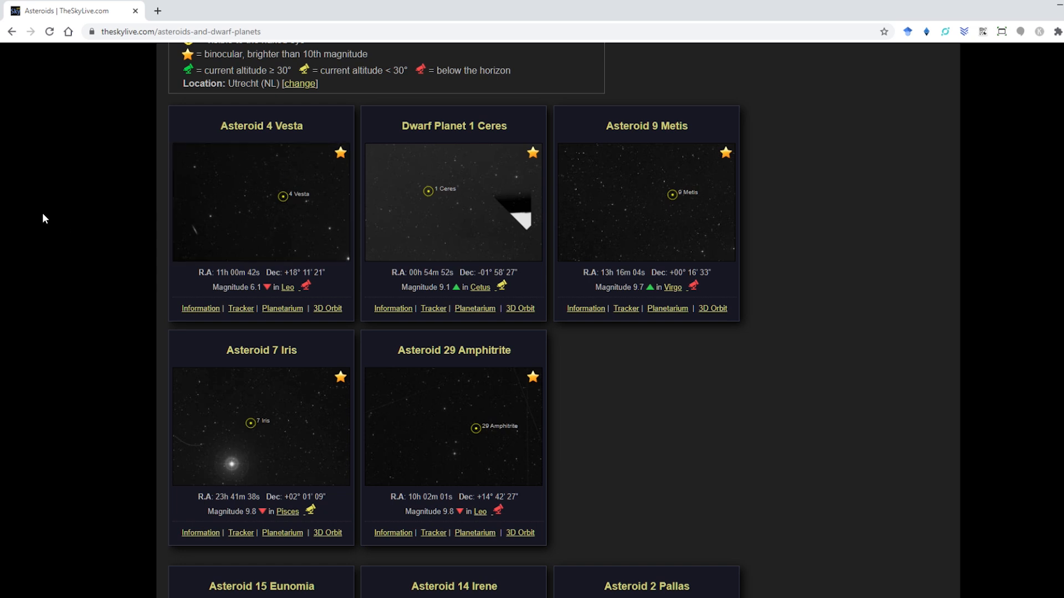
mouse_move(70, 305)
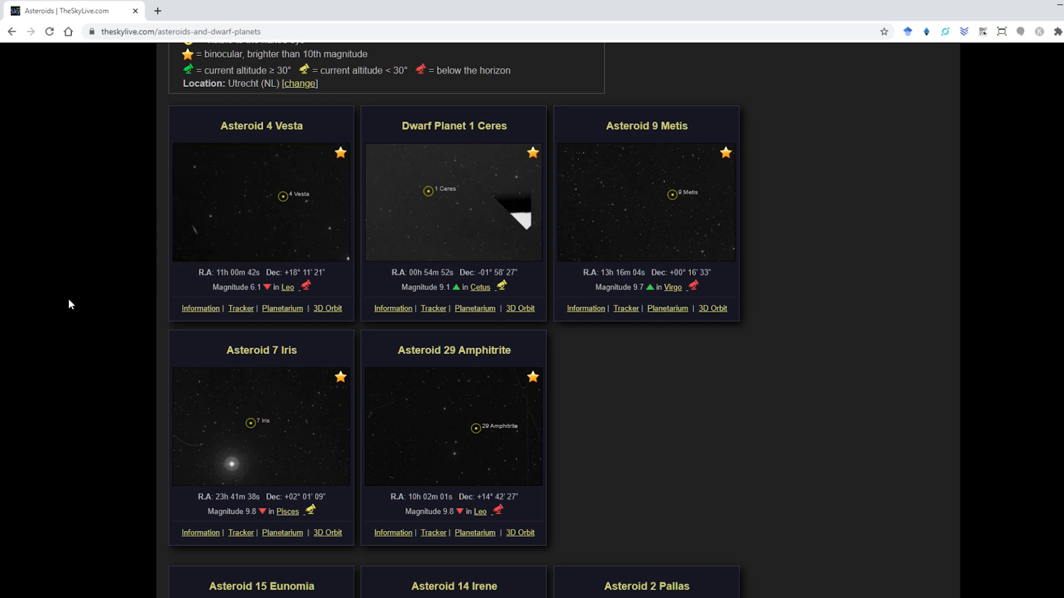
mouse_move(90, 275)
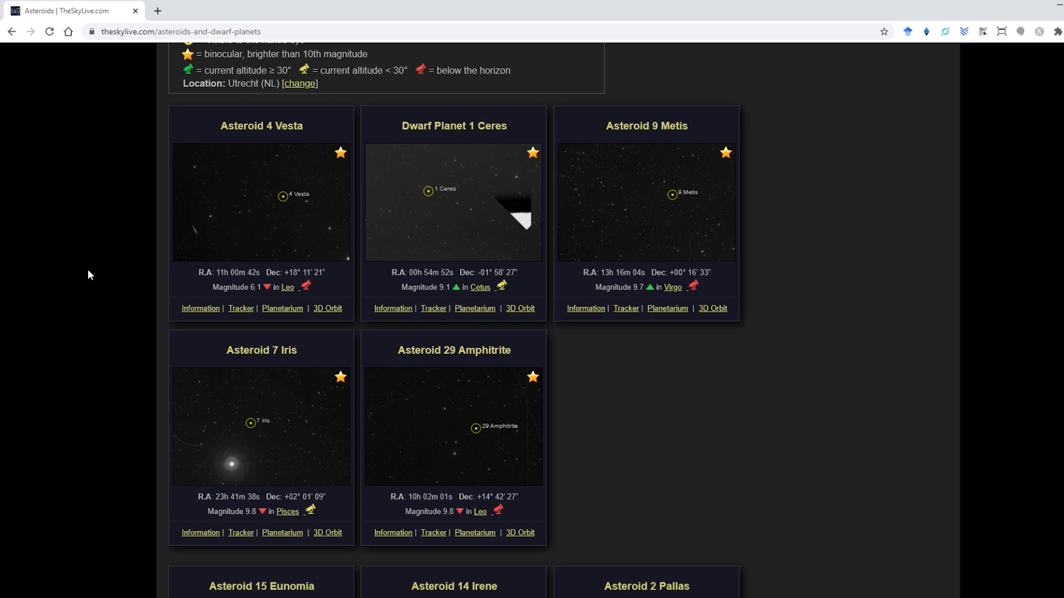
mouse_move(61, 256)
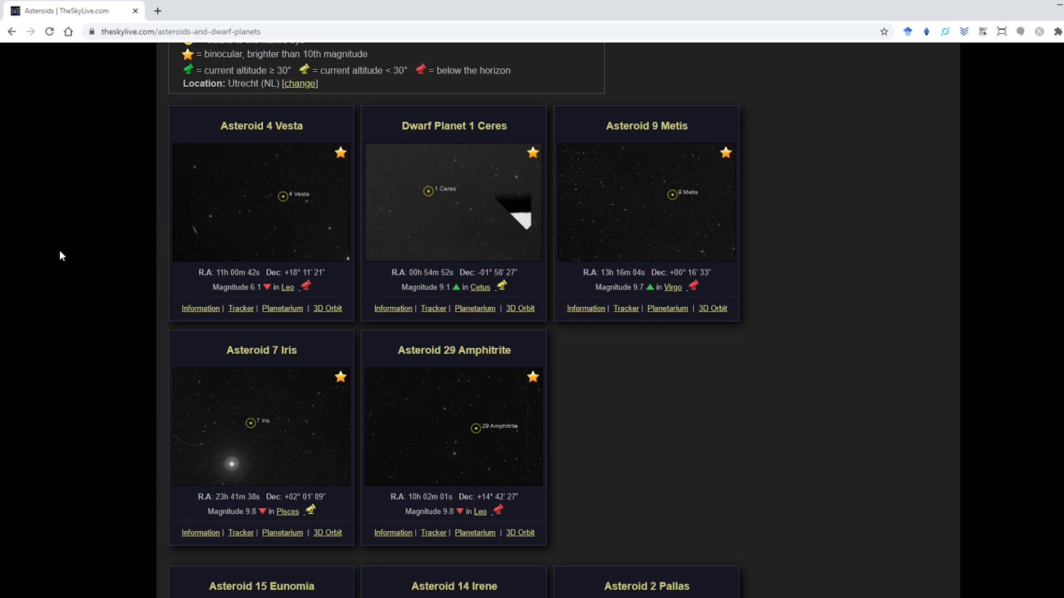
mouse_move(270, 216)
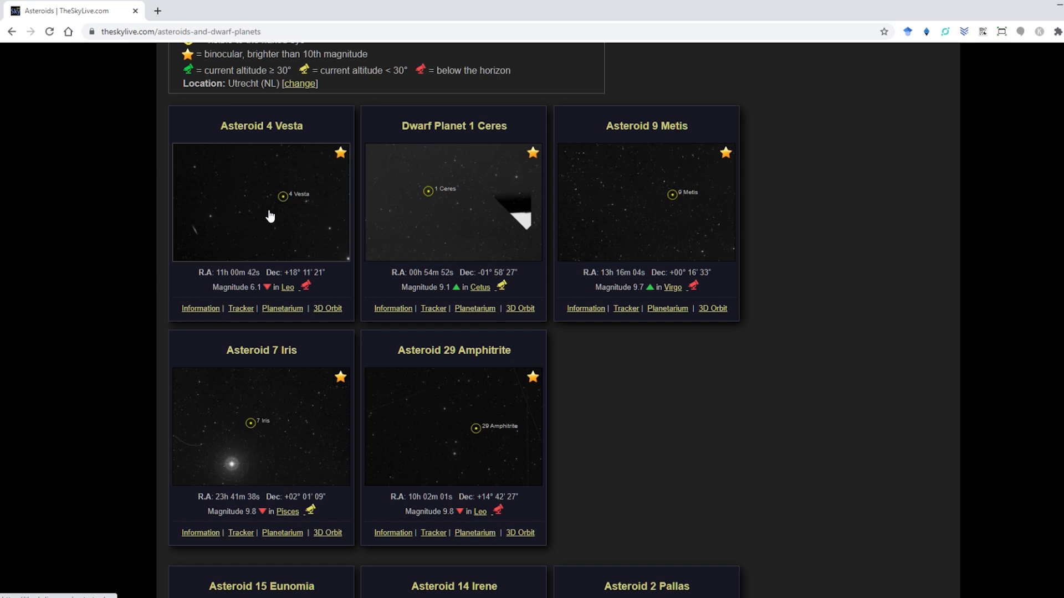
mouse_move(54, 196)
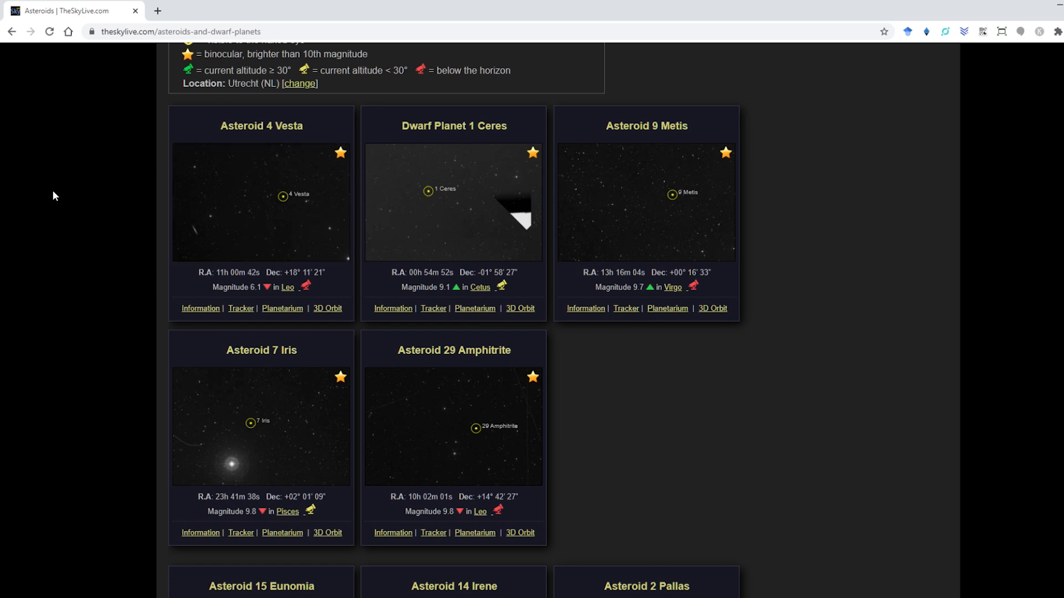
mouse_move(243, 195)
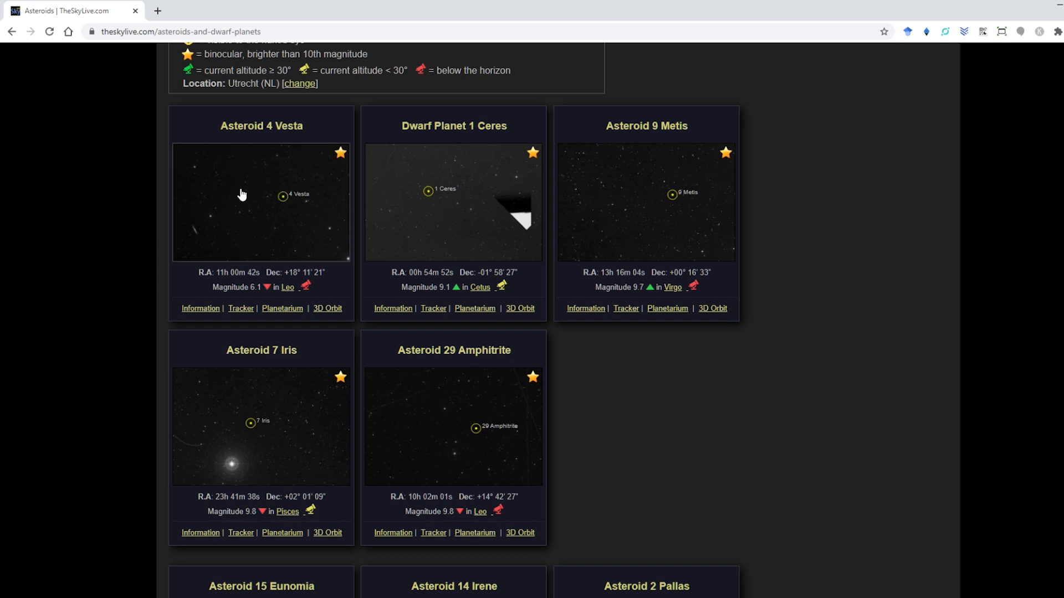
mouse_move(66, 186)
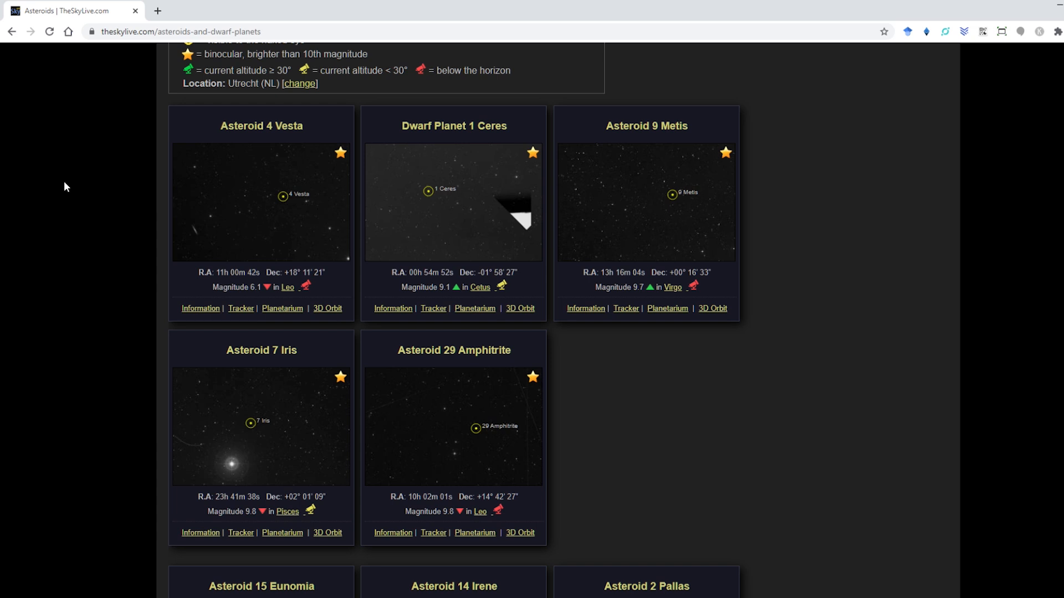
mouse_move(252, 214)
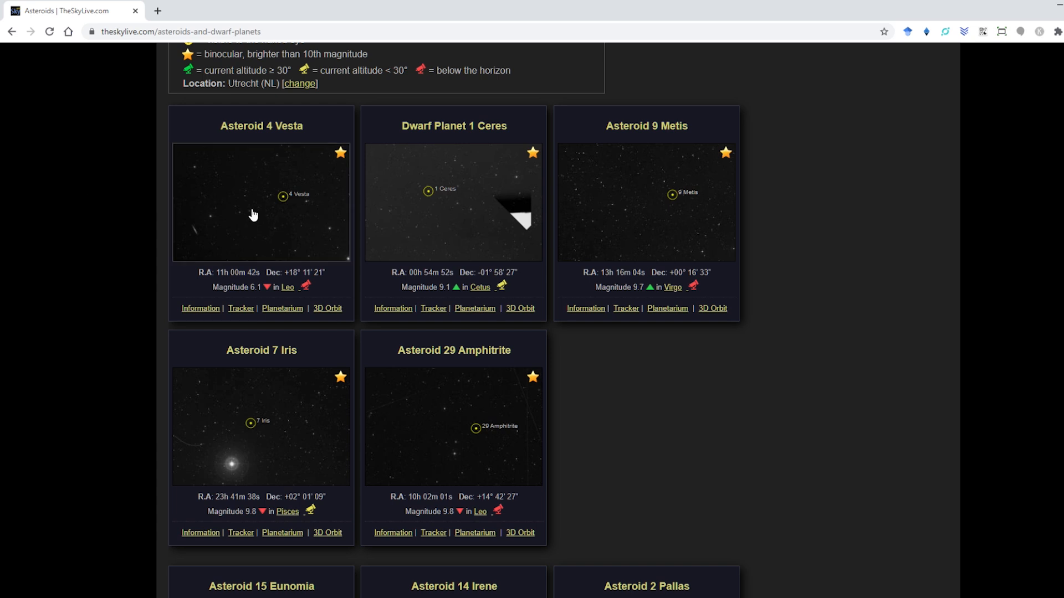
mouse_move(237, 209)
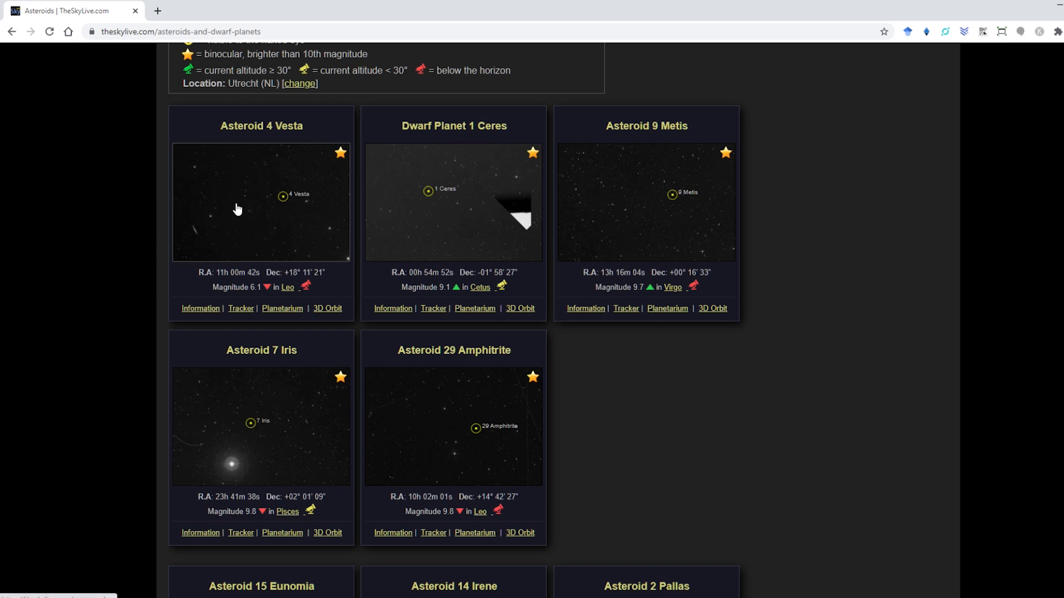
mouse_move(269, 207)
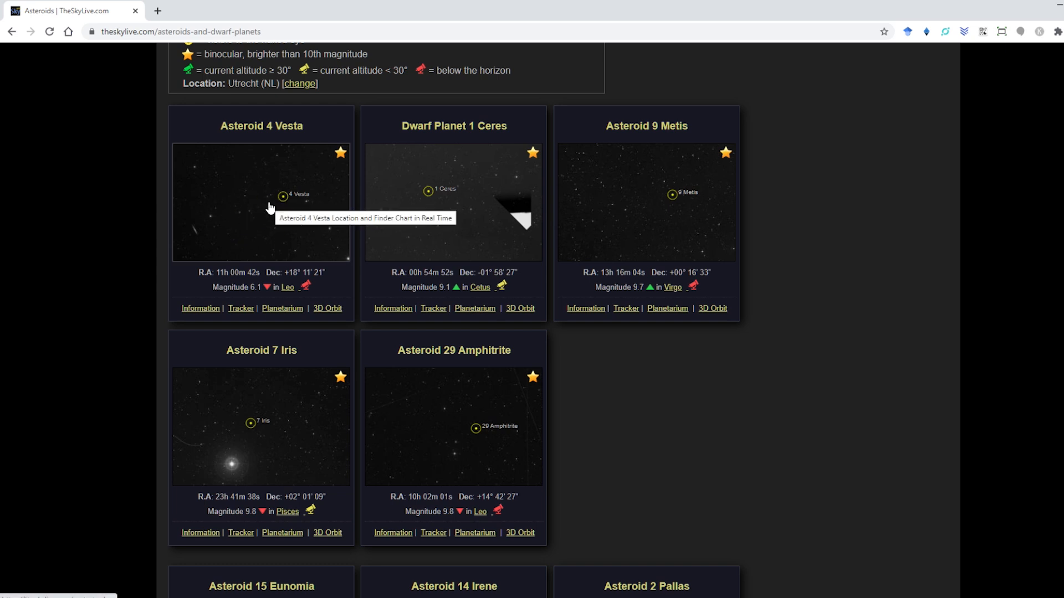
mouse_move(1057, 8)
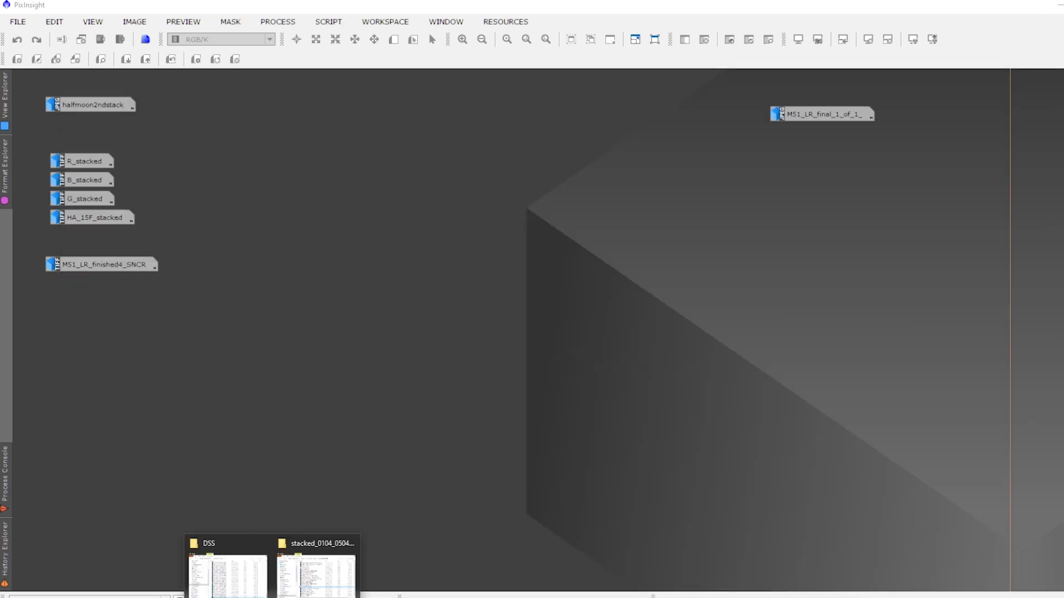
left_click(227, 569)
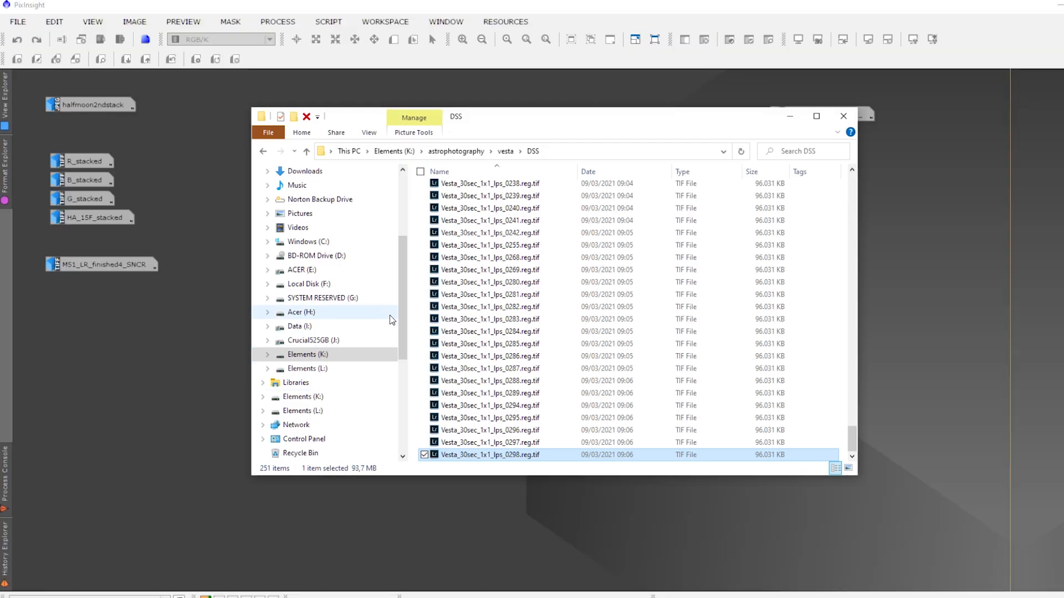
scroll("up", 3)
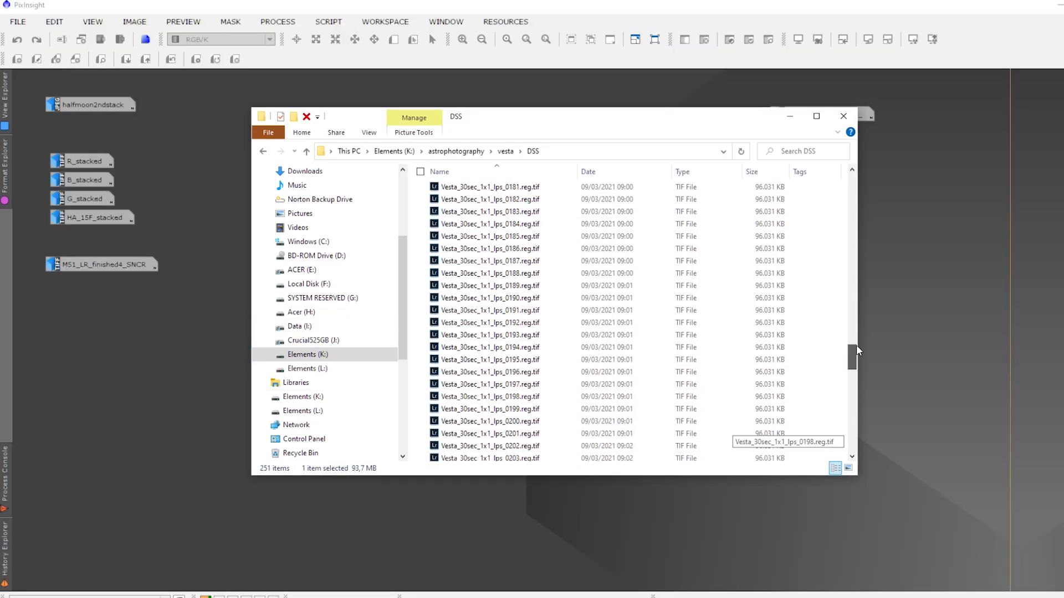
scroll("up", 3)
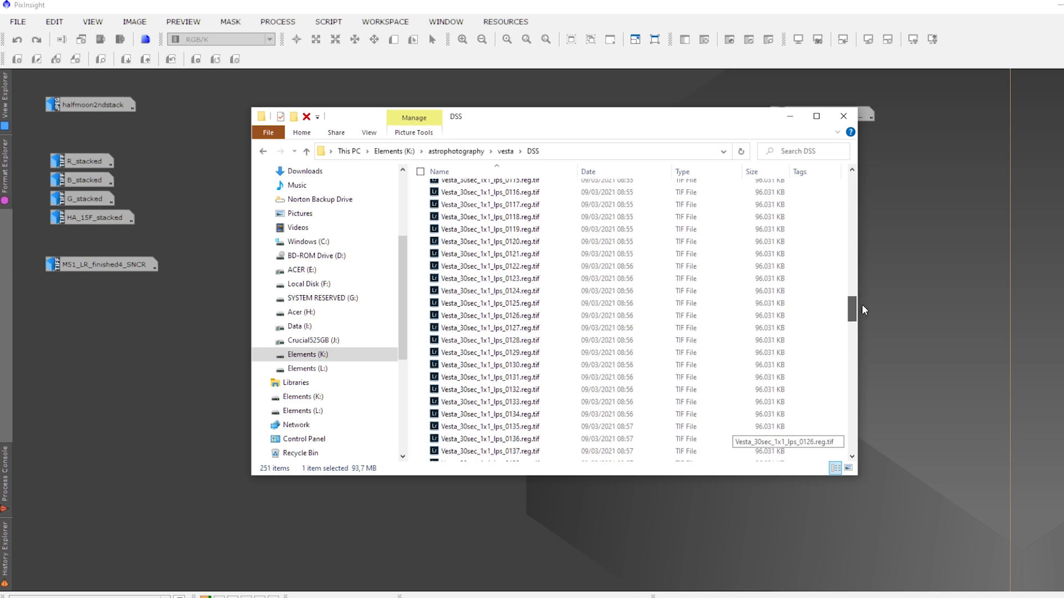
scroll("down", 3)
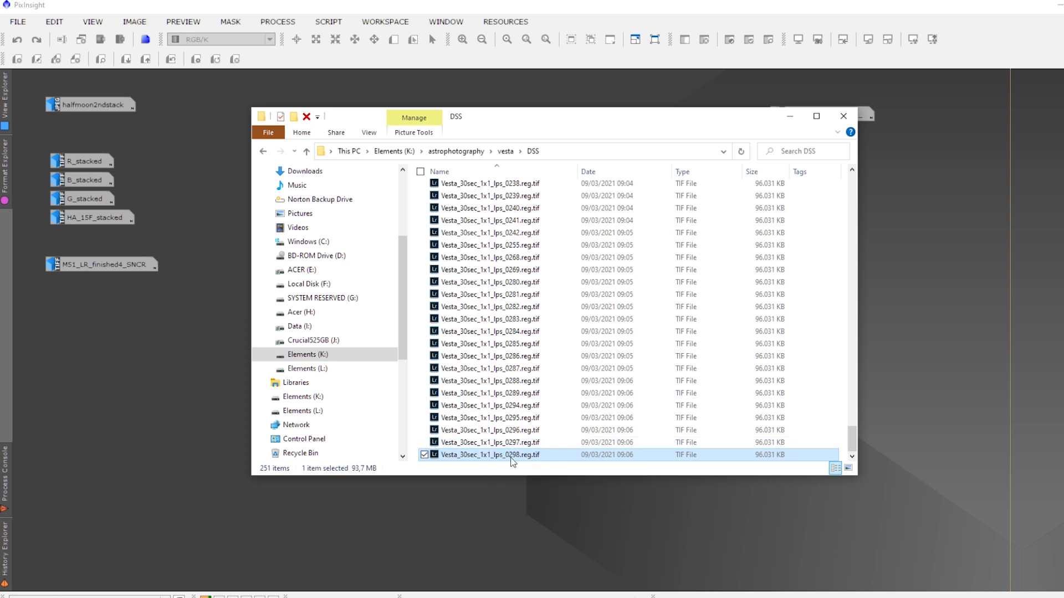
mouse_move(512, 455)
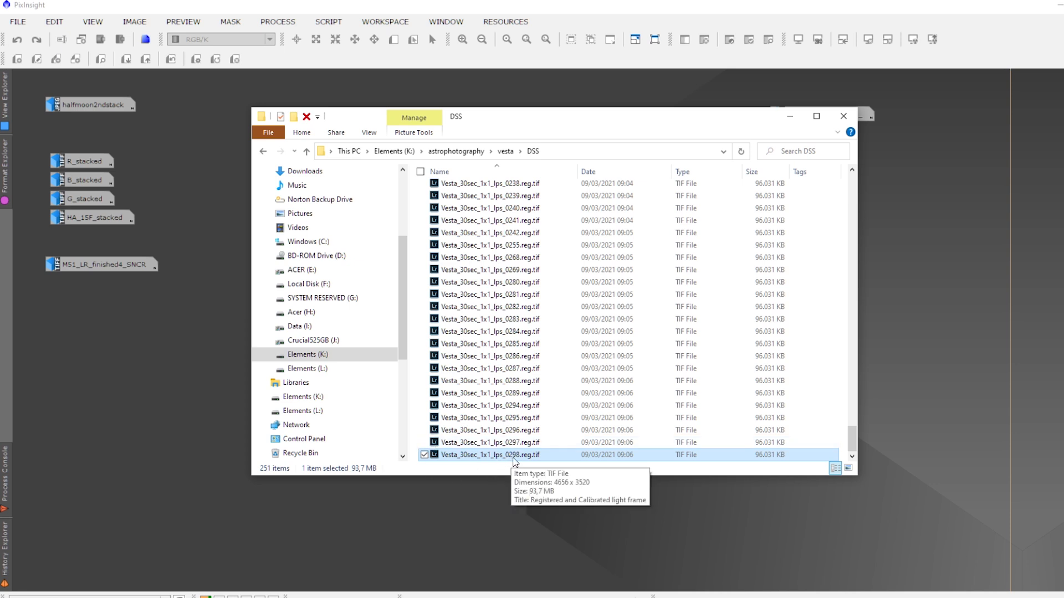
mouse_move(476, 459)
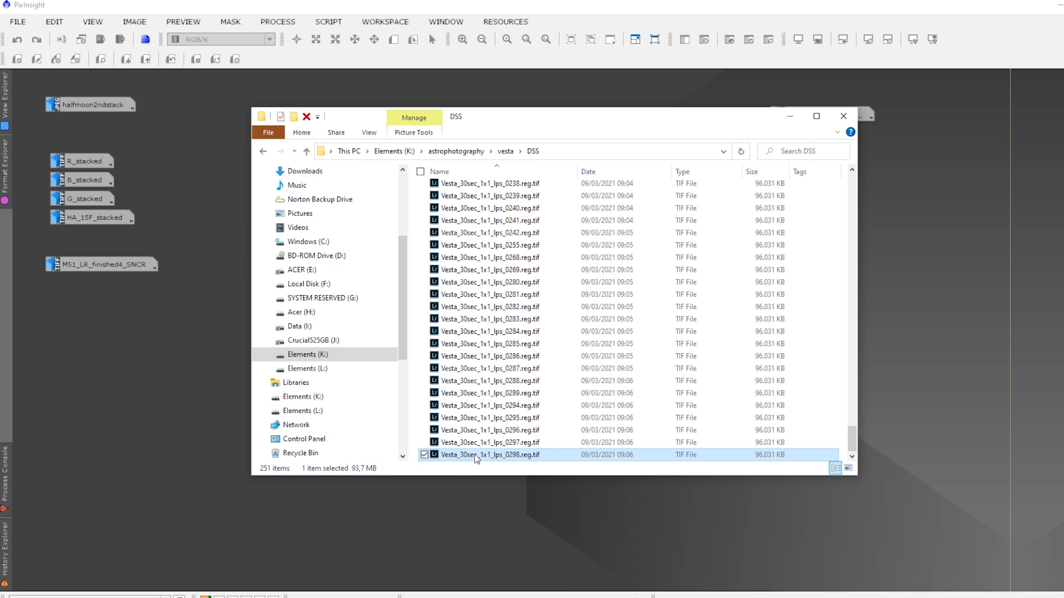
mouse_move(793, 126)
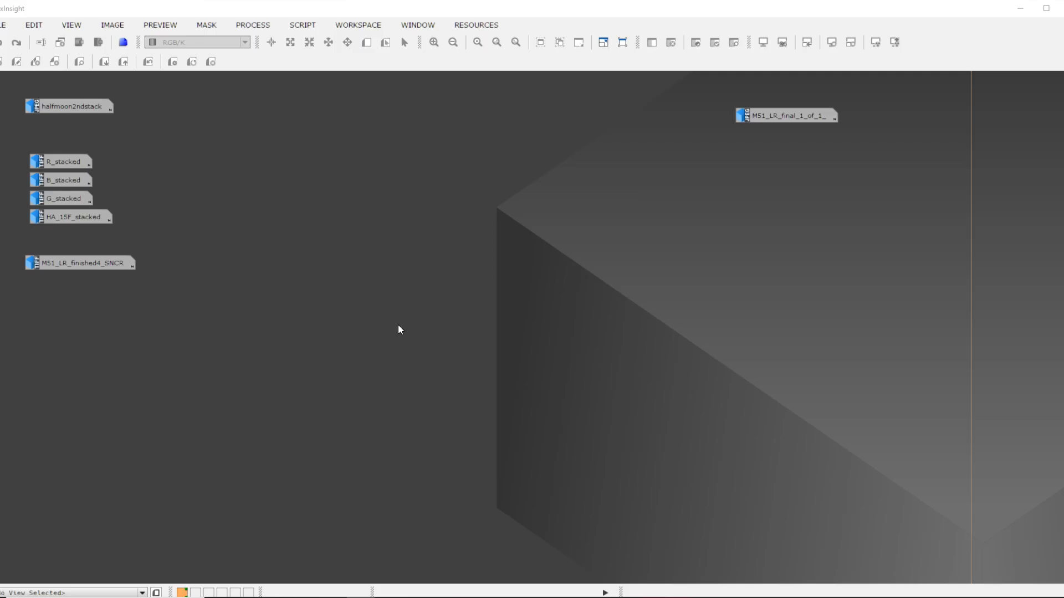
mouse_move(365, 319)
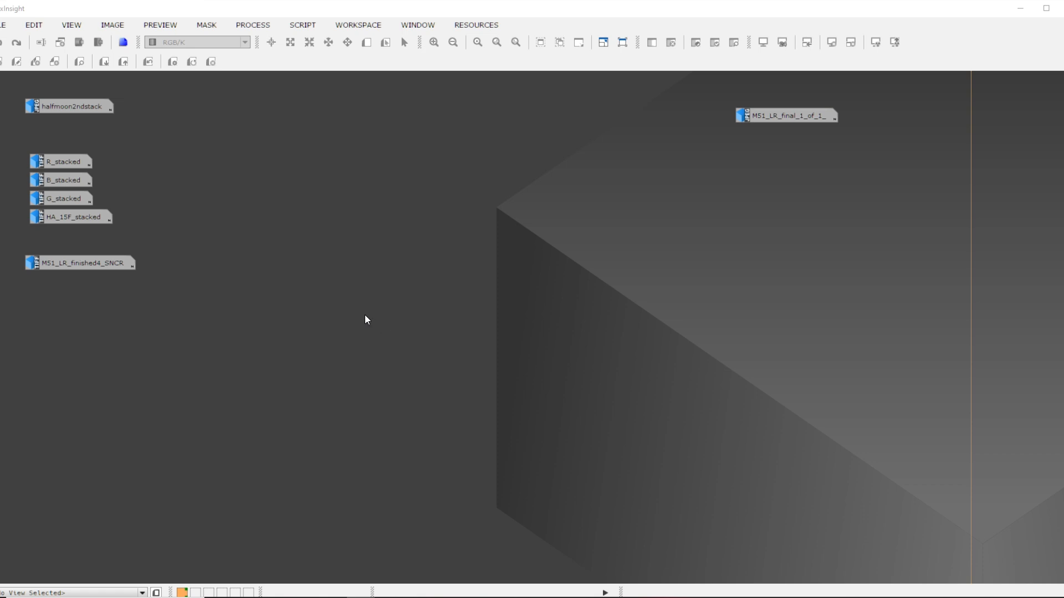
mouse_move(669, 217)
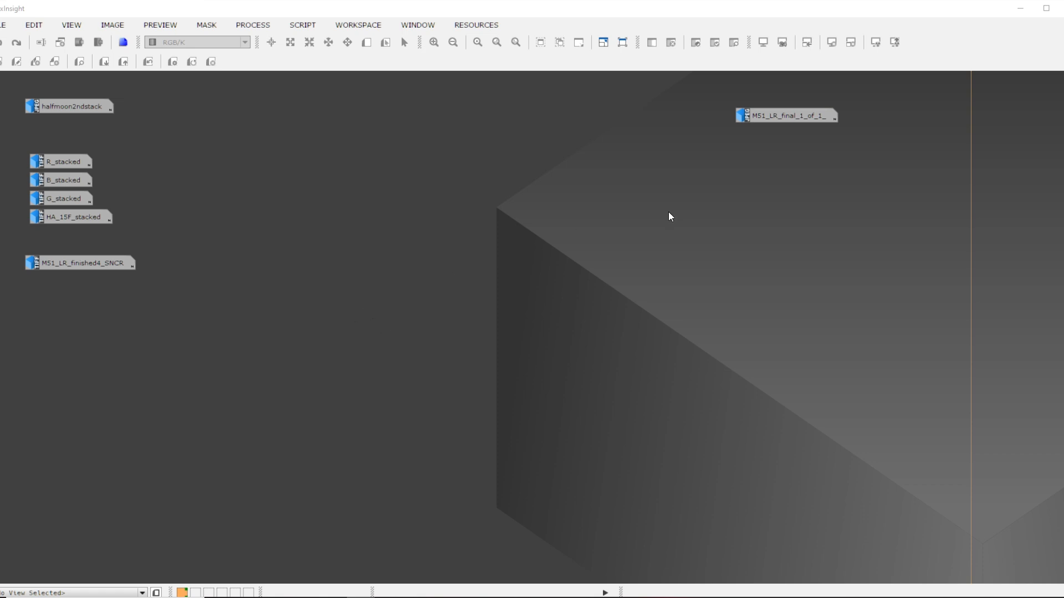
- Open the older colour M51_LR_final image and zoom out so the whole frame fits
double_click(786, 115)
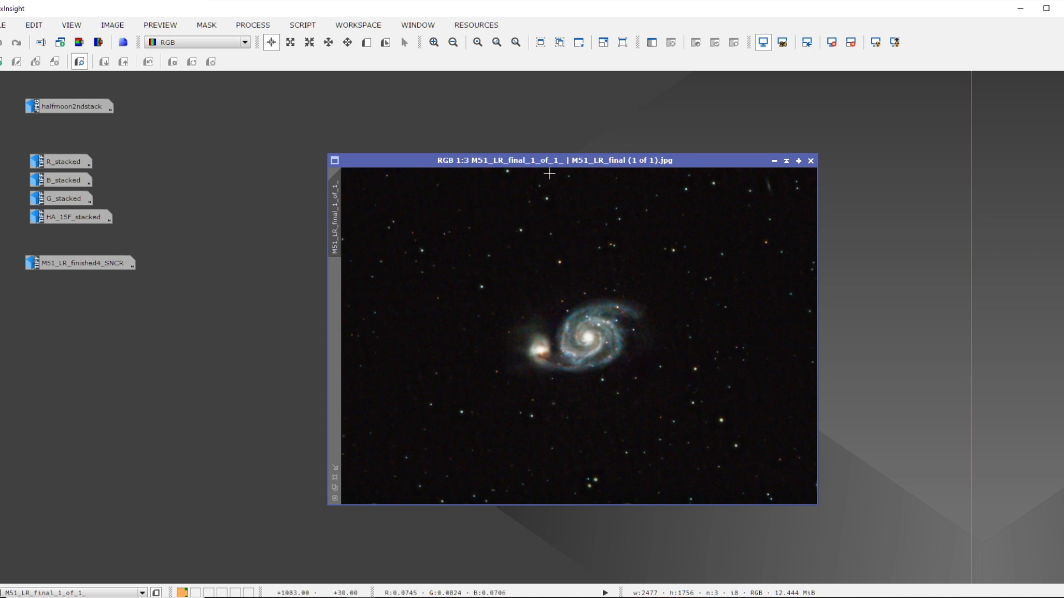
mouse_move(683, 334)
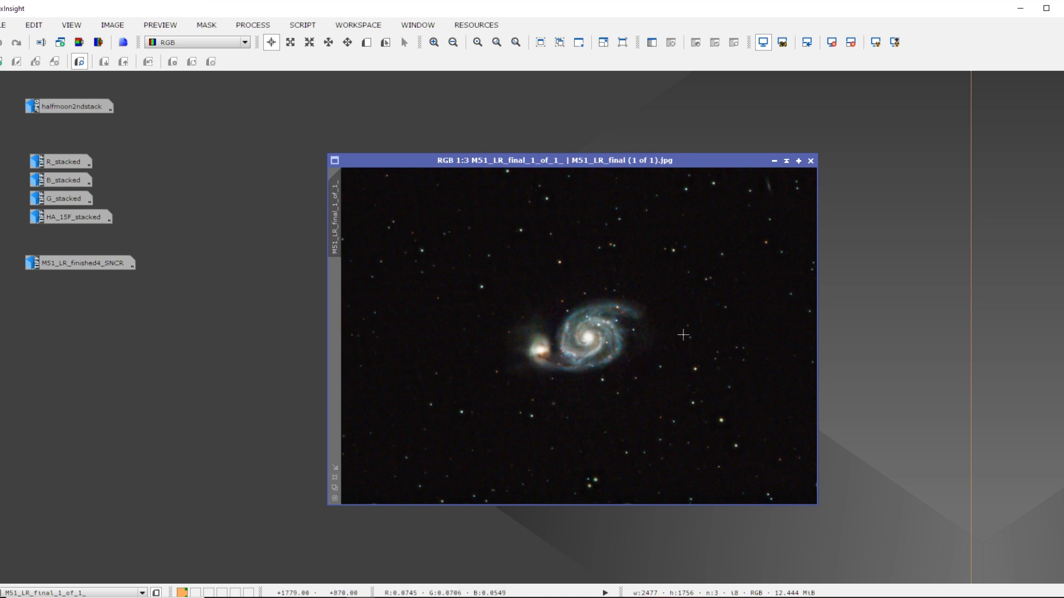
mouse_move(548, 319)
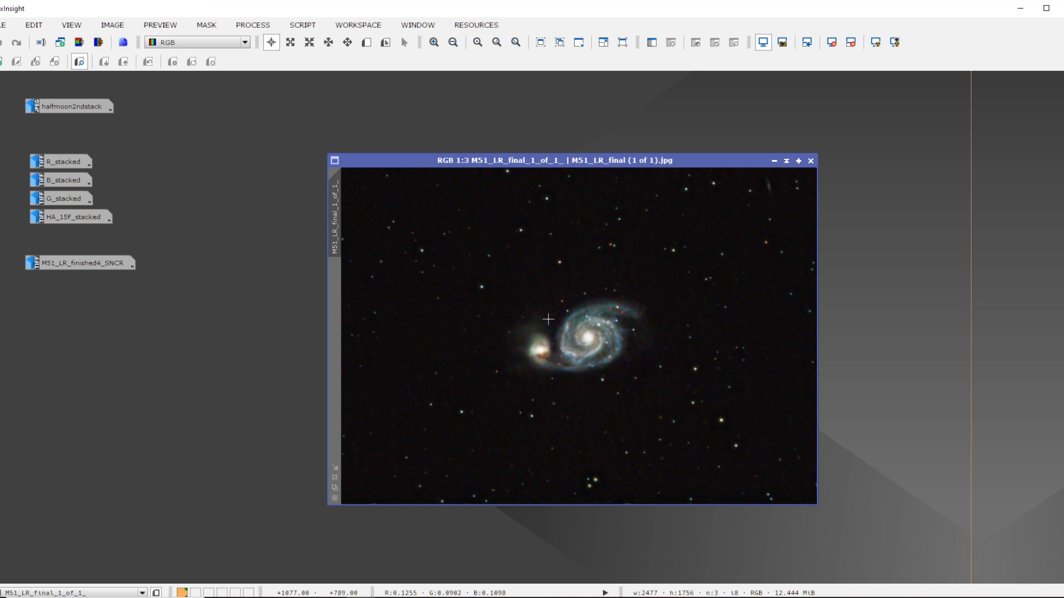
left_click(451, 42)
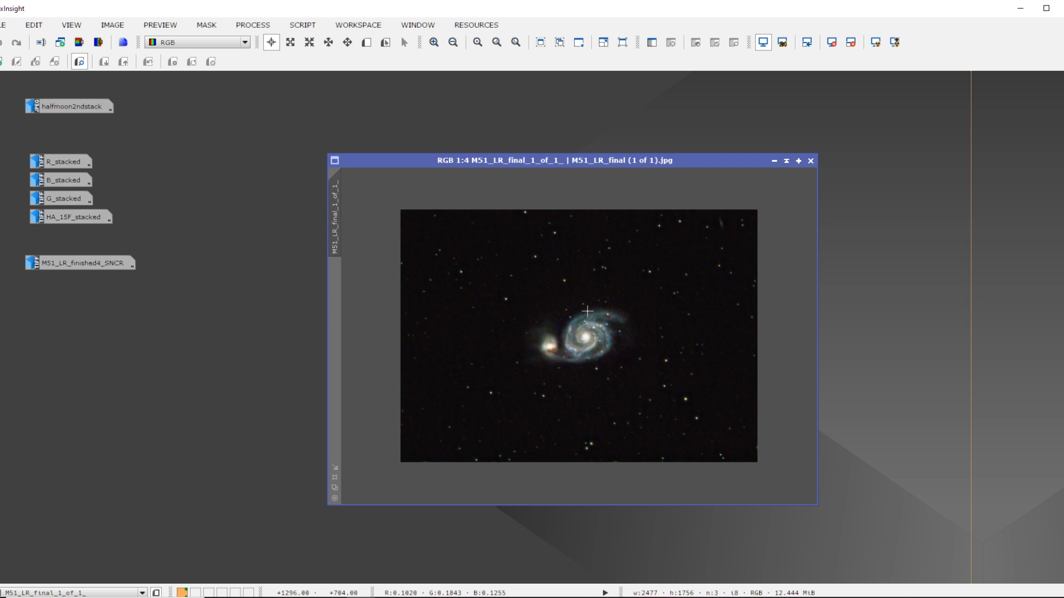
mouse_move(533, 359)
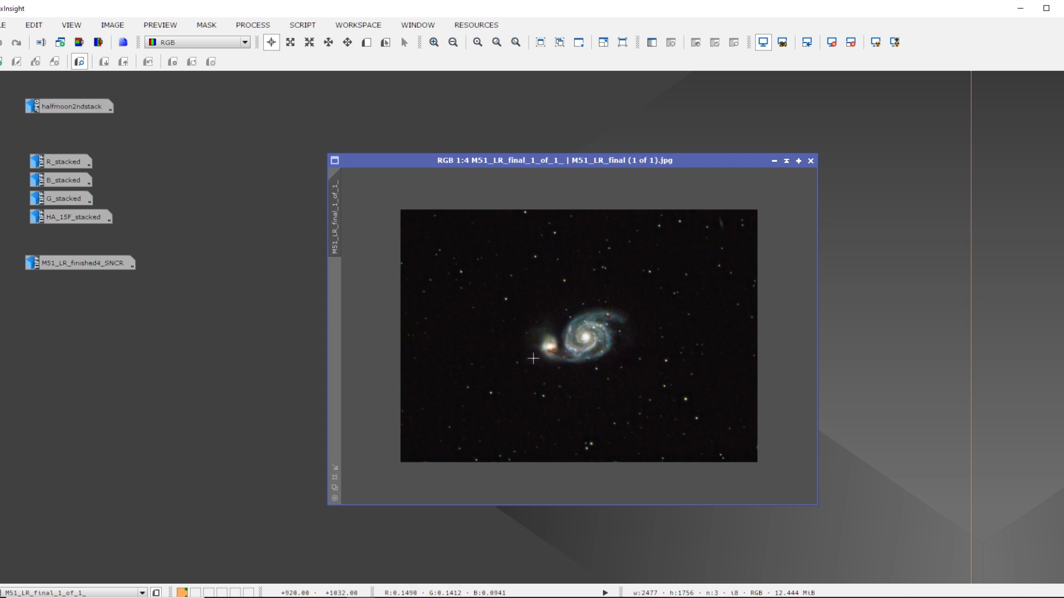
- View the M51 galaxy at full size to examine core and arms, then zoom back out
left_click(431, 42)
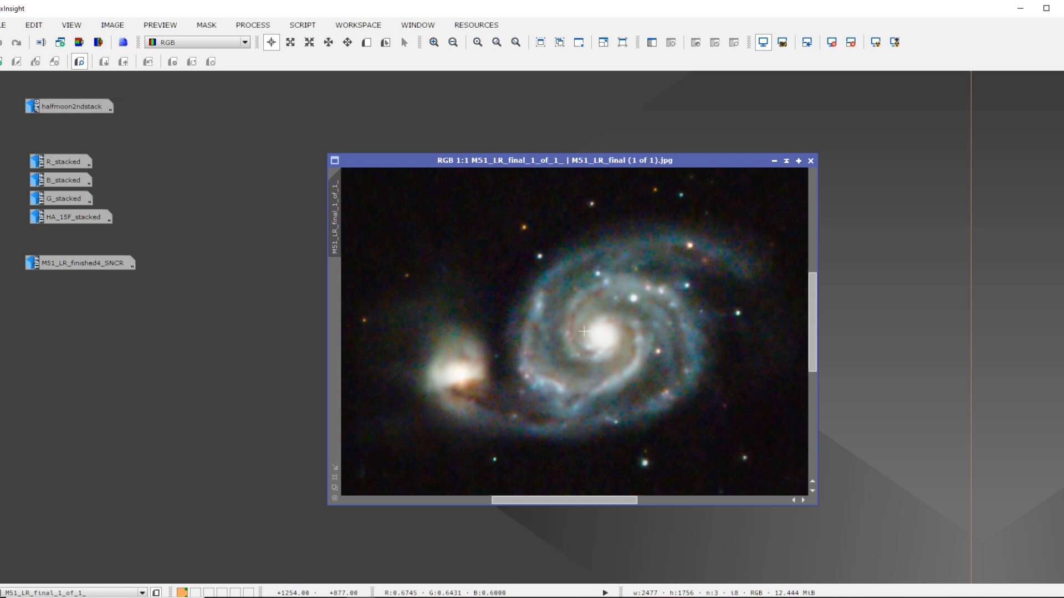
mouse_move(611, 346)
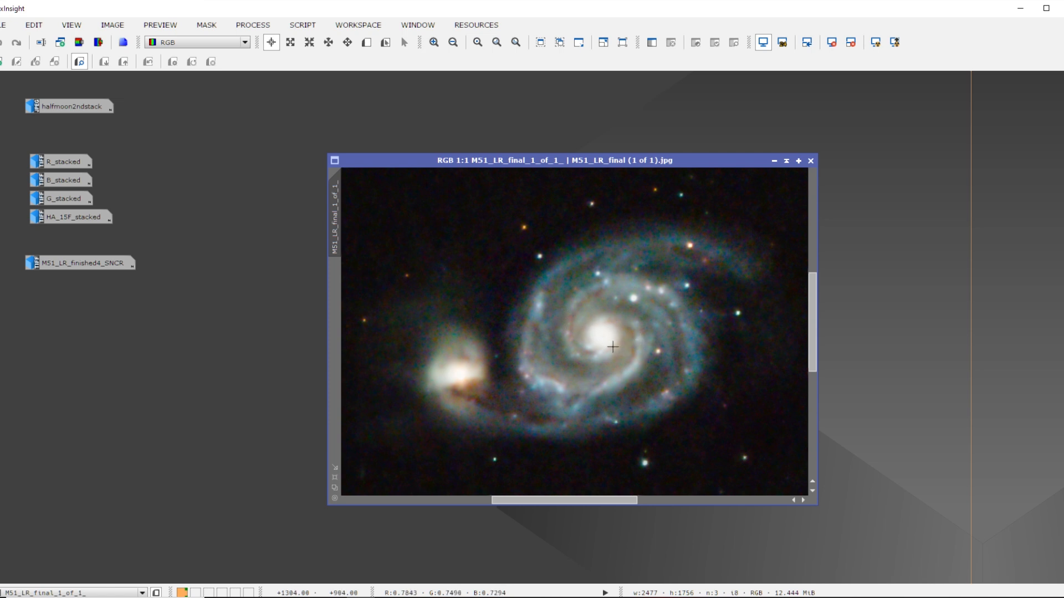
mouse_move(655, 410)
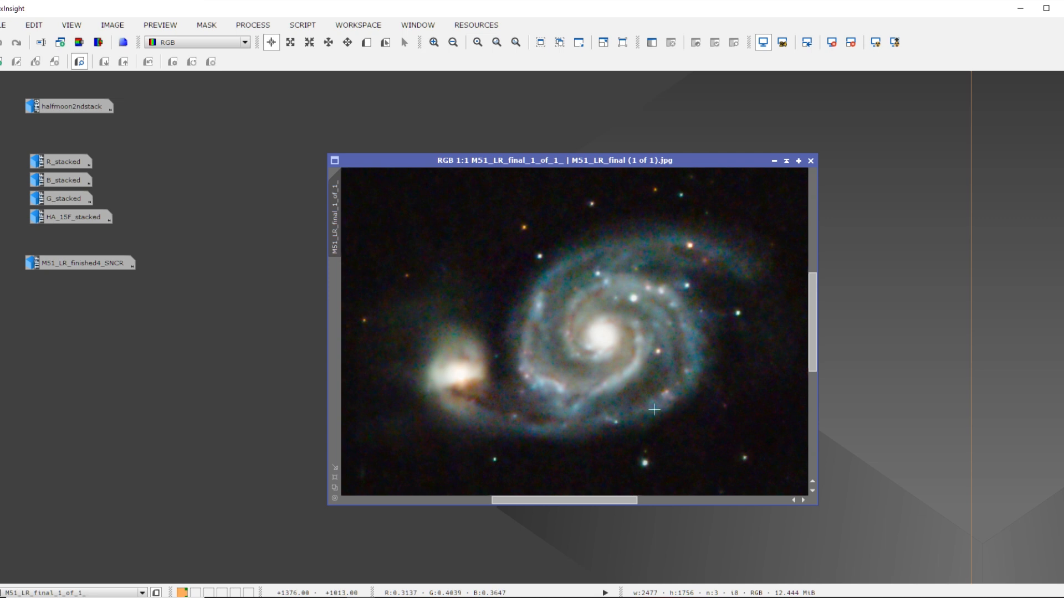
mouse_move(600, 351)
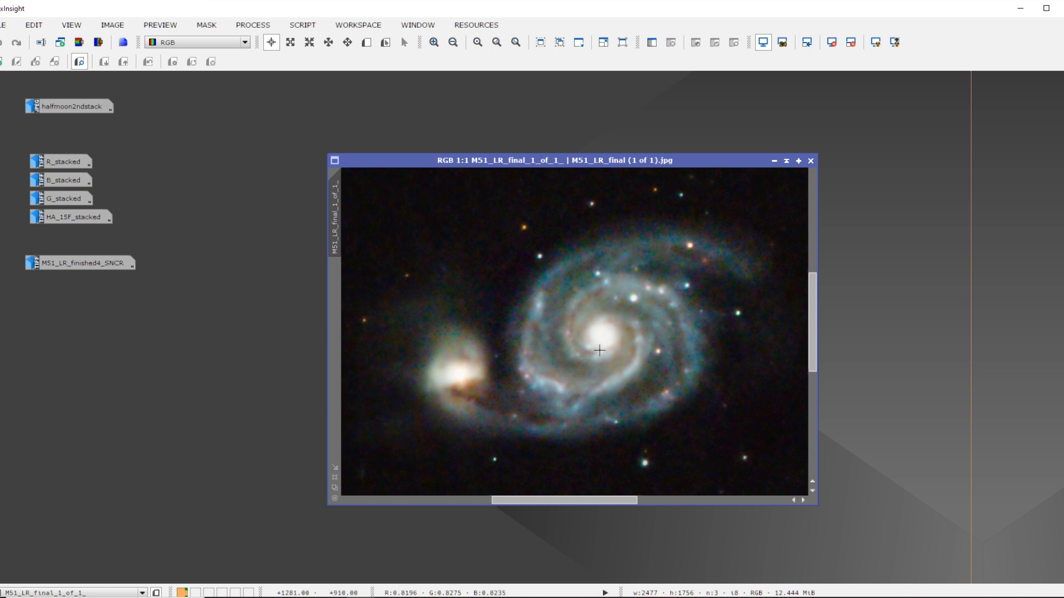
mouse_move(576, 282)
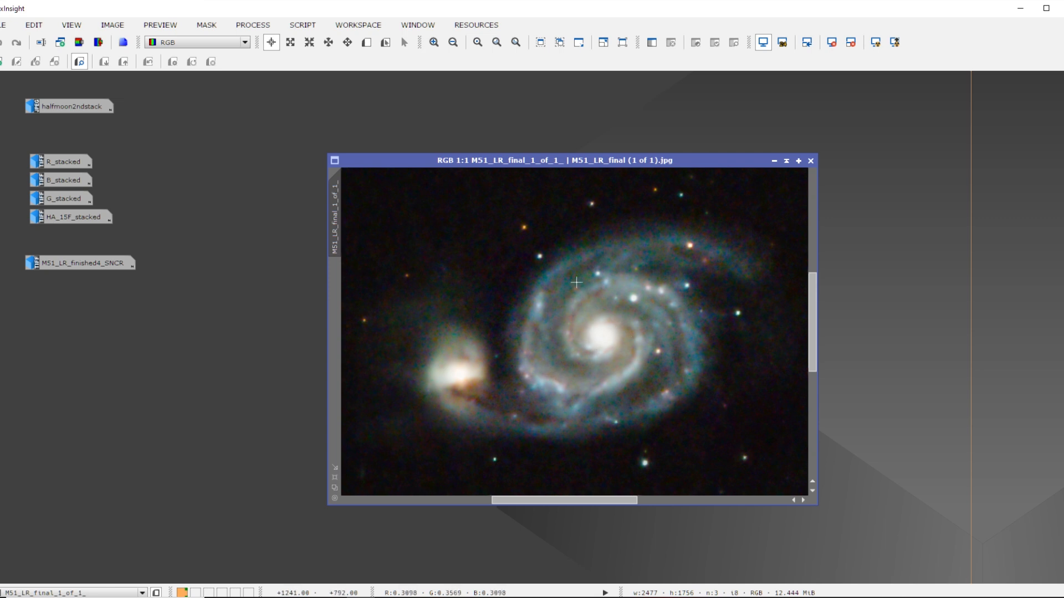
mouse_move(542, 361)
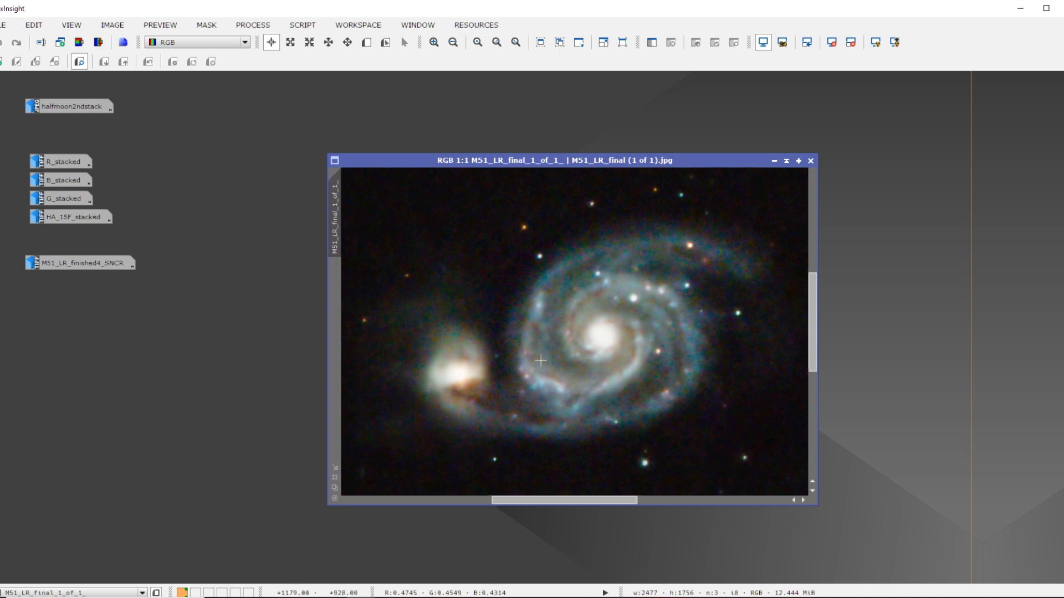
mouse_move(570, 380)
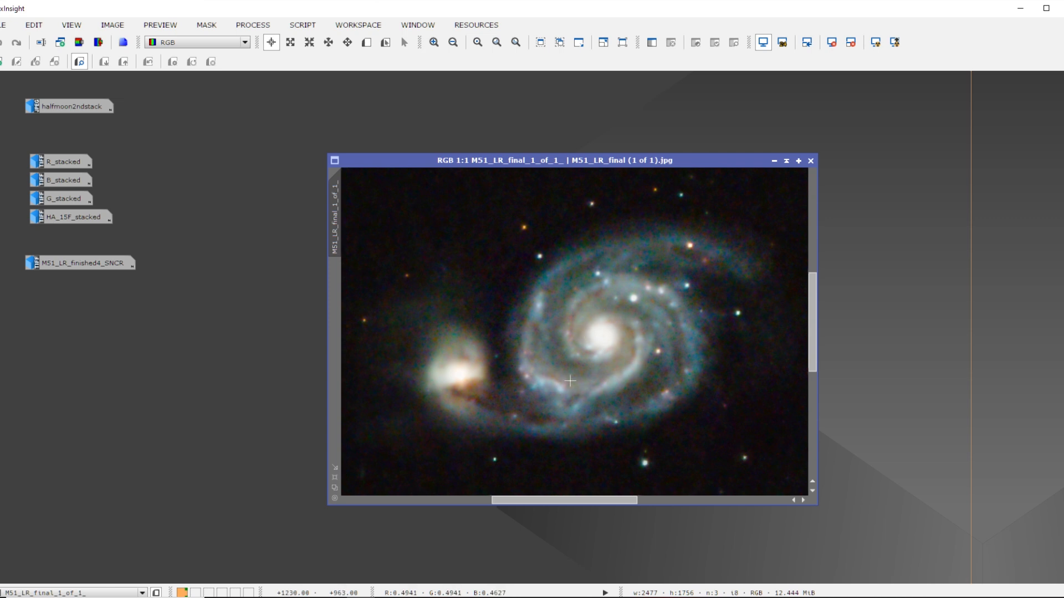
mouse_move(734, 259)
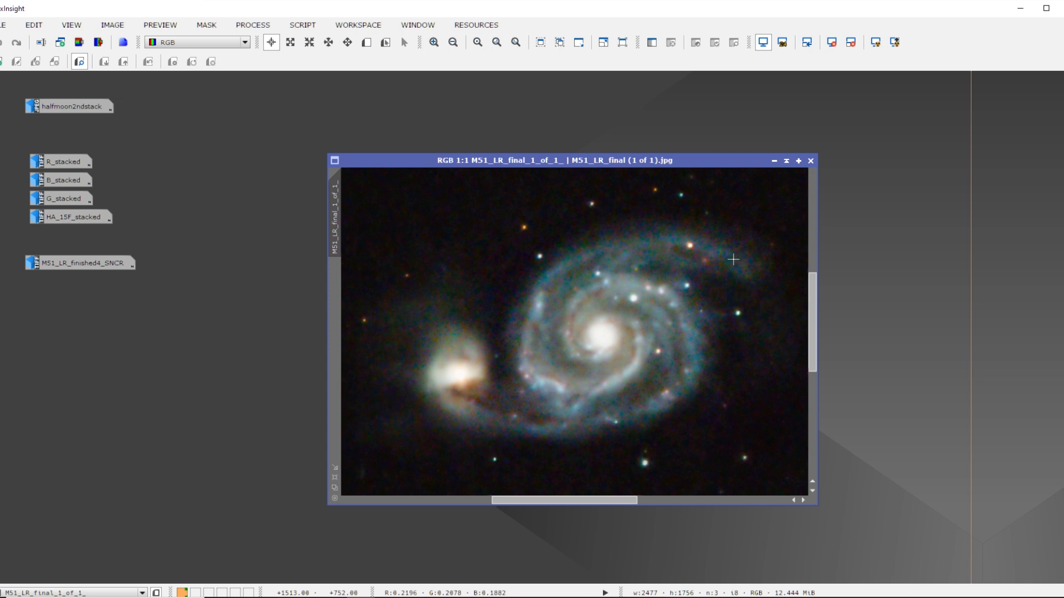
mouse_move(597, 368)
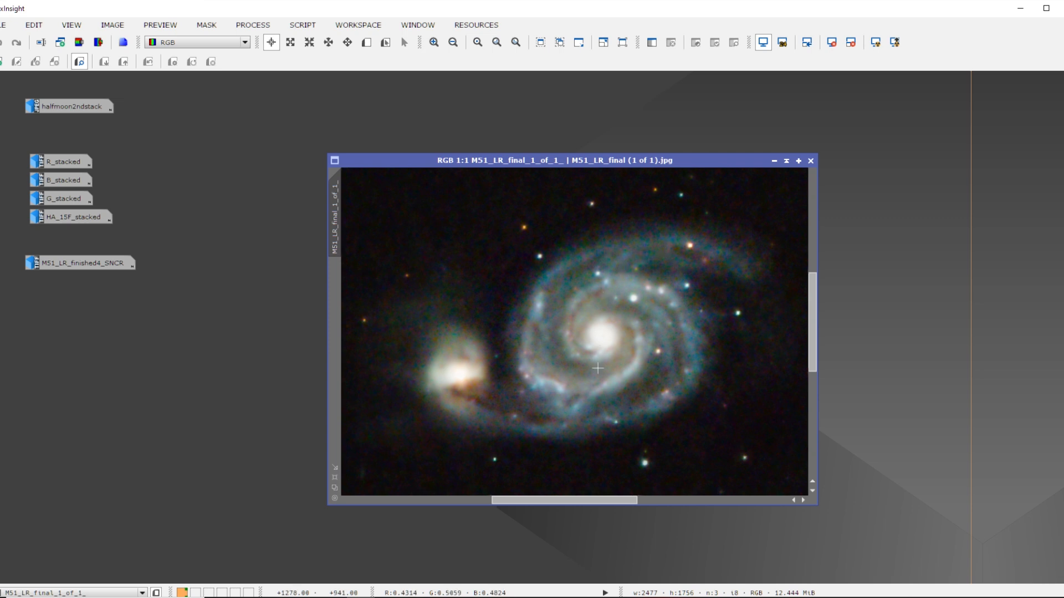
left_click(450, 43)
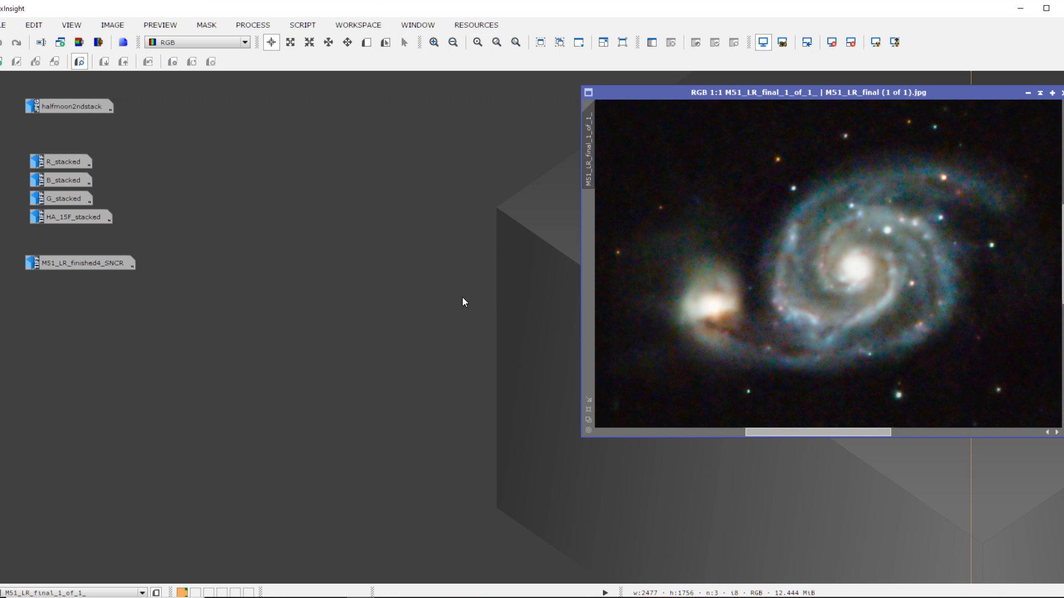
mouse_move(370, 287)
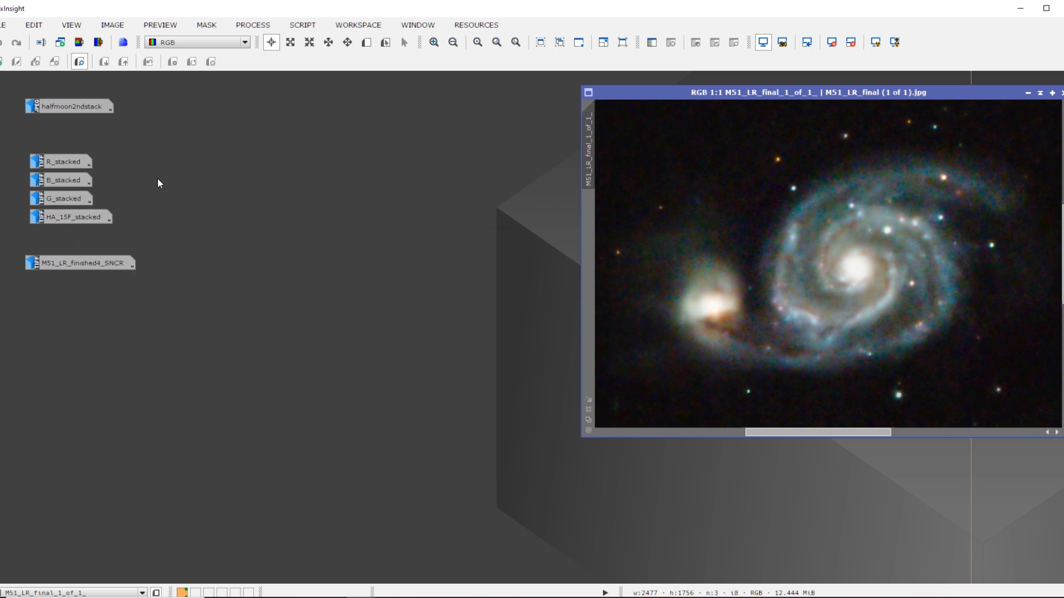
- Select the R_stacked icon in the workspace
left_click(62, 162)
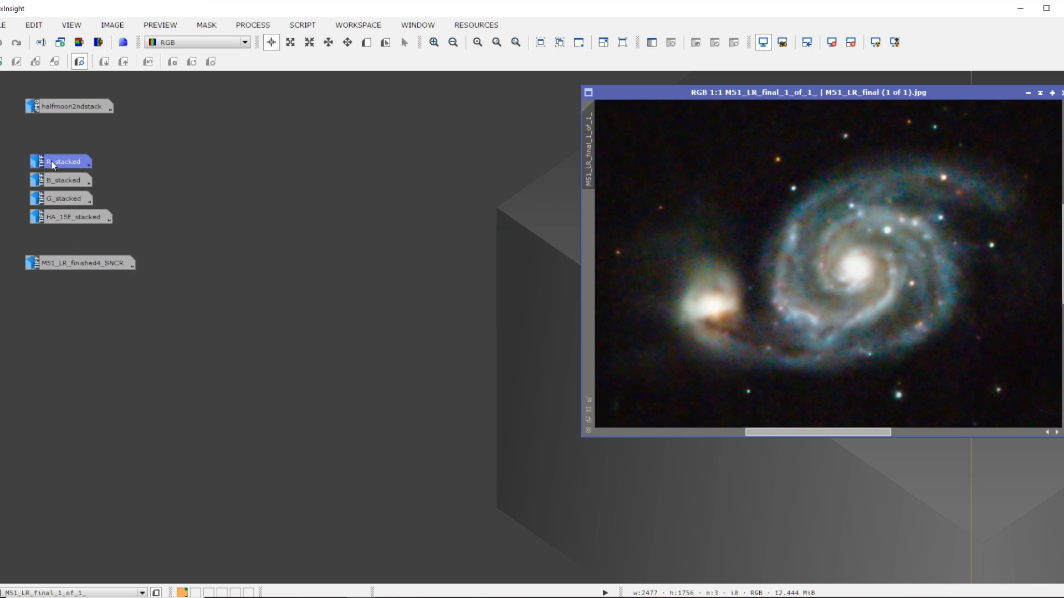
- Open R_stacked beside the colour M51 image and zoom in and out to compare the galaxy
double_click(64, 162)
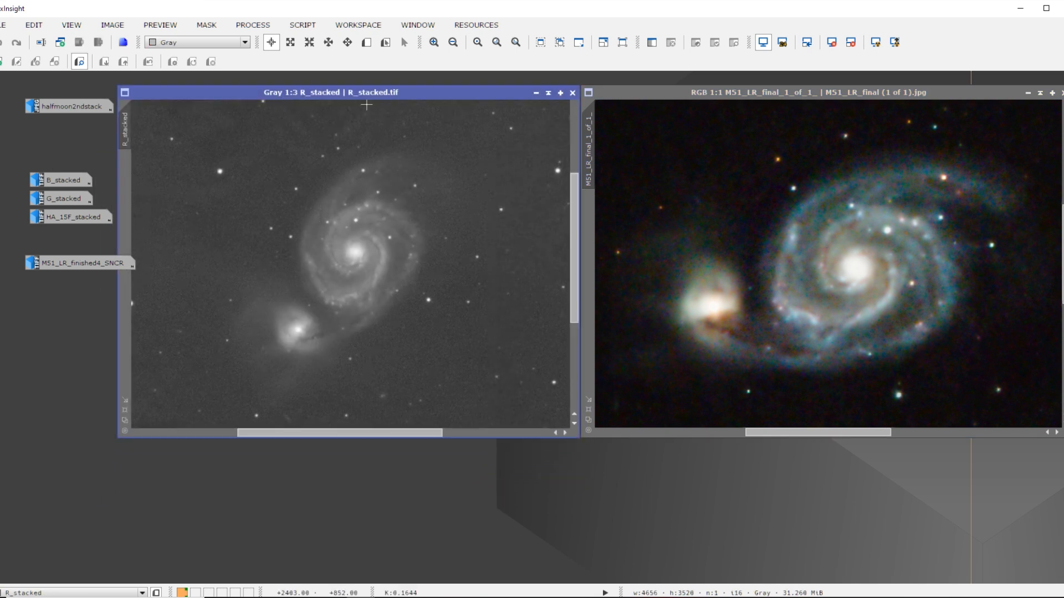
mouse_move(827, 268)
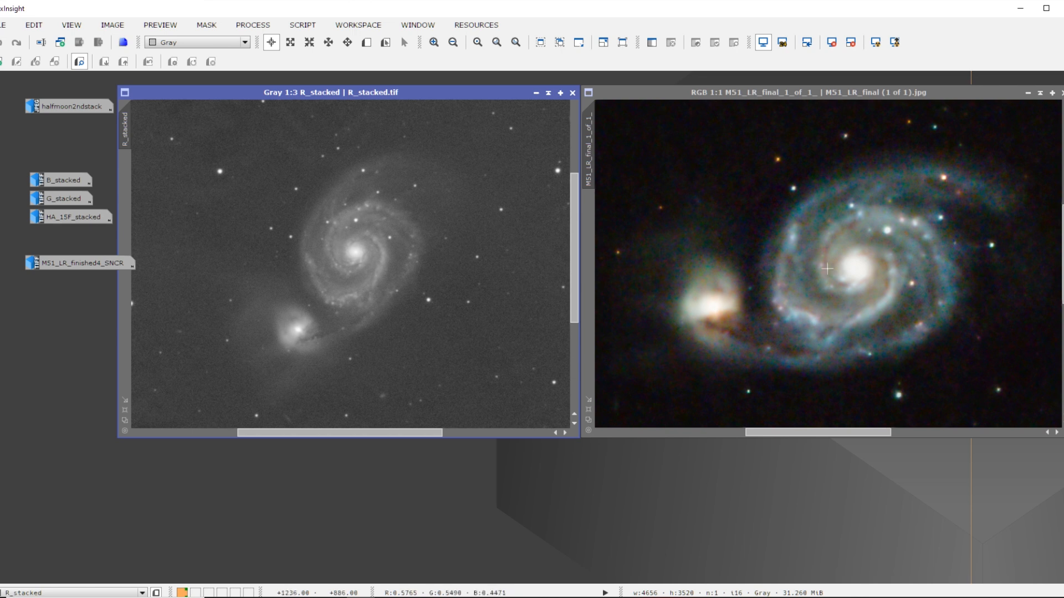
left_click(434, 42)
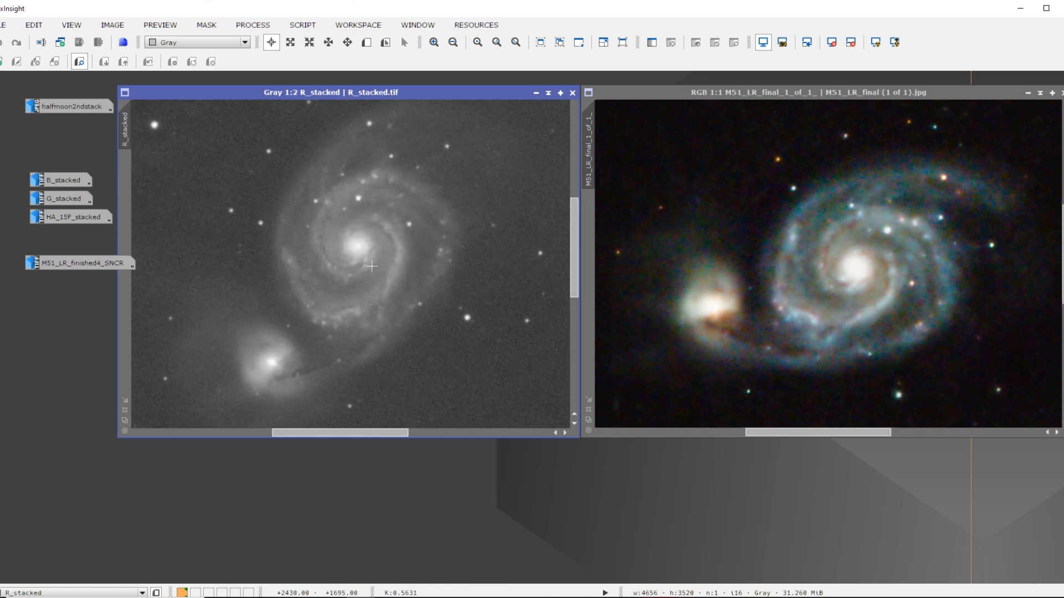
left_click(451, 42)
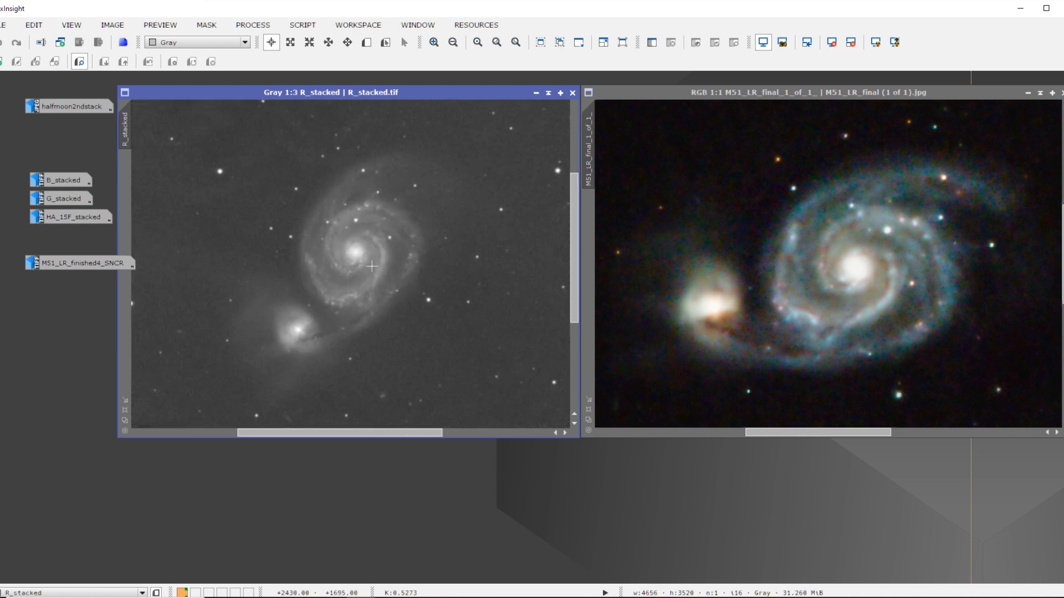
mouse_move(246, 161)
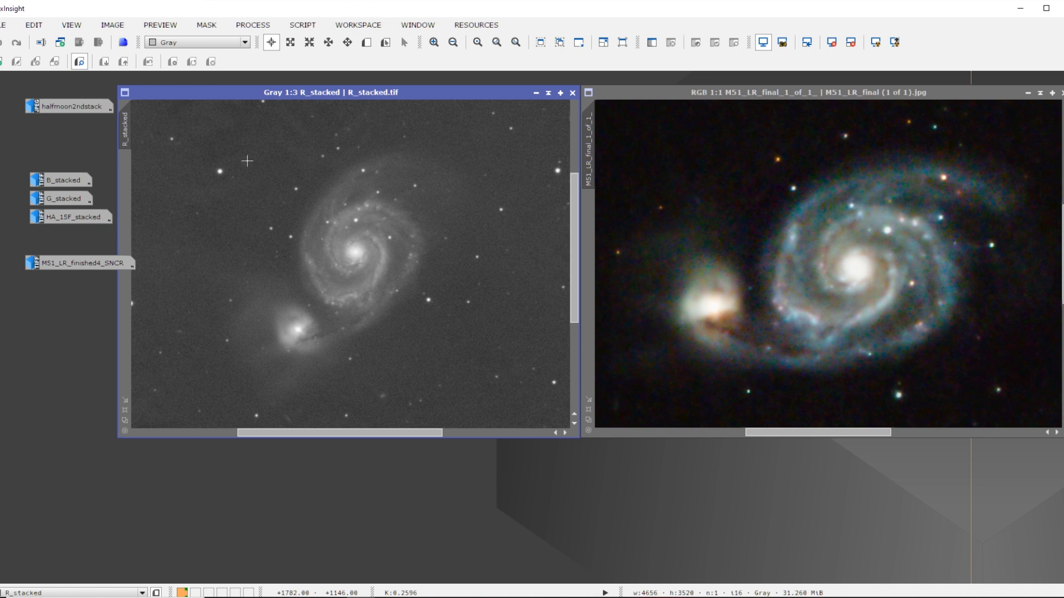
mouse_move(326, 273)
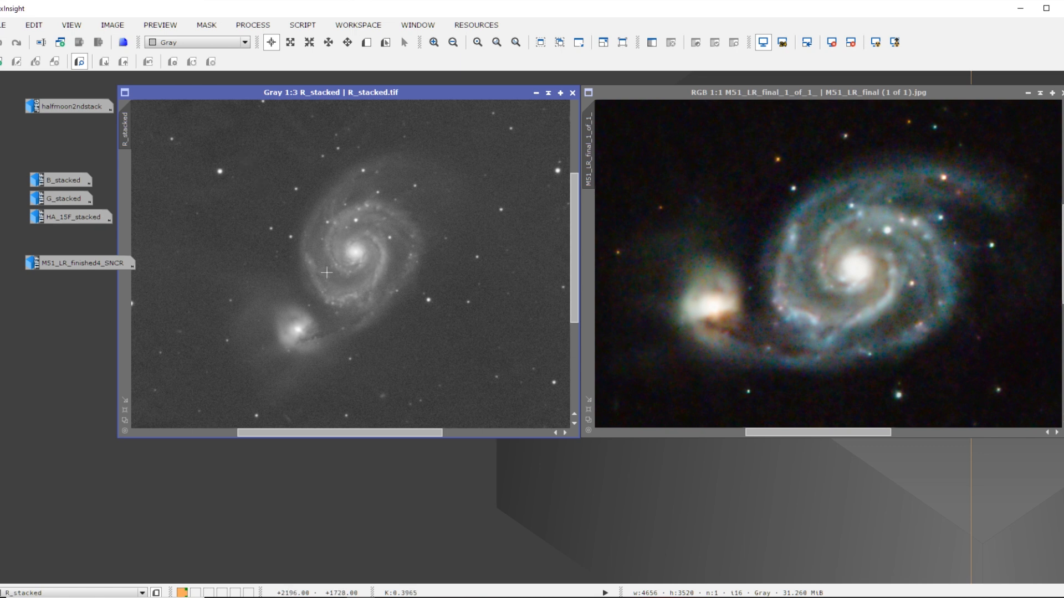
mouse_move(392, 298)
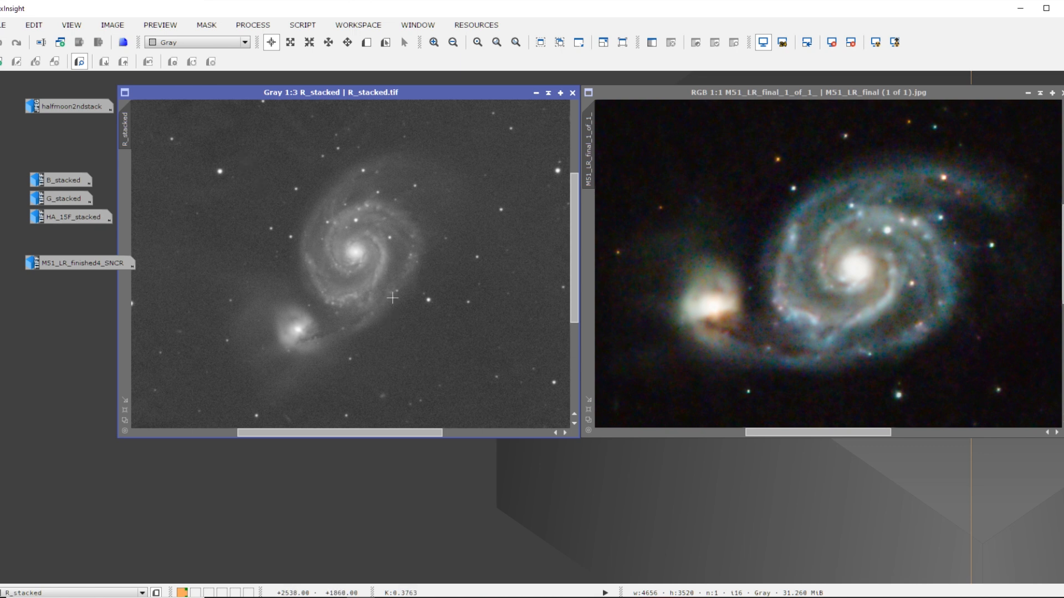
mouse_move(331, 251)
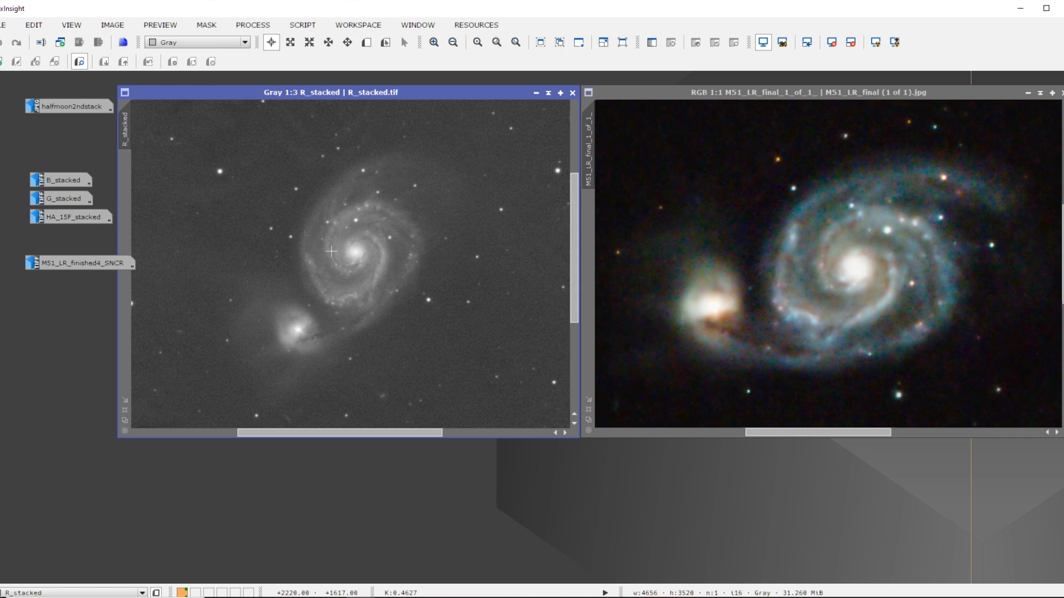
mouse_move(484, 289)
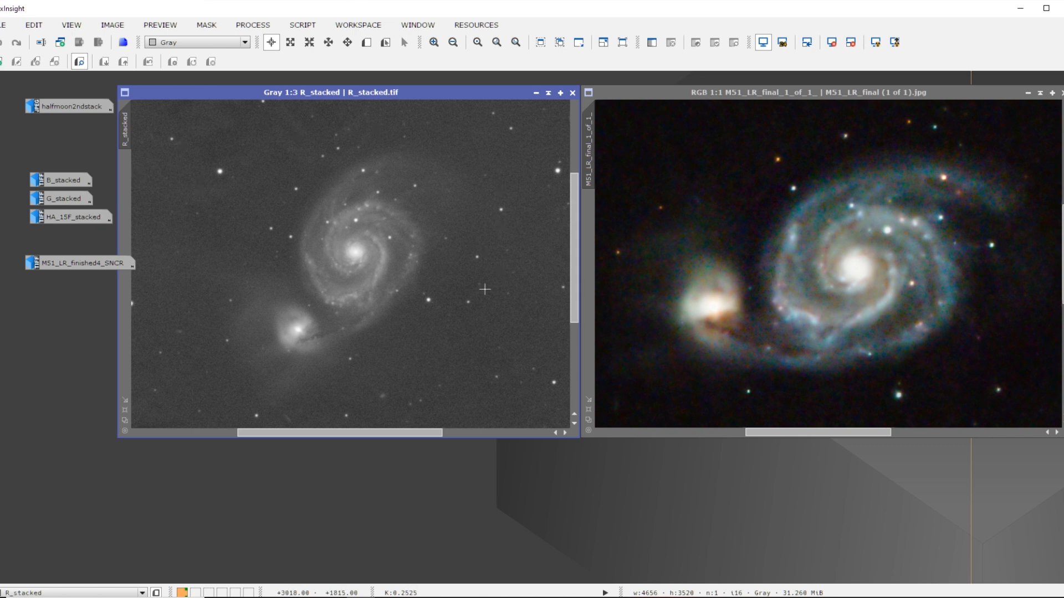
mouse_move(192, 259)
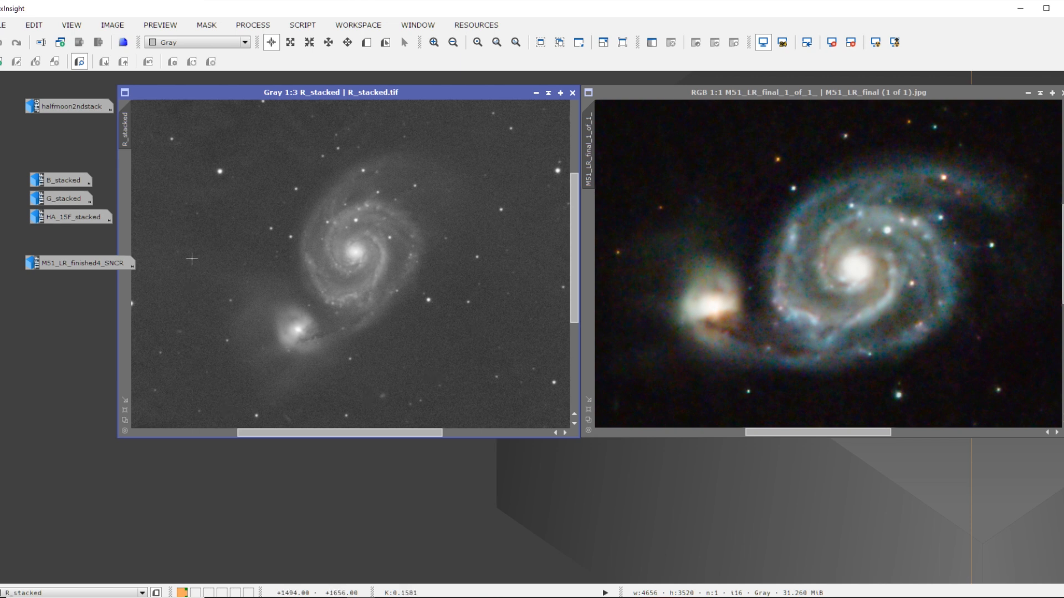
mouse_move(195, 252)
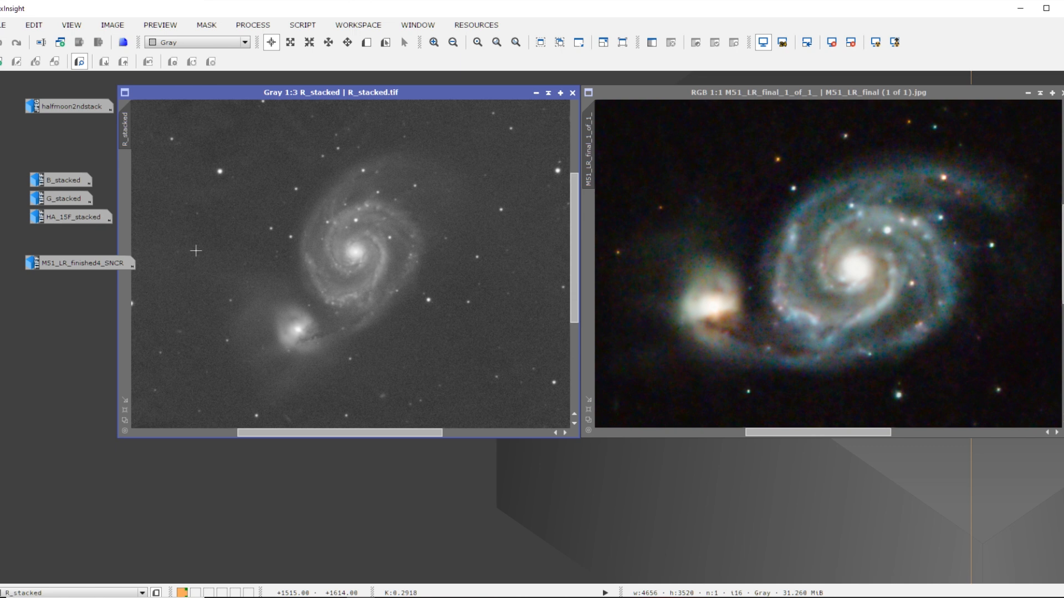
mouse_move(349, 236)
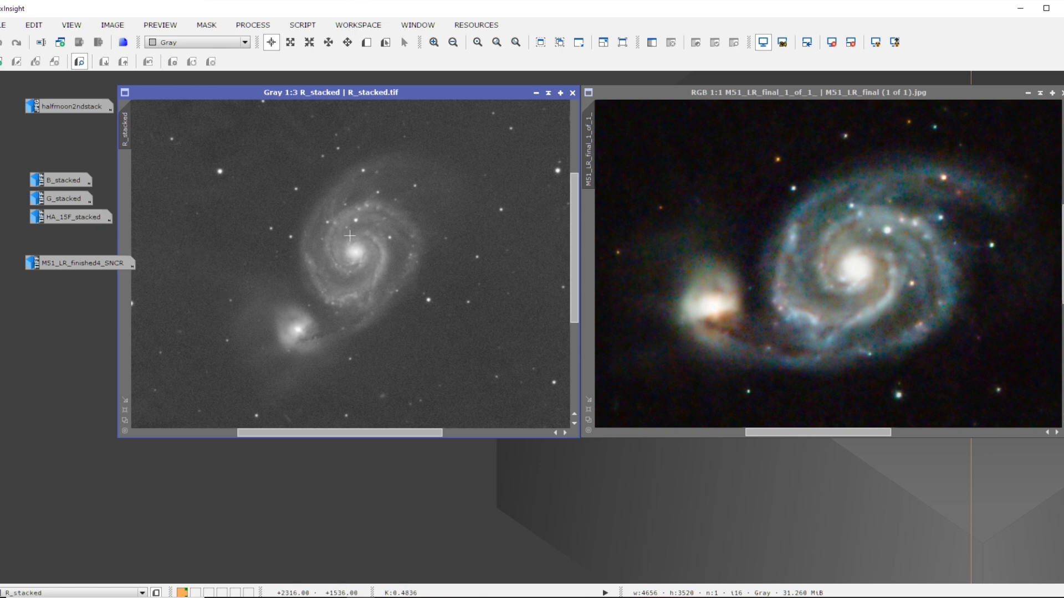
left_click(431, 42)
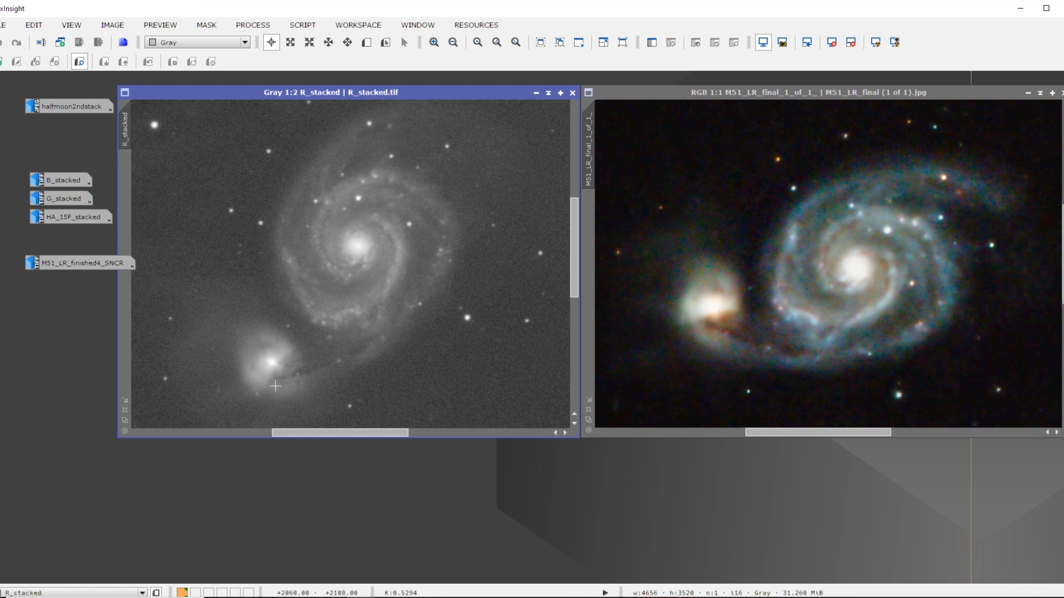
mouse_move(706, 297)
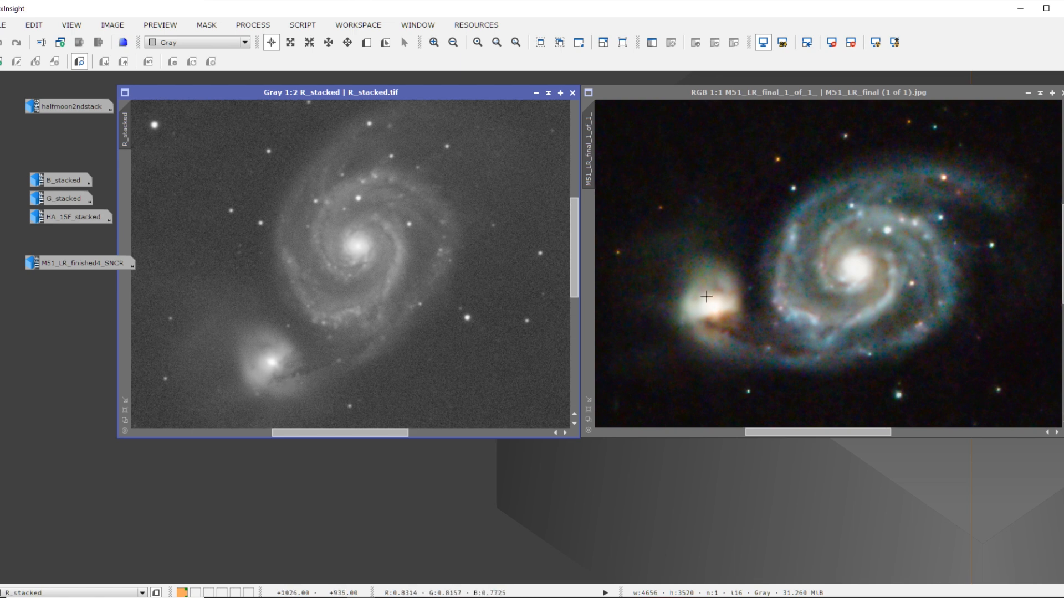
mouse_move(326, 256)
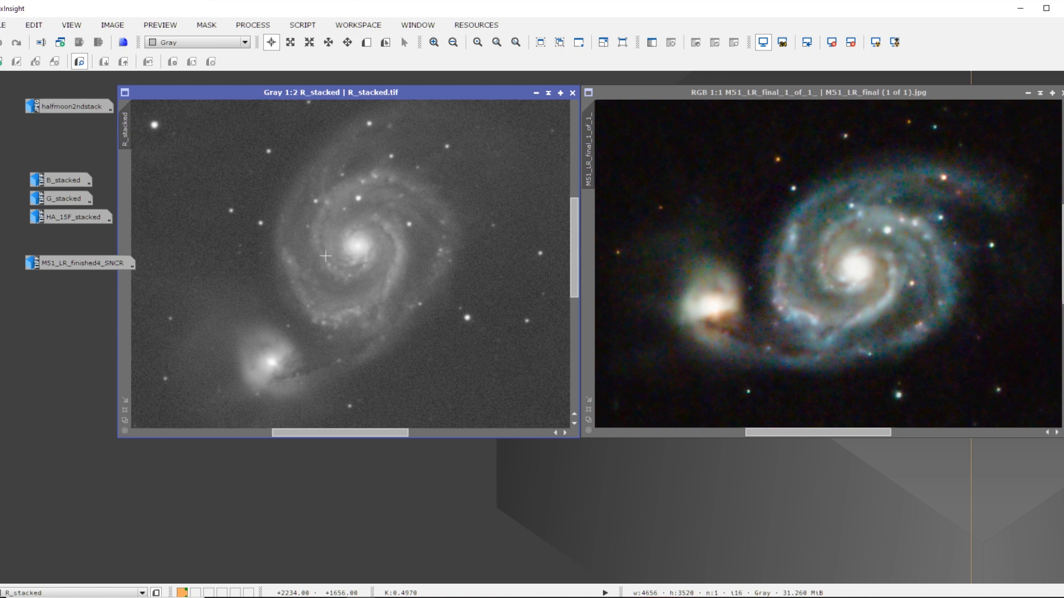
mouse_move(828, 274)
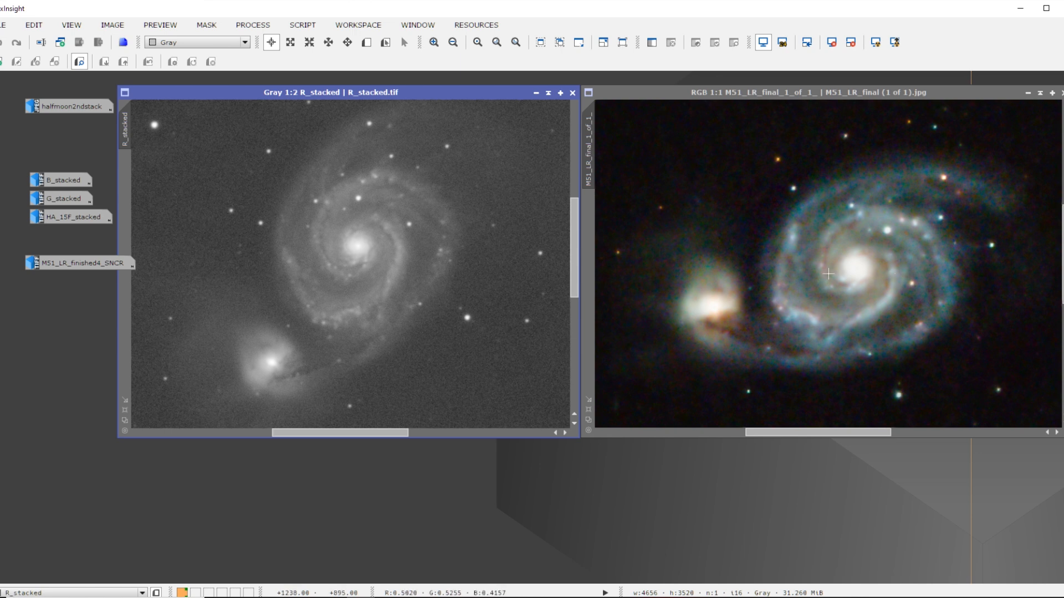
mouse_move(998, 325)
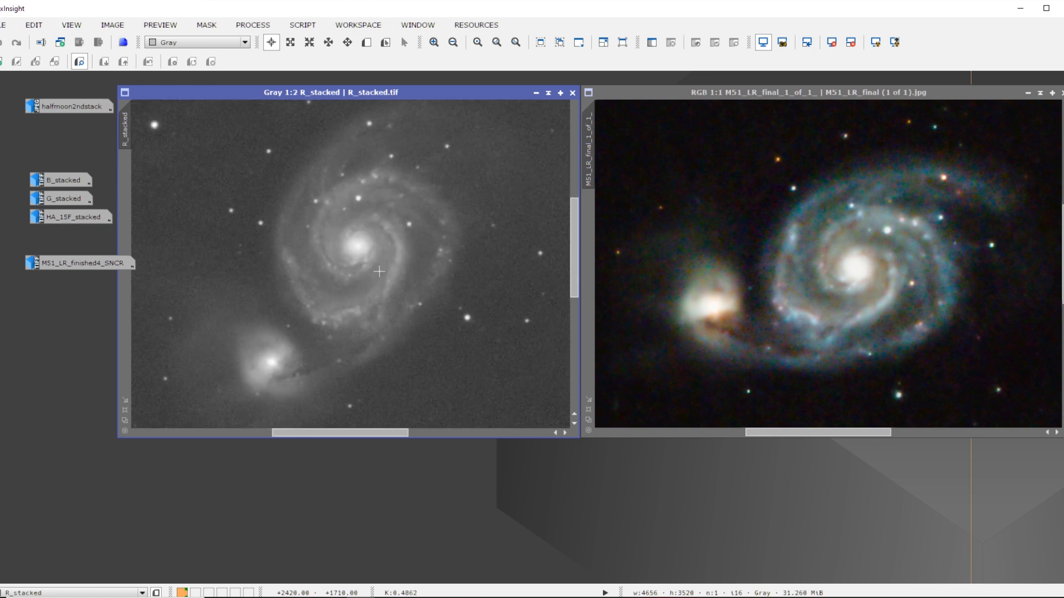
left_click(452, 43)
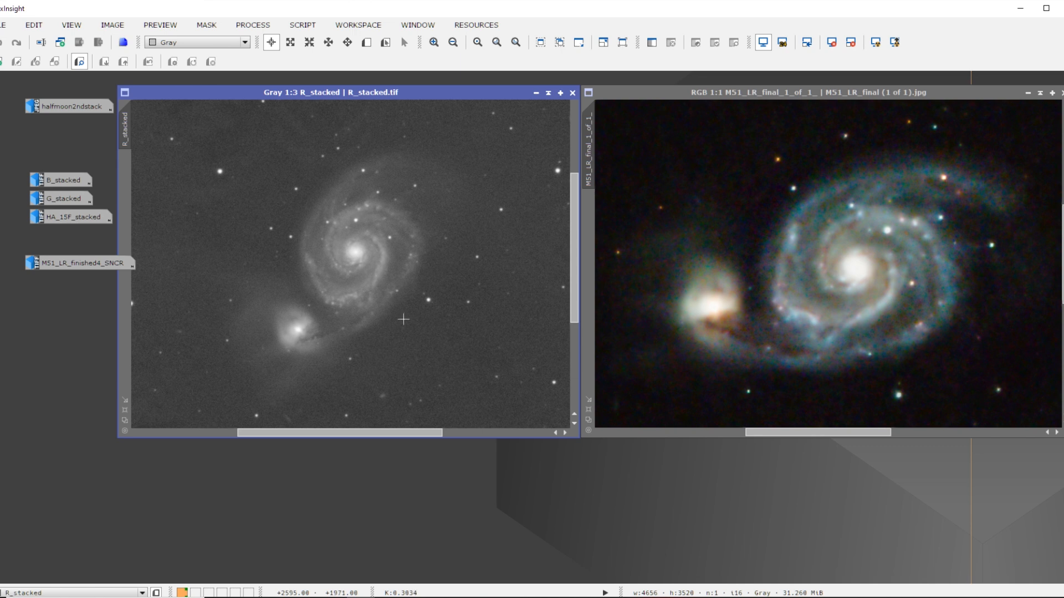
mouse_move(347, 283)
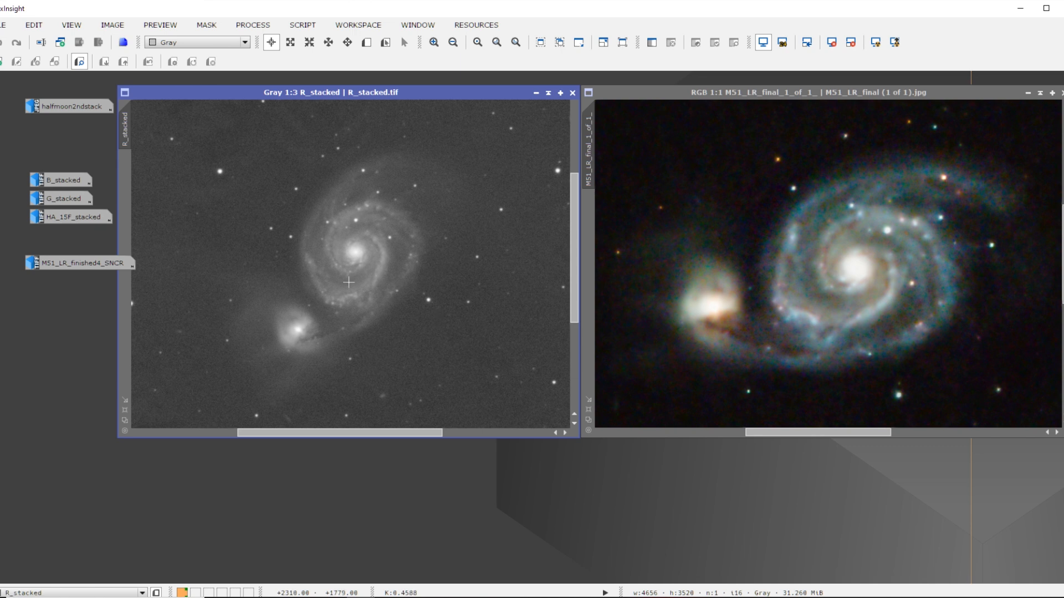
mouse_move(361, 296)
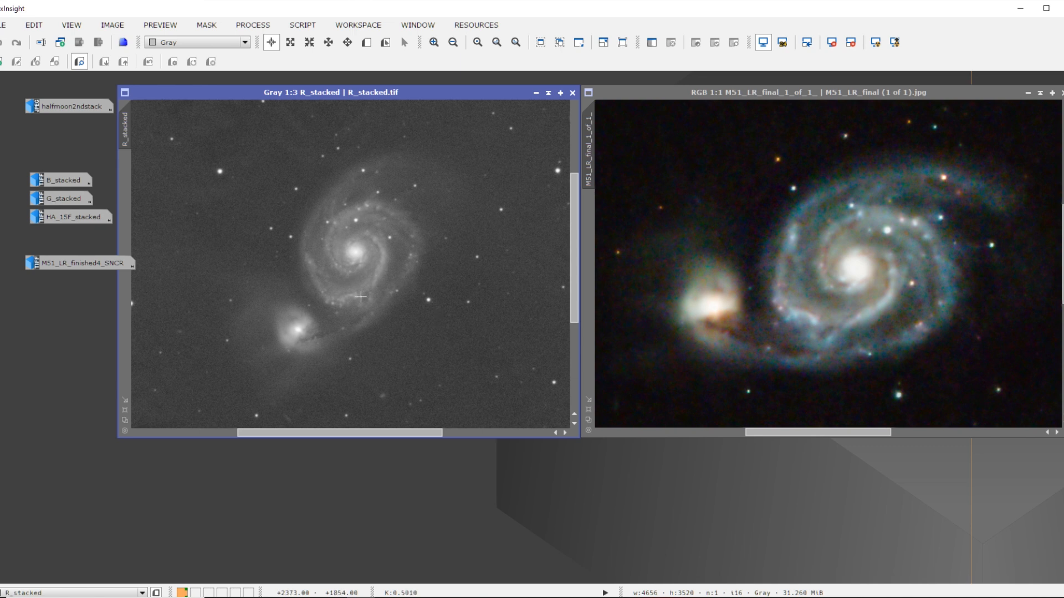
left_click(434, 42)
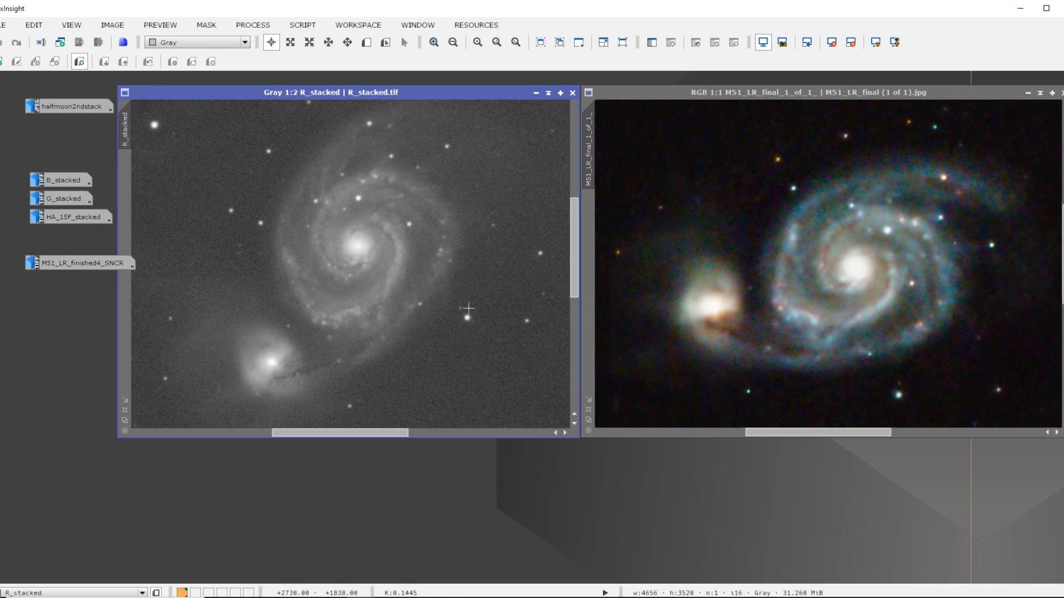
mouse_move(471, 308)
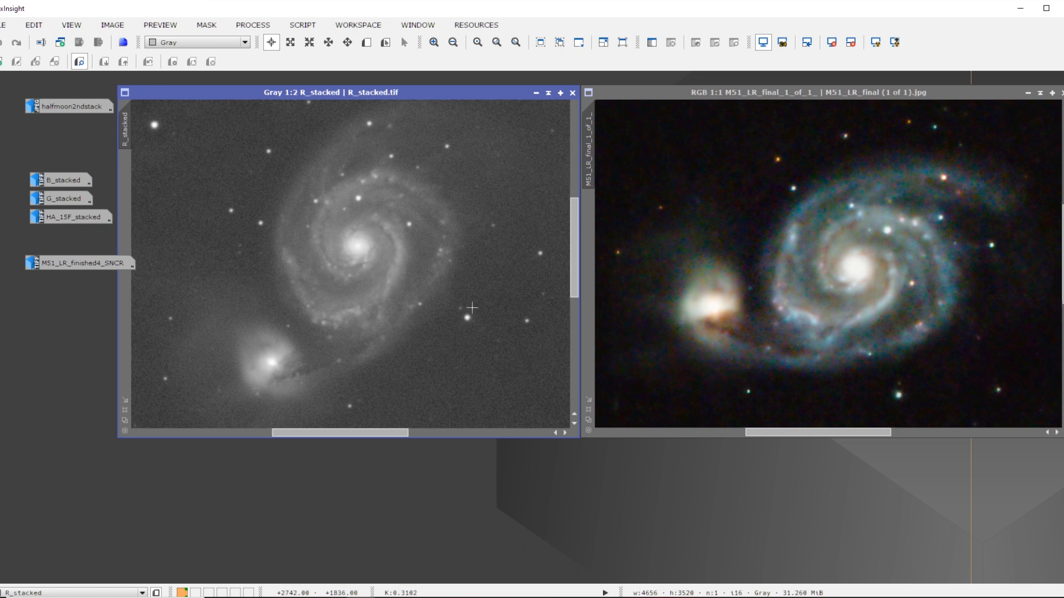
mouse_move(476, 315)
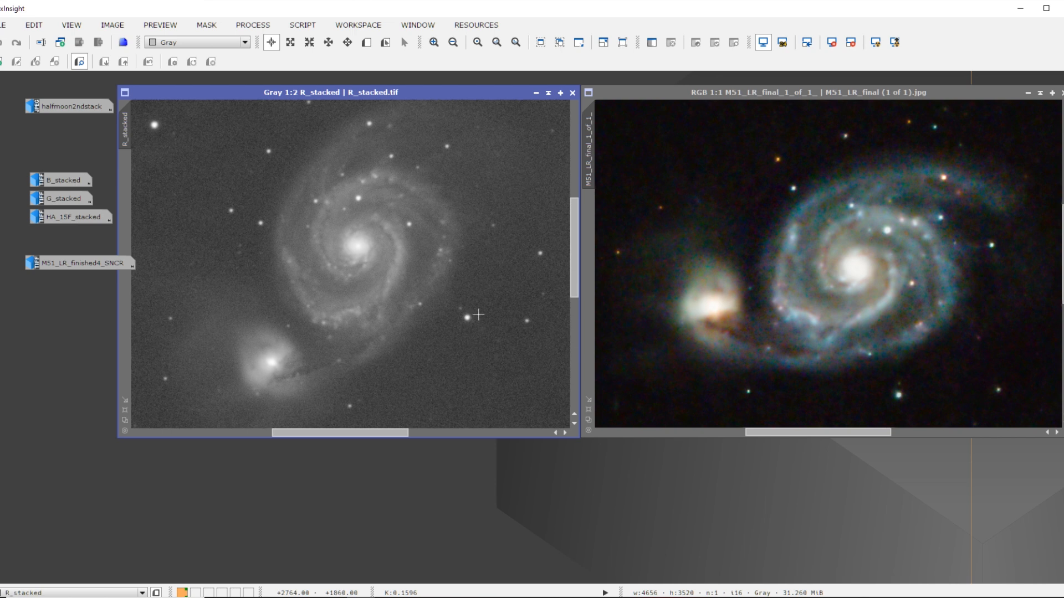
mouse_move(466, 332)
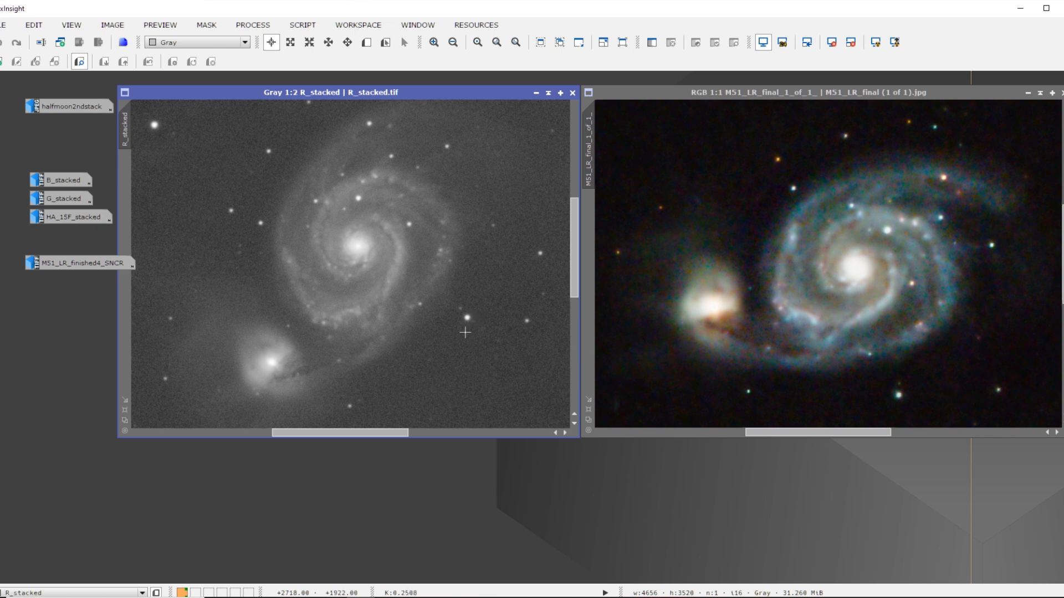
mouse_move(465, 314)
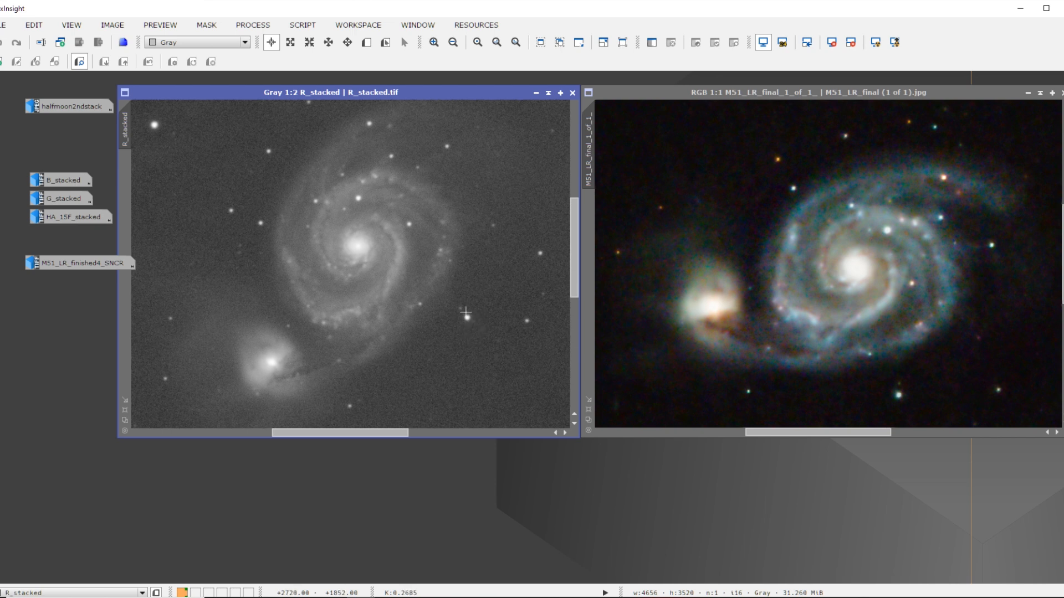
mouse_move(472, 324)
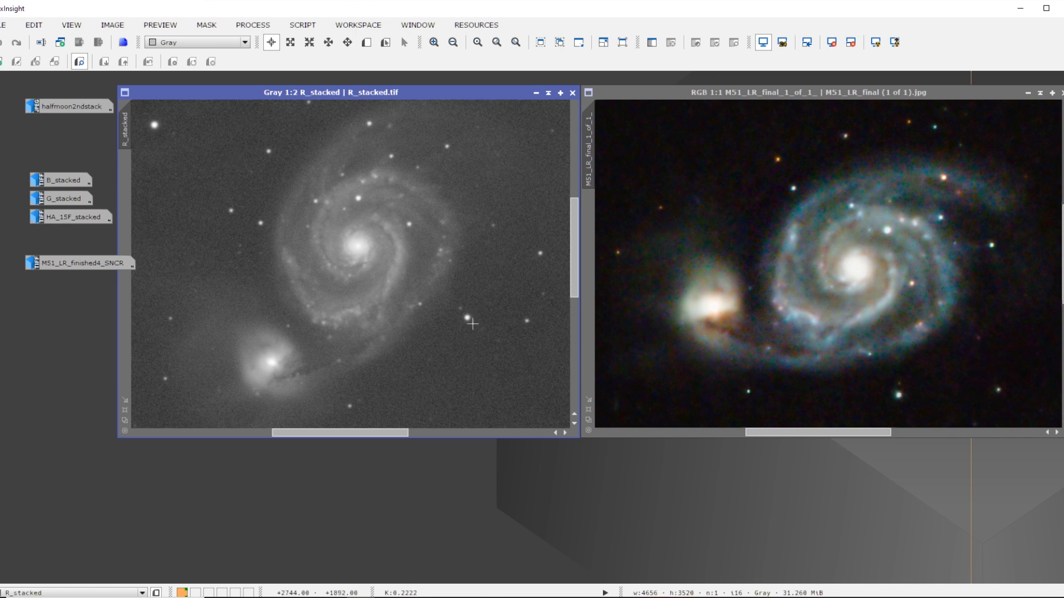
mouse_move(465, 320)
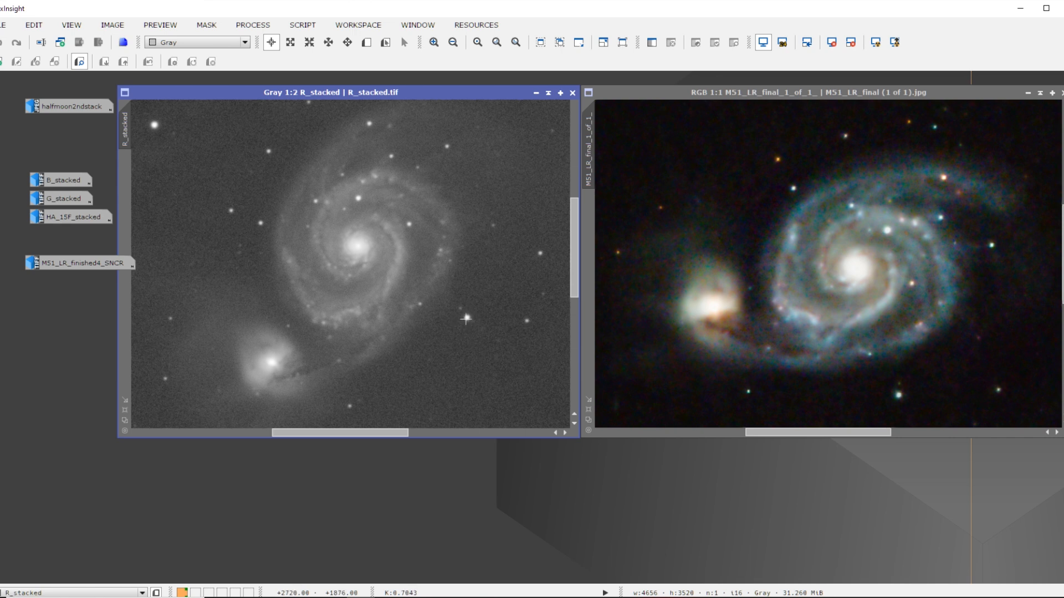
mouse_move(443, 316)
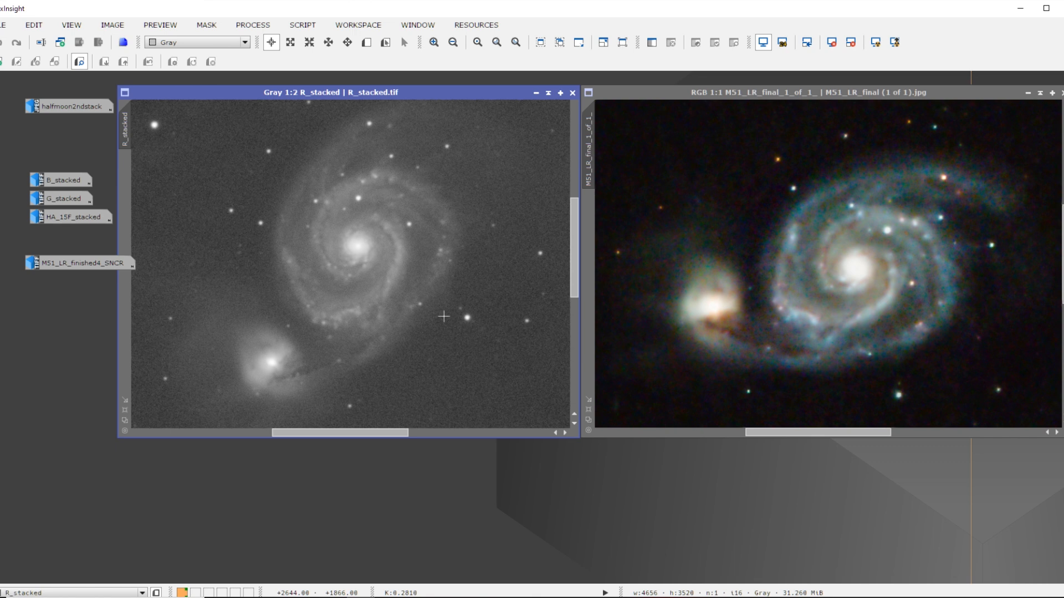
mouse_move(463, 319)
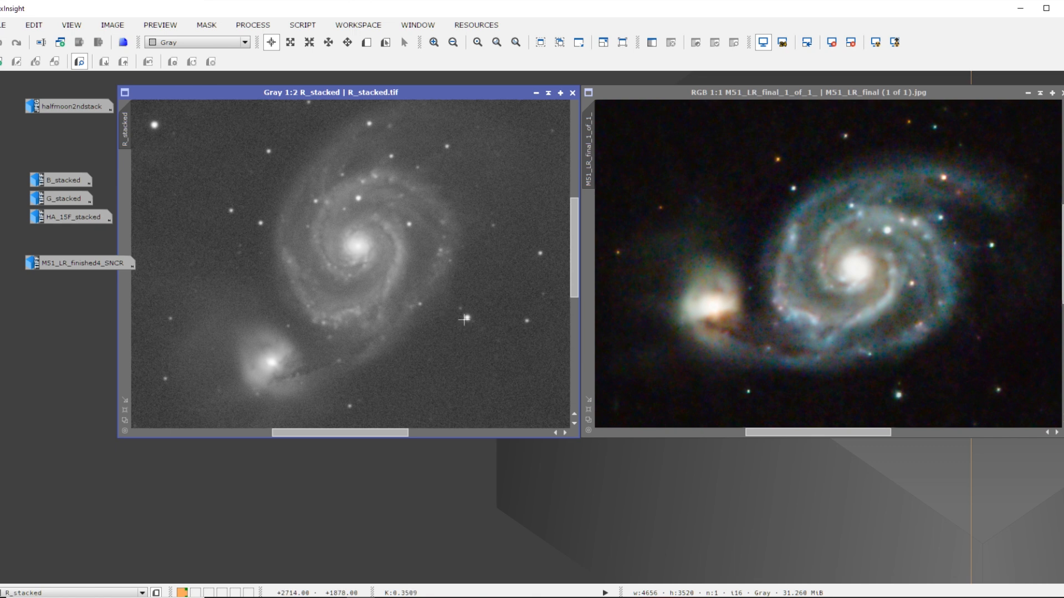
mouse_move(473, 310)
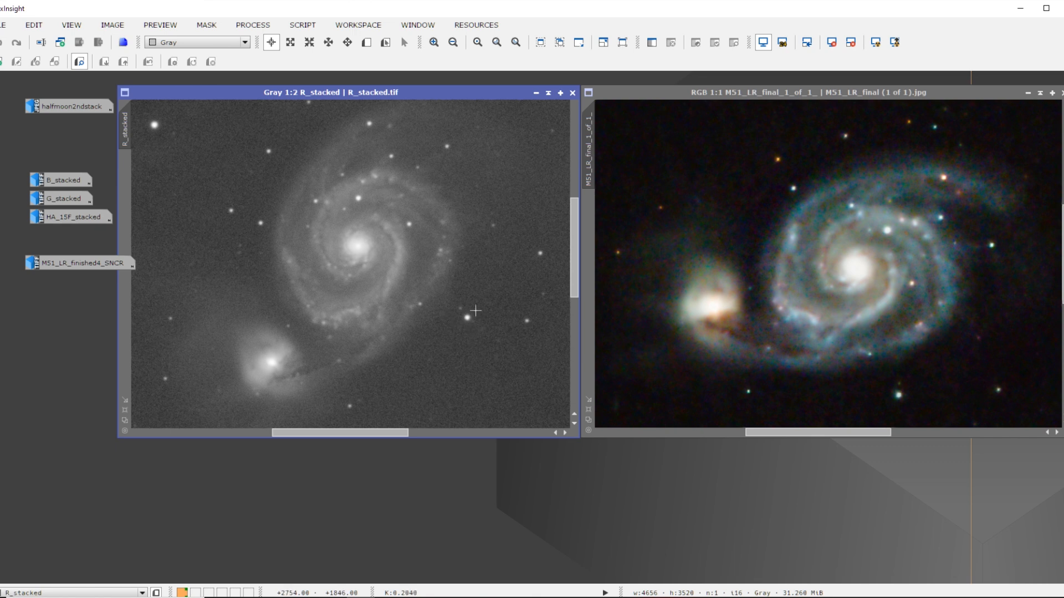
mouse_move(477, 344)
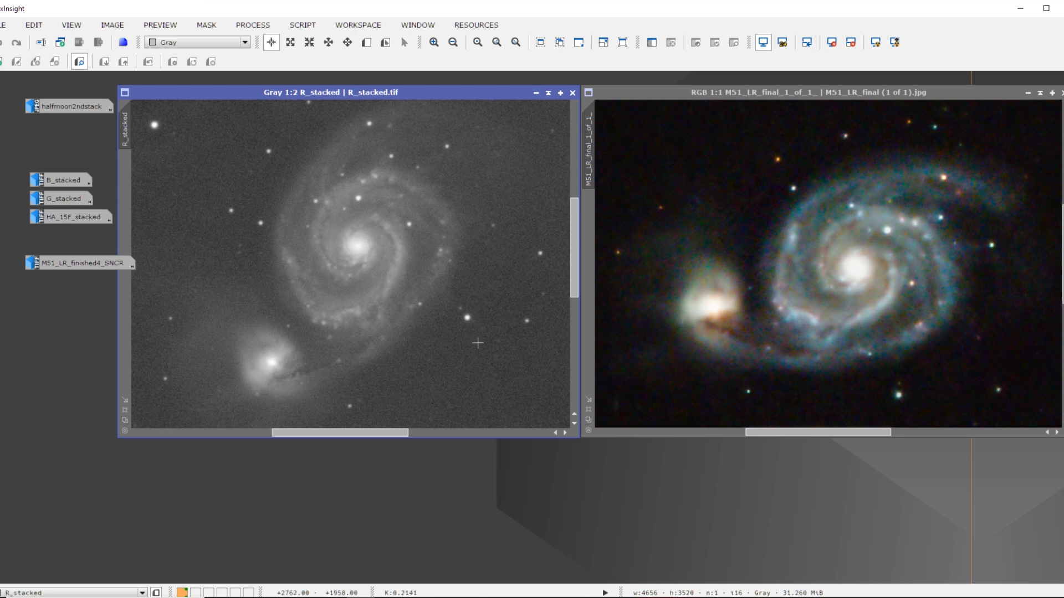
mouse_move(476, 337)
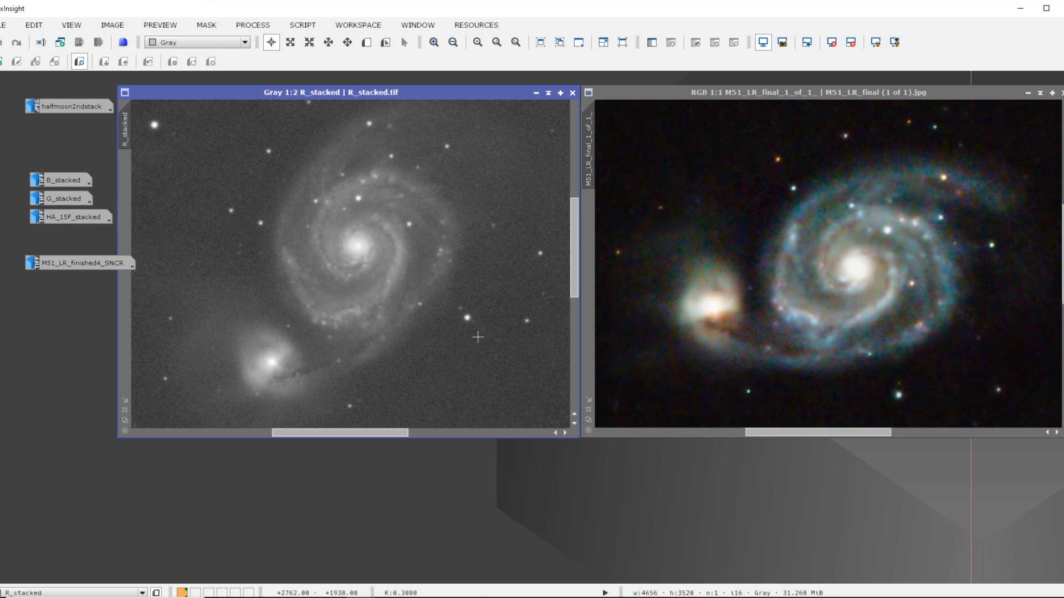
mouse_move(461, 316)
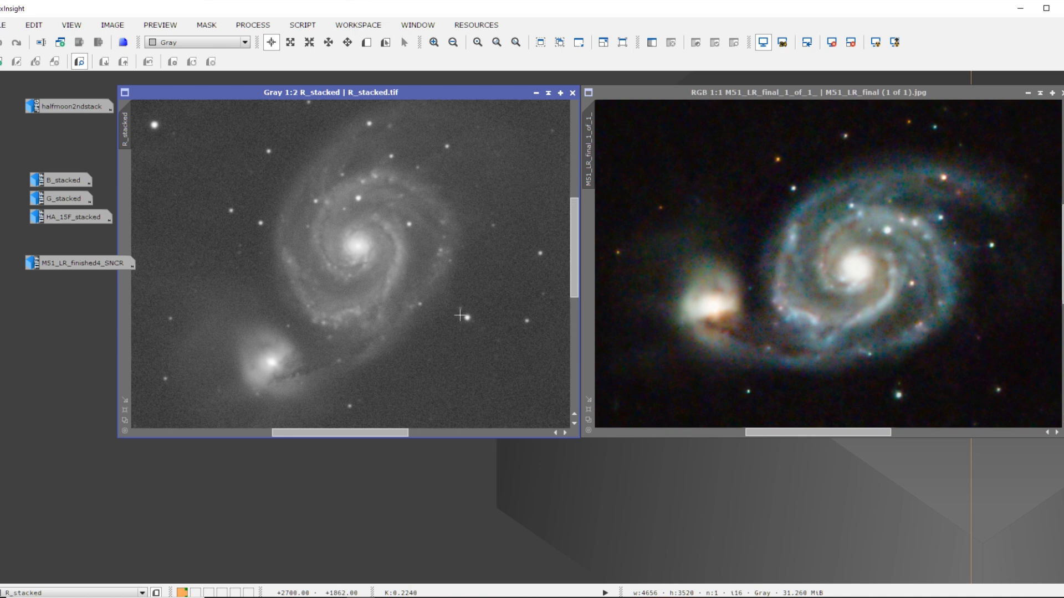
mouse_move(461, 334)
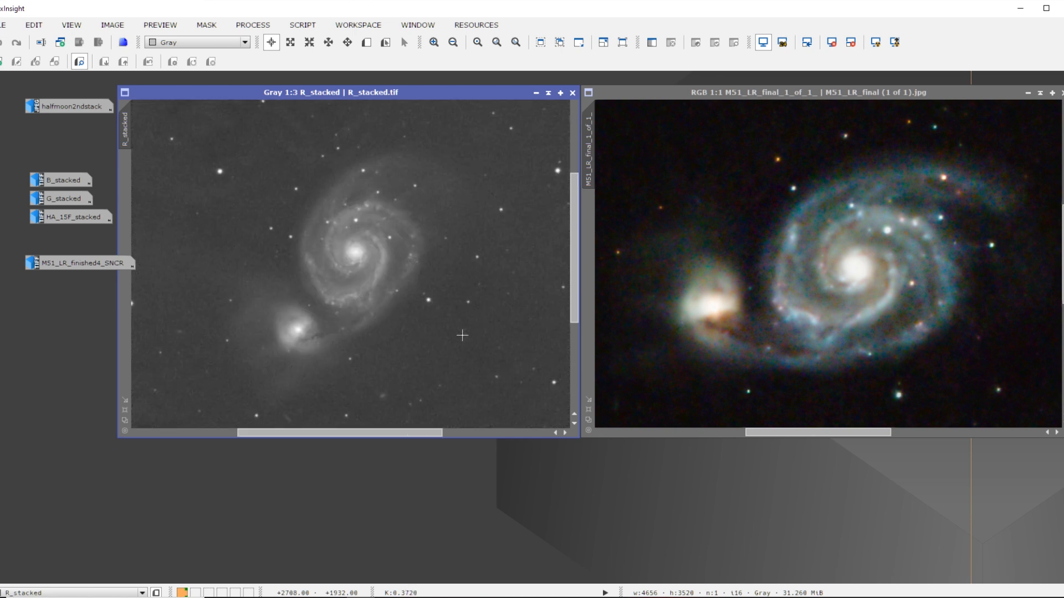
- Minimize R_stacked, inspect the B_stacked blue channel, then minimize it too
left_click(573, 93)
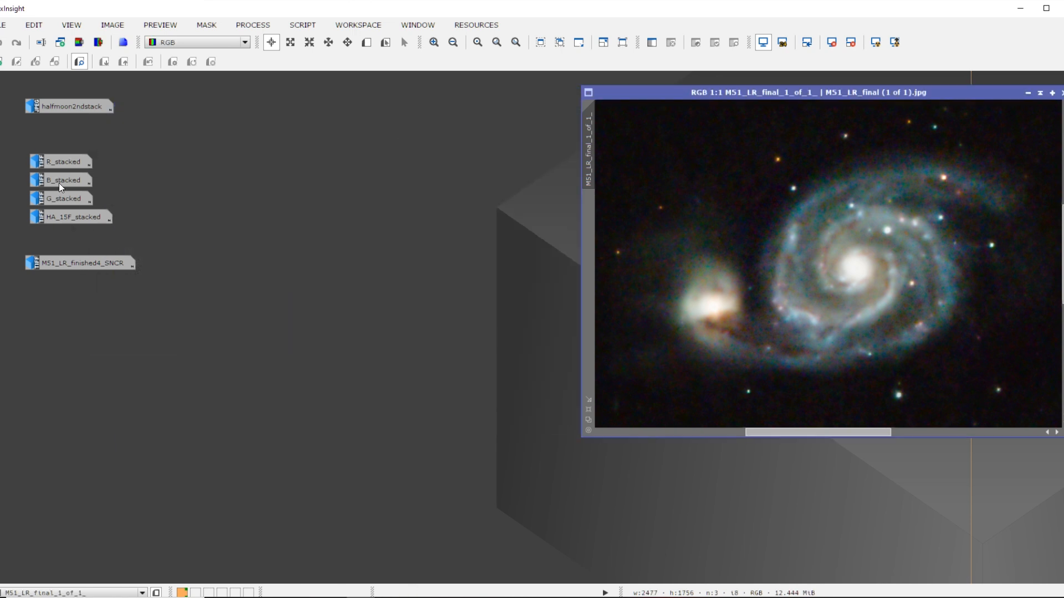
double_click(62, 180)
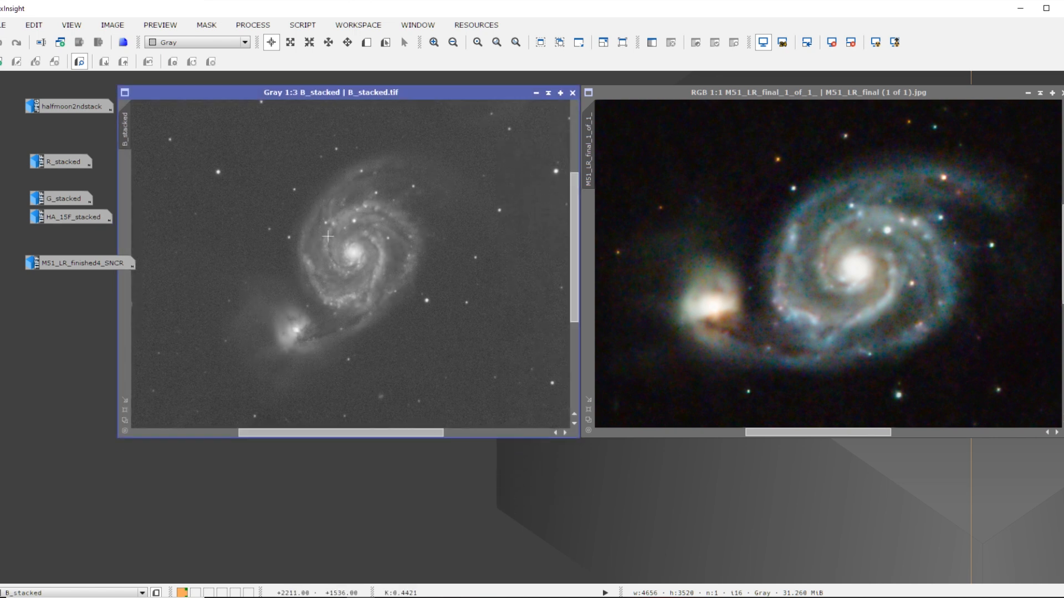
mouse_move(334, 312)
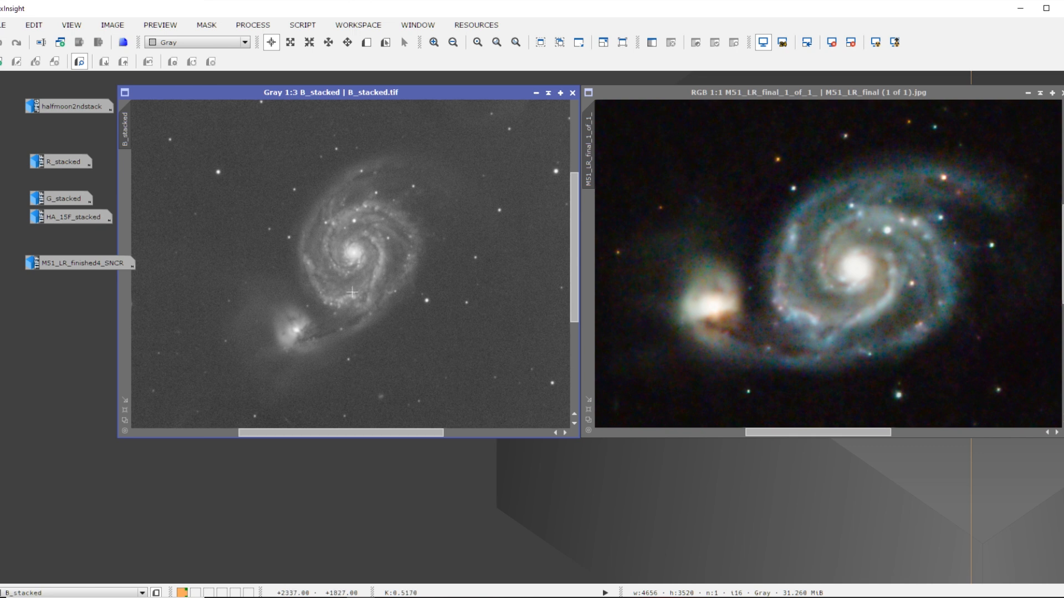
left_click(435, 42)
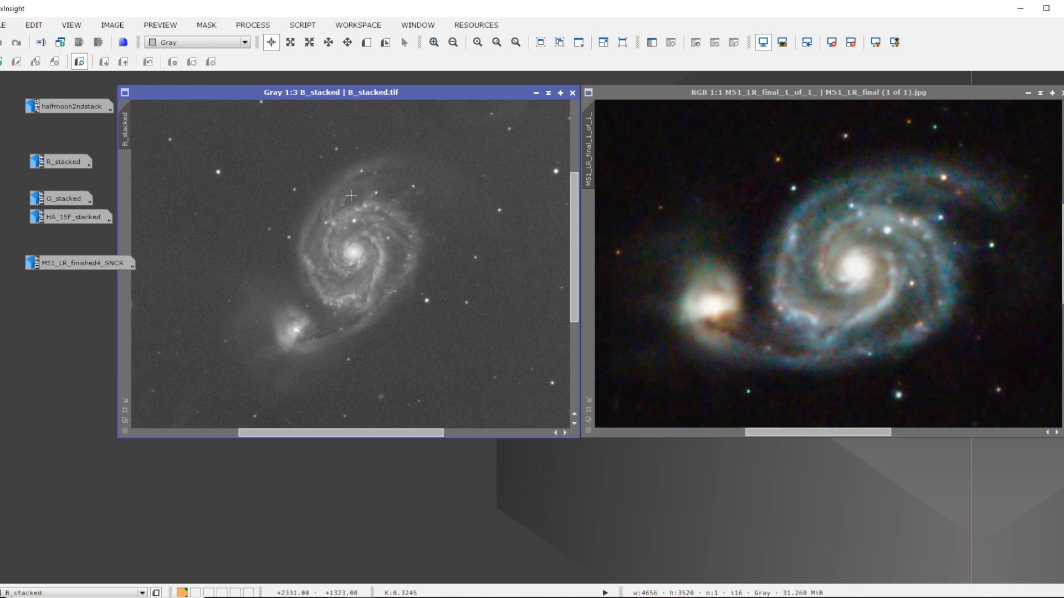
left_click(571, 92)
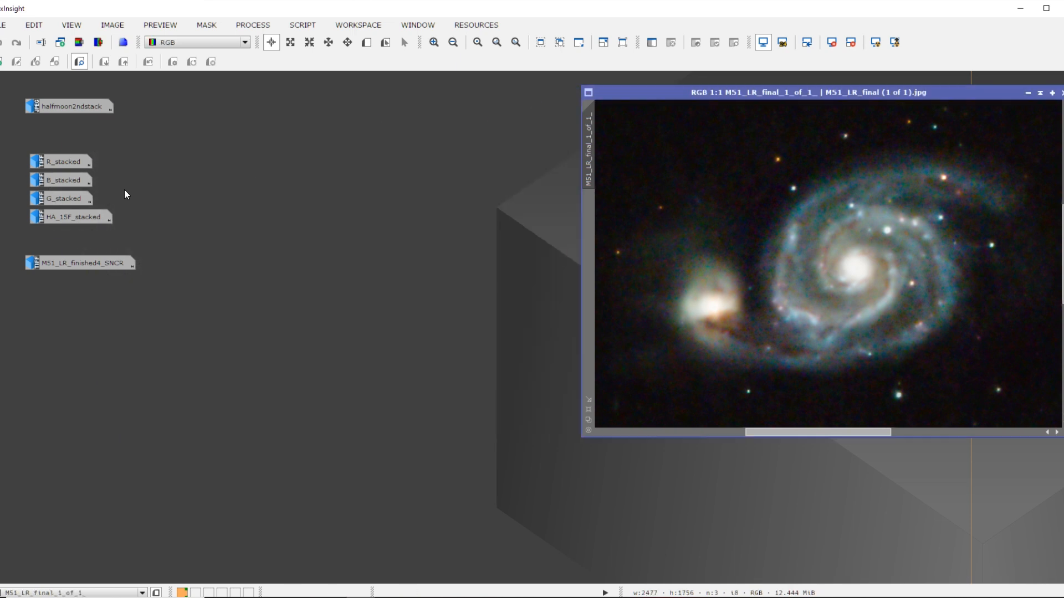
- Open G_stacked, line it up level with the colour image and zoom in on it
double_click(62, 199)
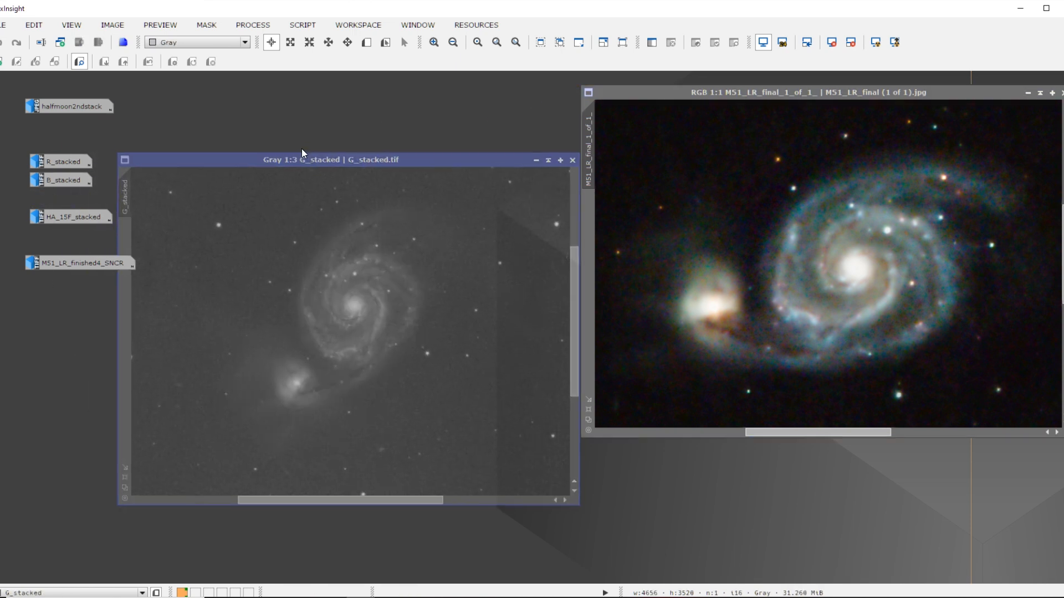
left_click_drag(330, 159, 331, 92)
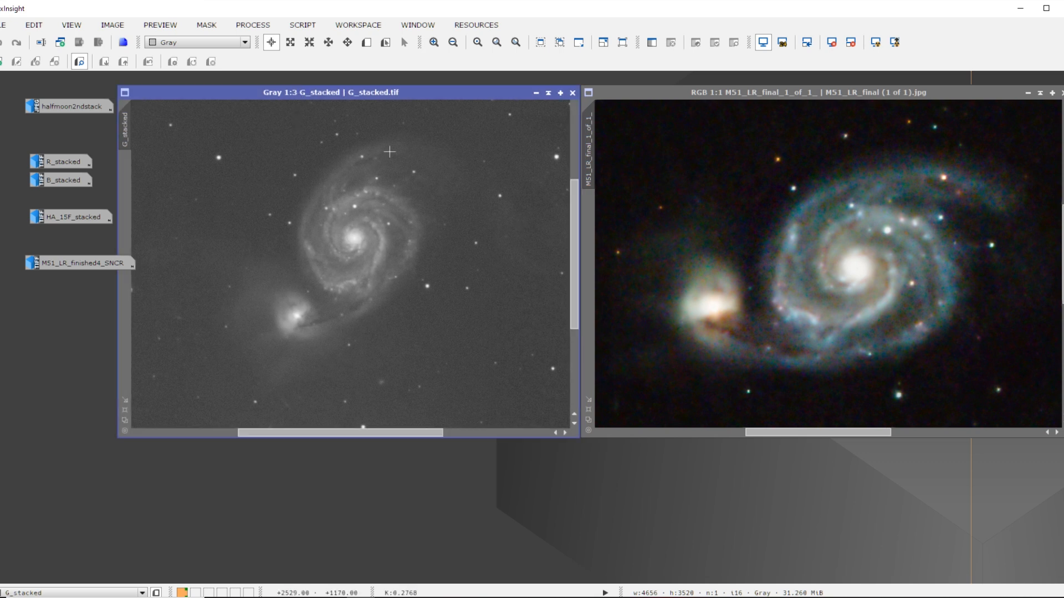
mouse_move(300, 323)
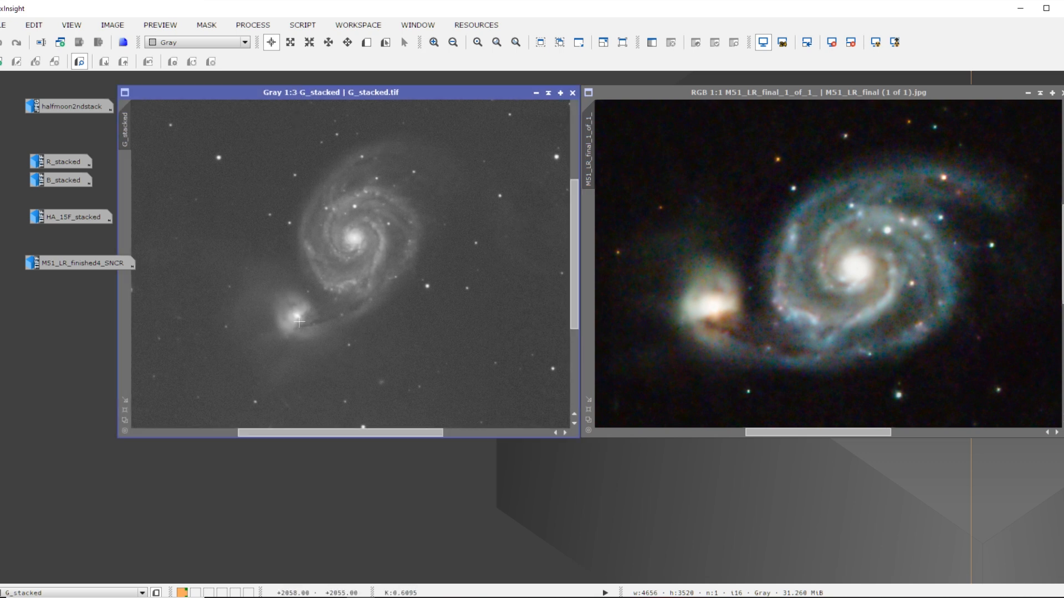
left_click(430, 42)
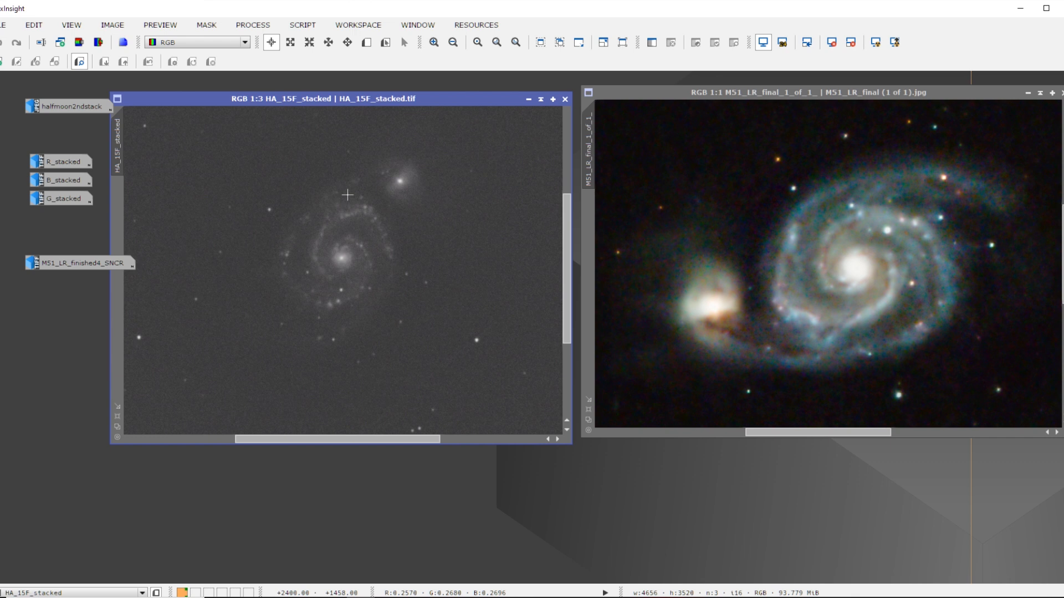
mouse_move(309, 271)
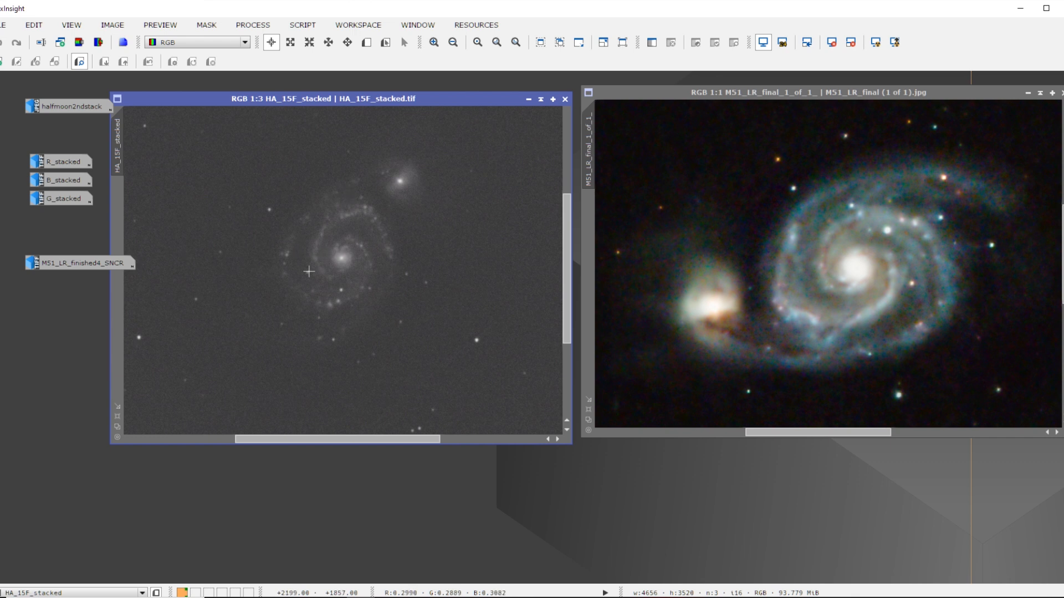
mouse_move(337, 284)
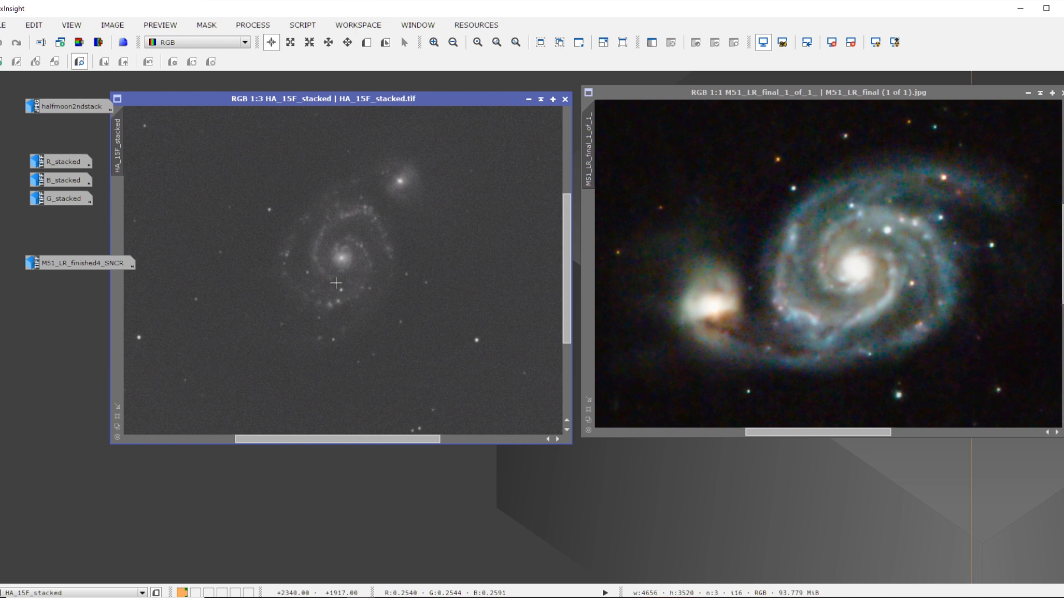
mouse_move(354, 266)
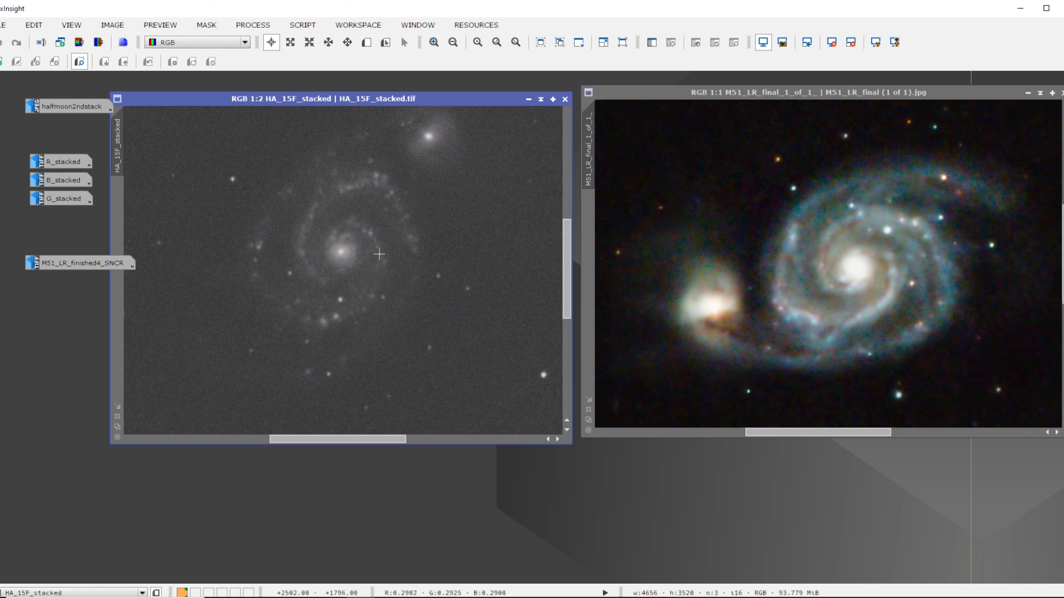
mouse_move(316, 284)
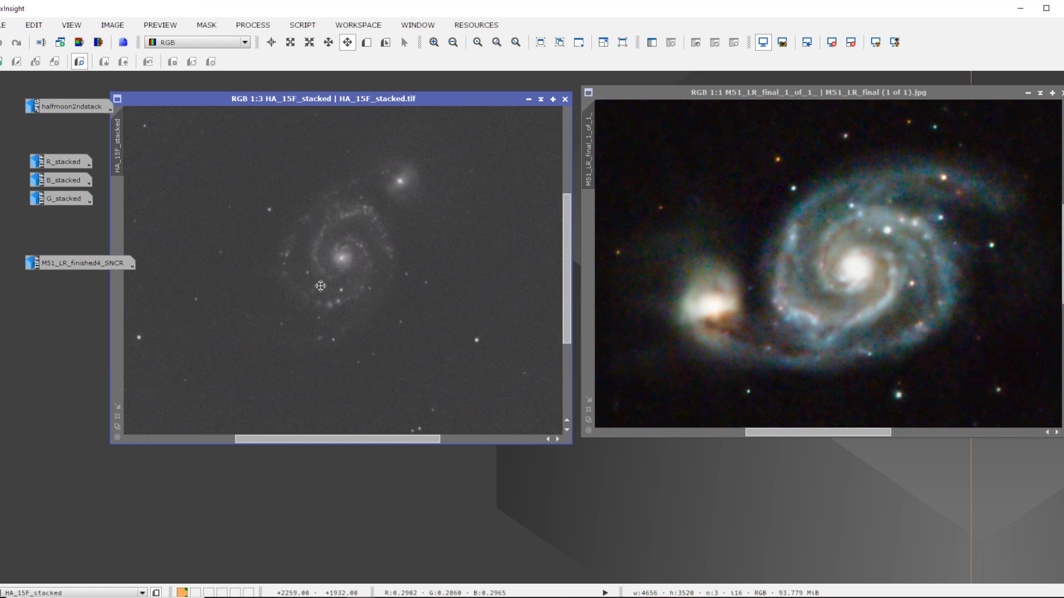
- Zoom out to see the whole HA_15F_stacked H-alpha starfield
left_click(452, 42)
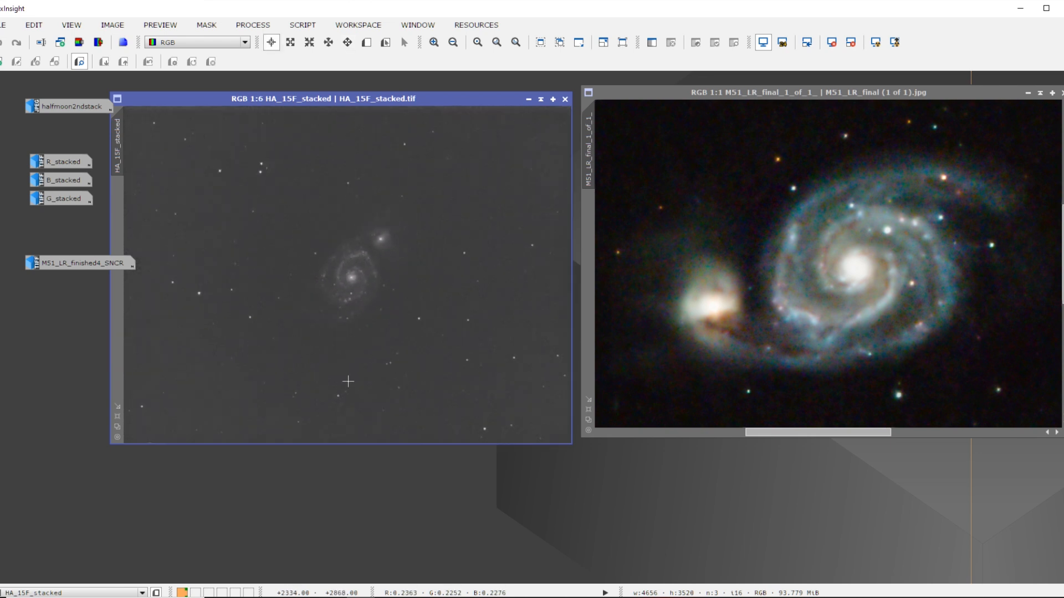
mouse_move(310, 244)
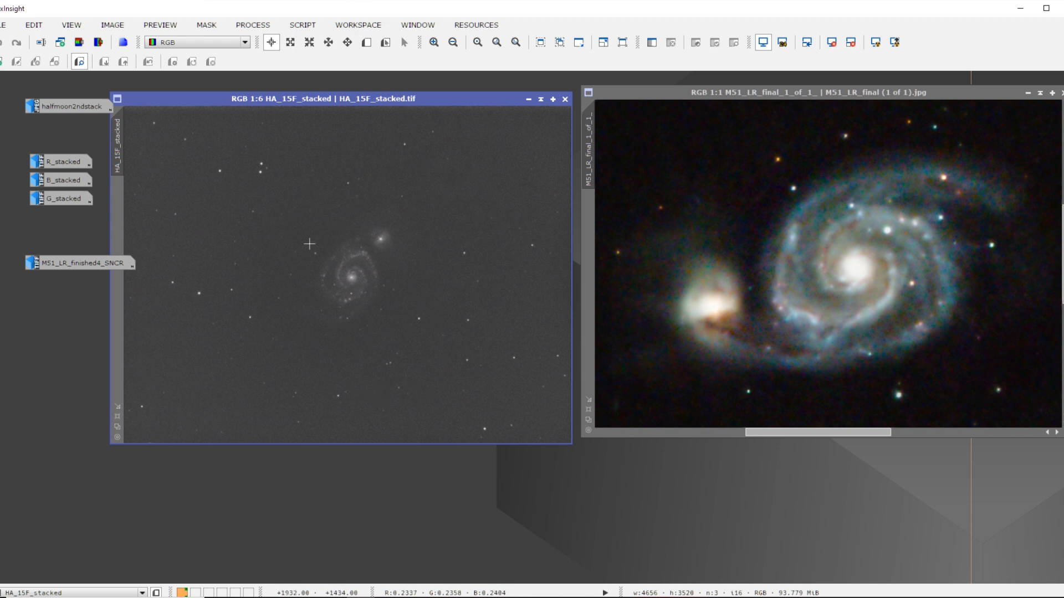
mouse_move(351, 252)
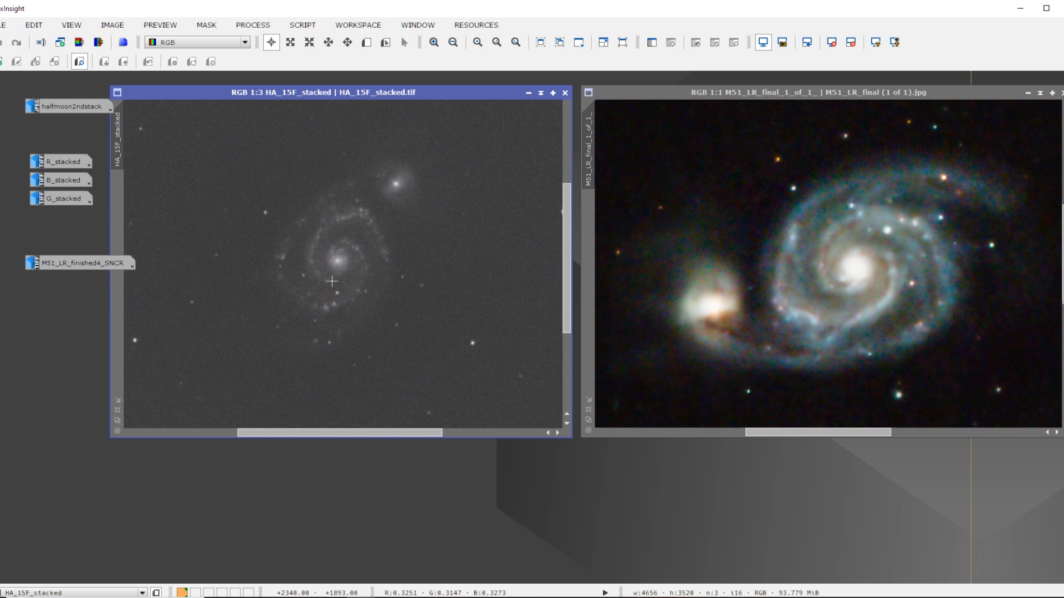
mouse_move(421, 212)
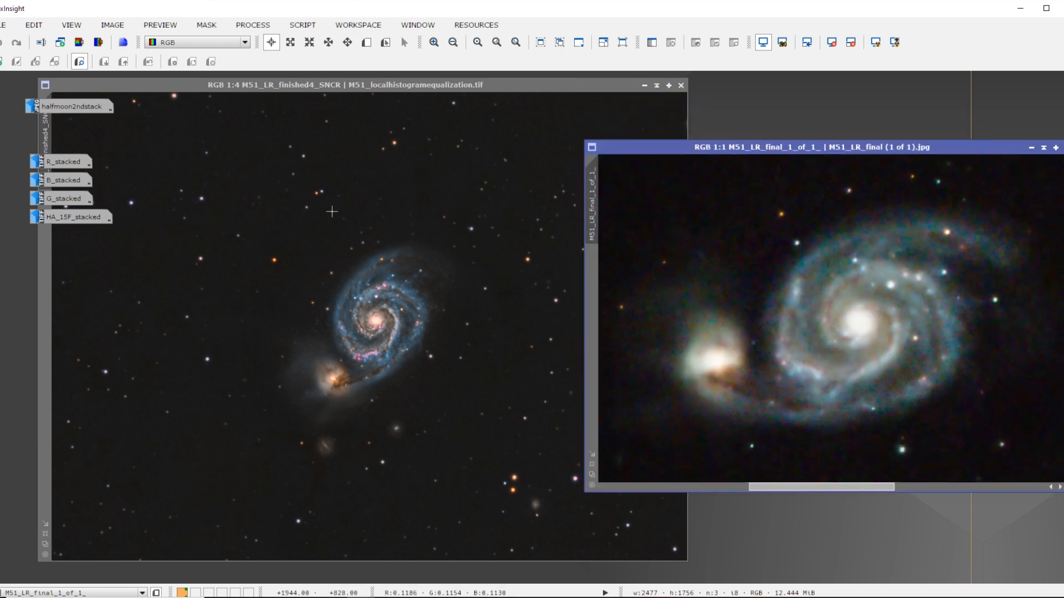
mouse_move(280, 313)
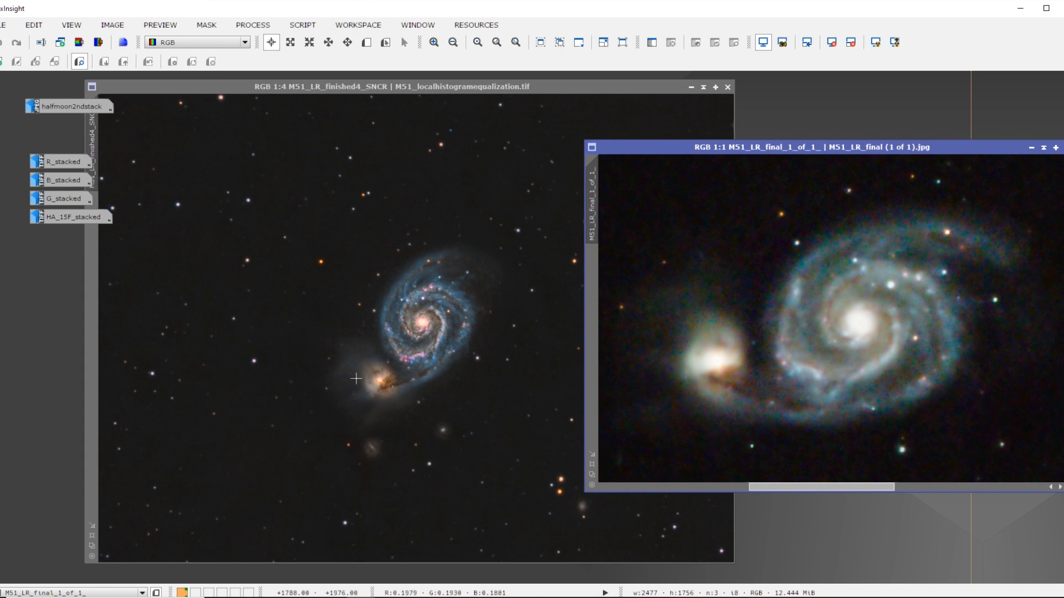
mouse_move(376, 340)
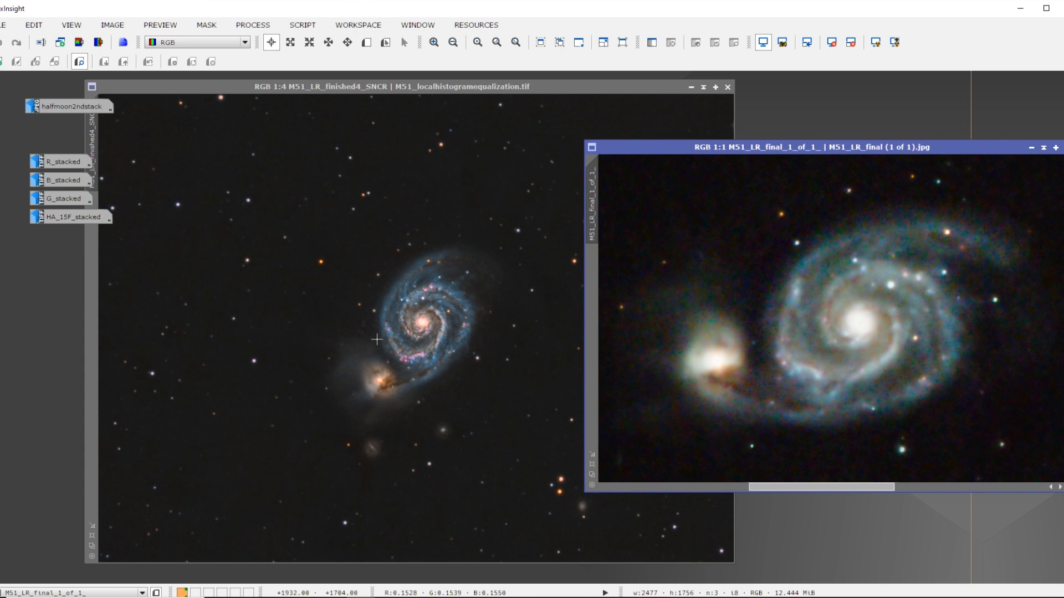
mouse_move(299, 223)
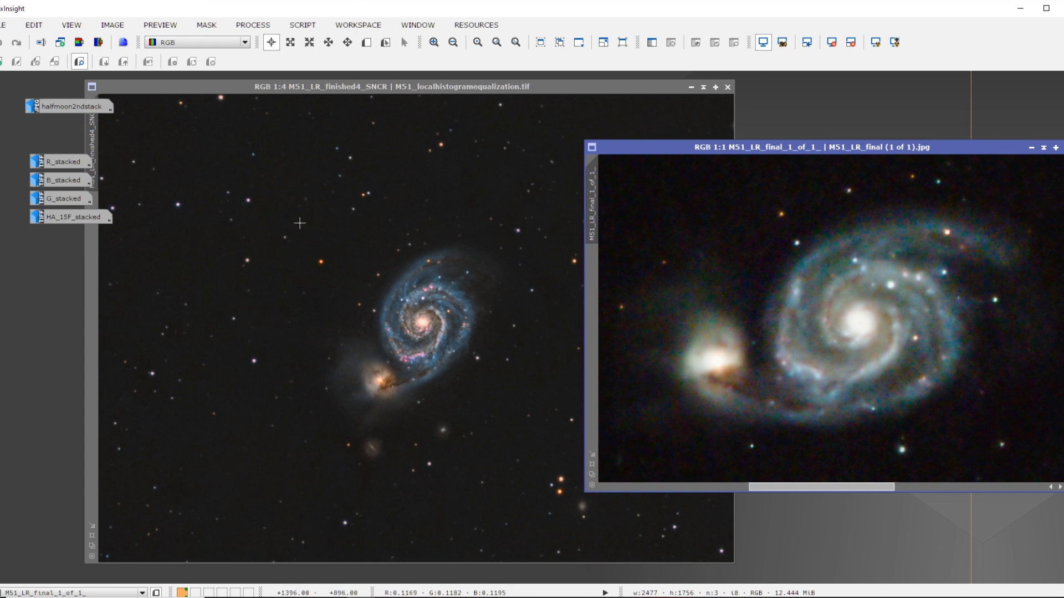
mouse_move(334, 240)
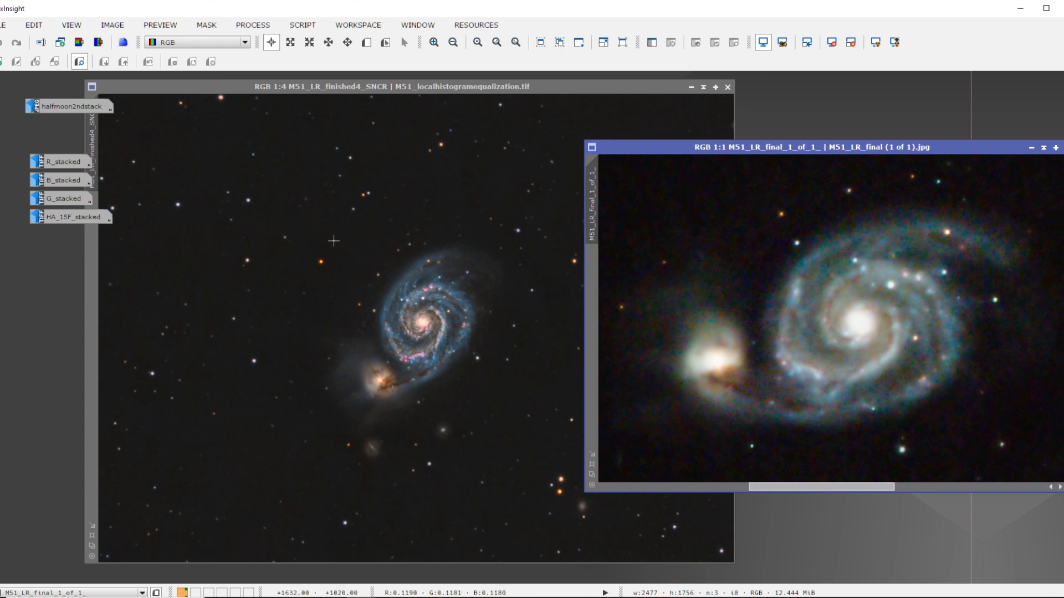
mouse_move(303, 231)
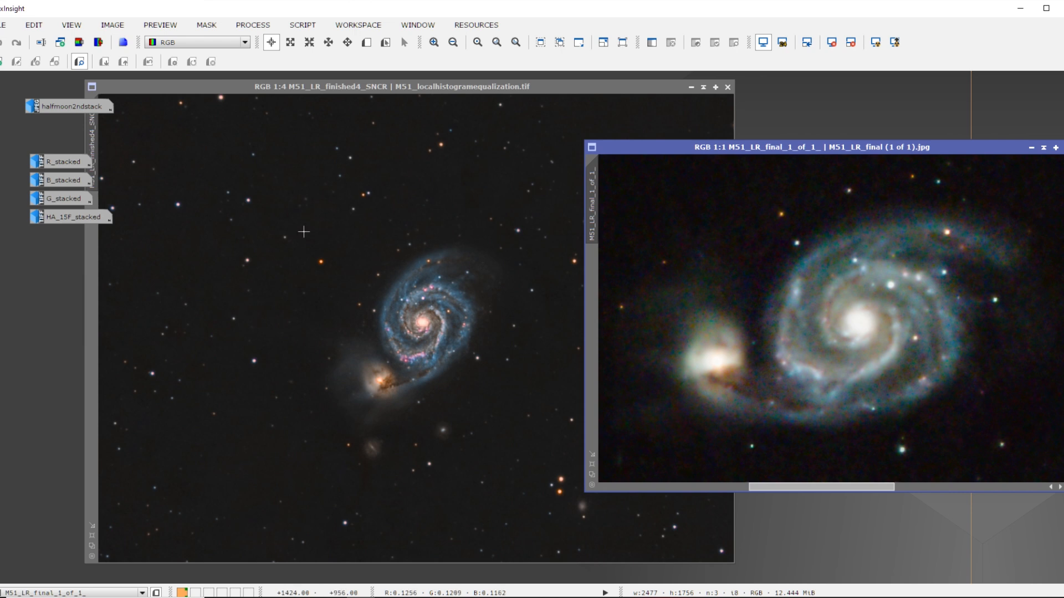
mouse_move(307, 269)
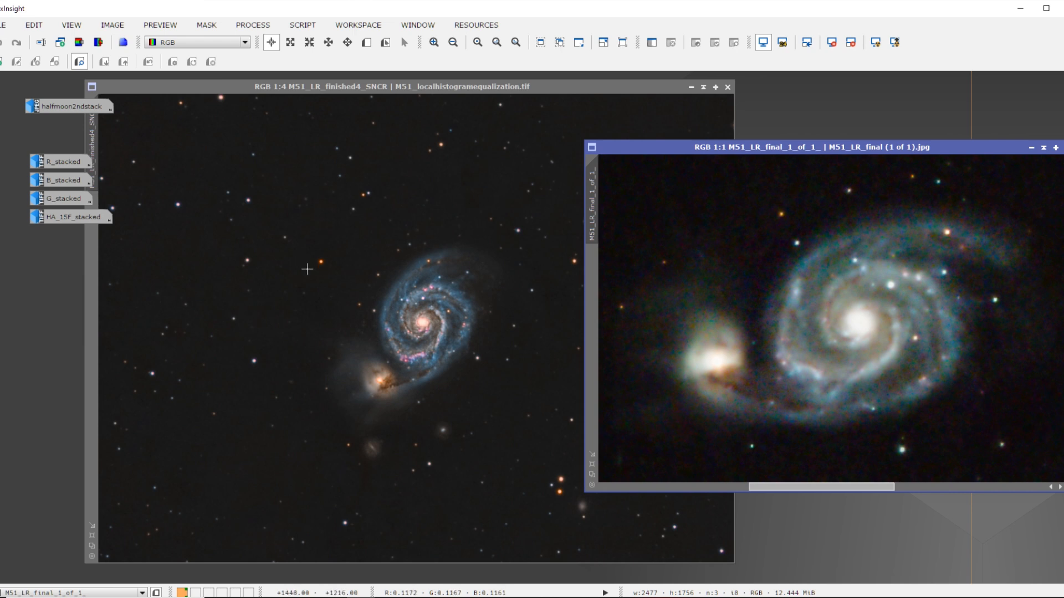
mouse_move(330, 268)
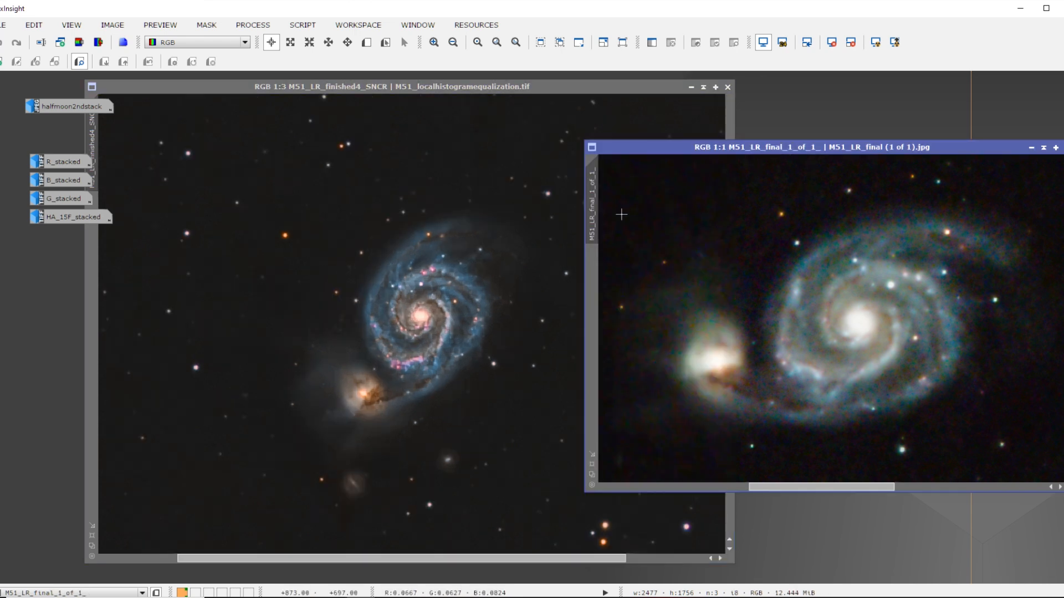
- Activate the processed M51 window, then the older colour image beside it for comparison
left_click(380, 86)
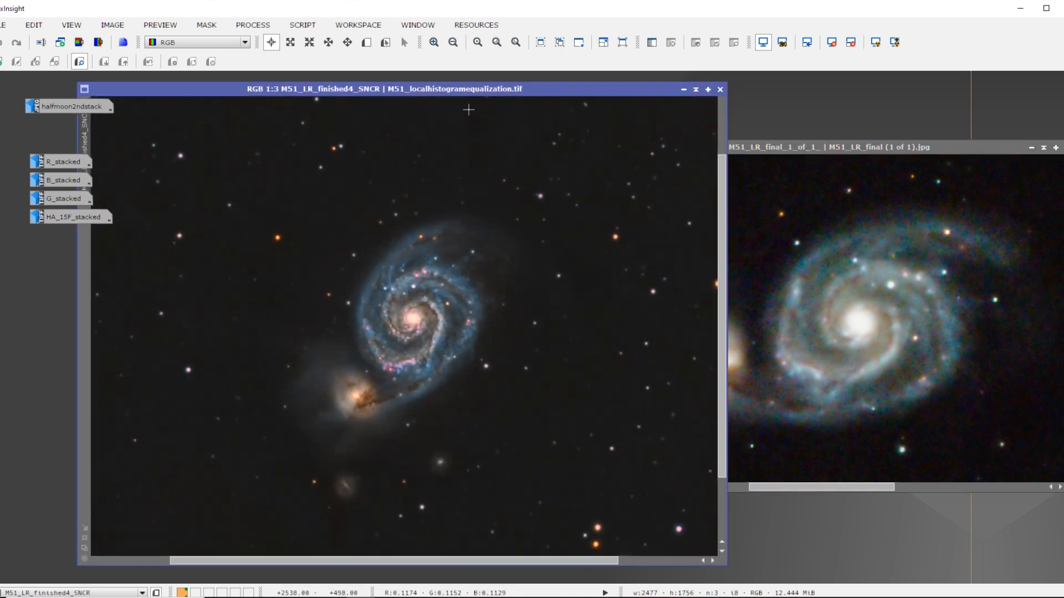
left_click(814, 146)
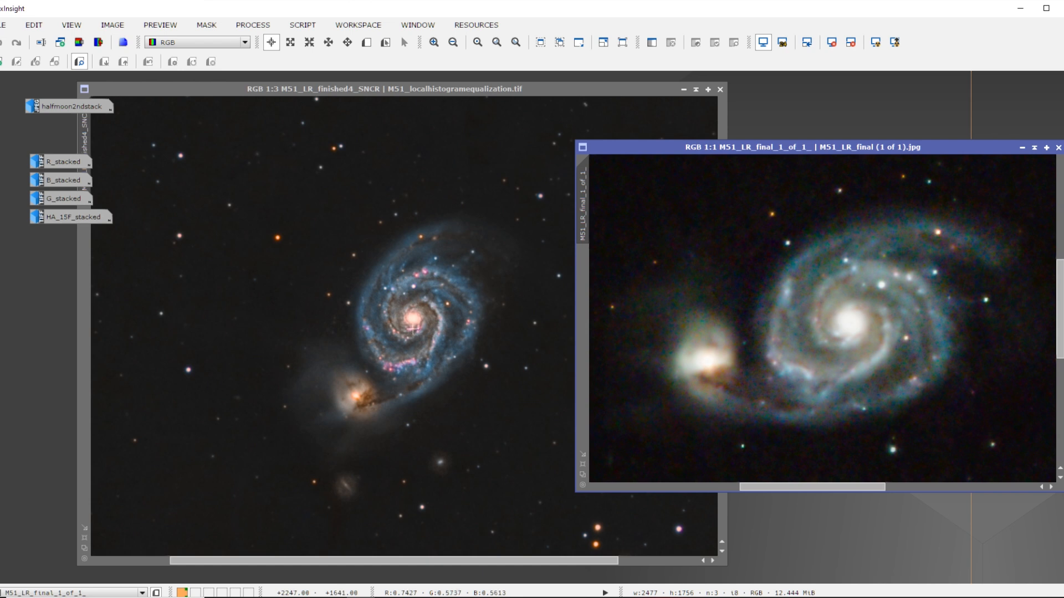
mouse_move(357, 424)
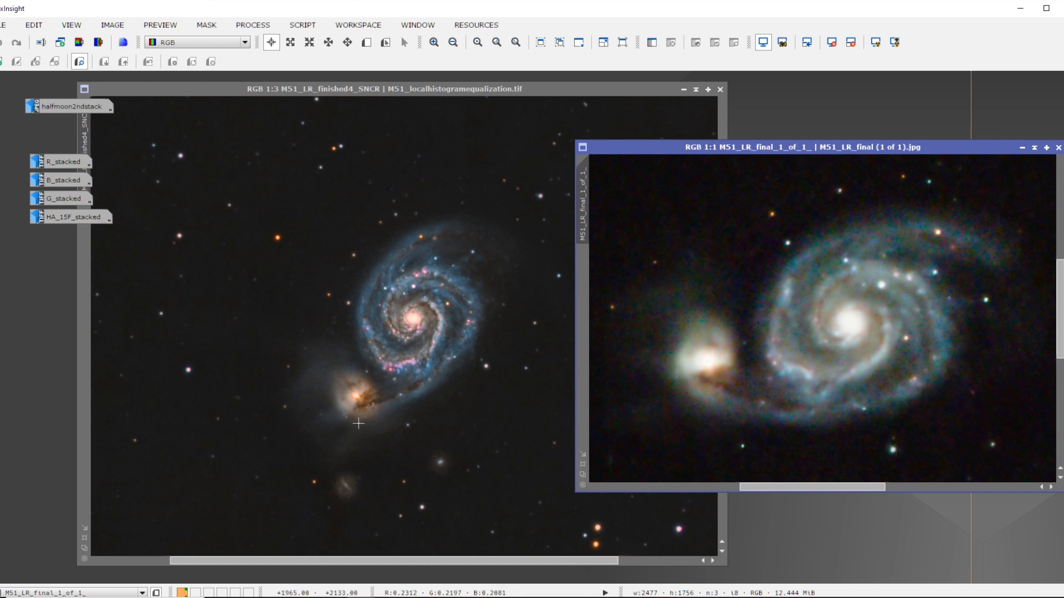
mouse_move(431, 334)
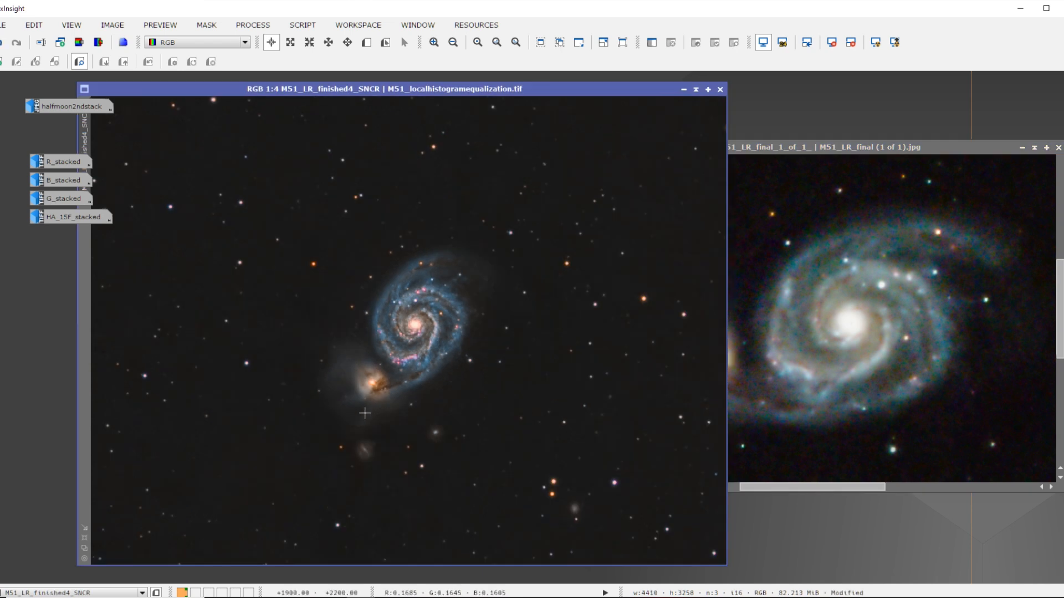
mouse_move(367, 437)
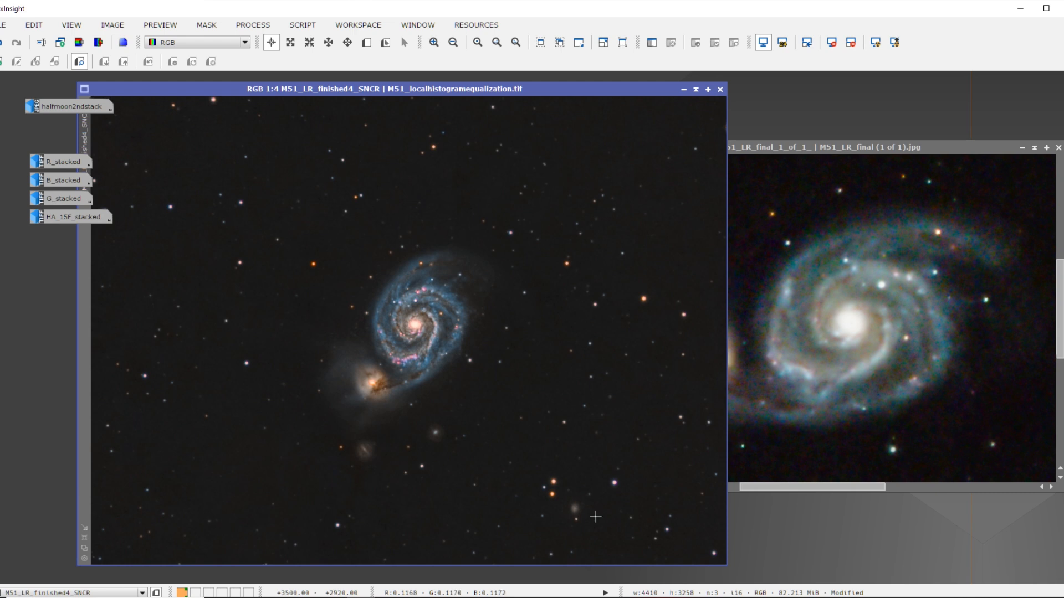
mouse_move(582, 524)
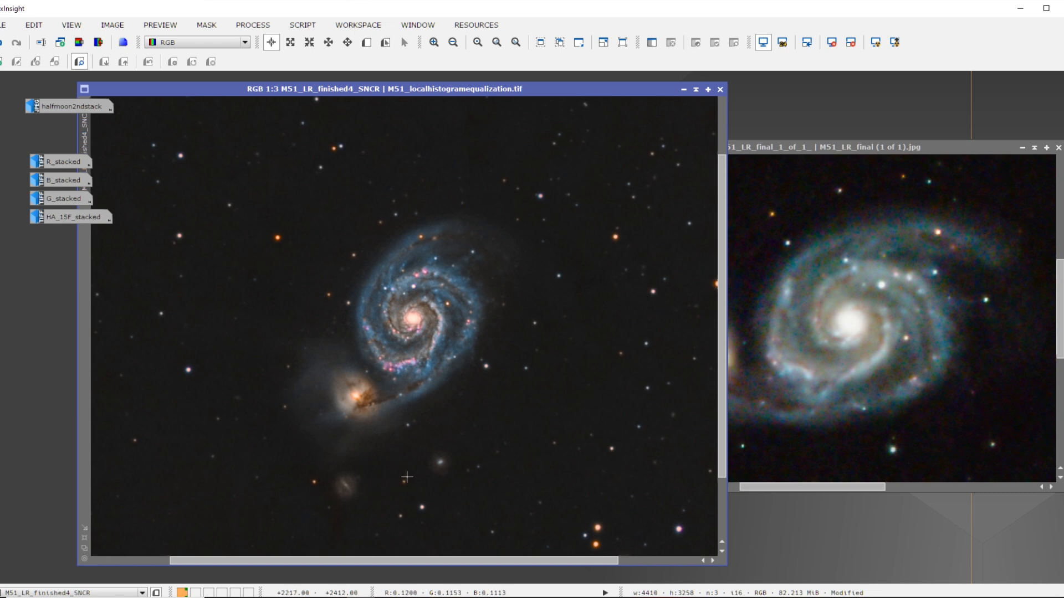
mouse_move(450, 382)
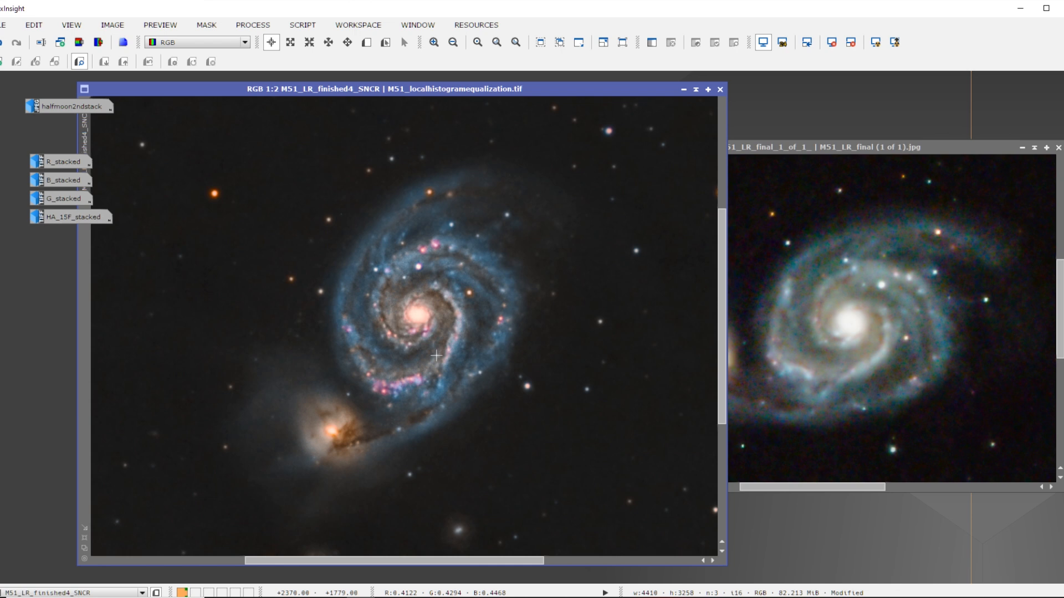
mouse_move(320, 339)
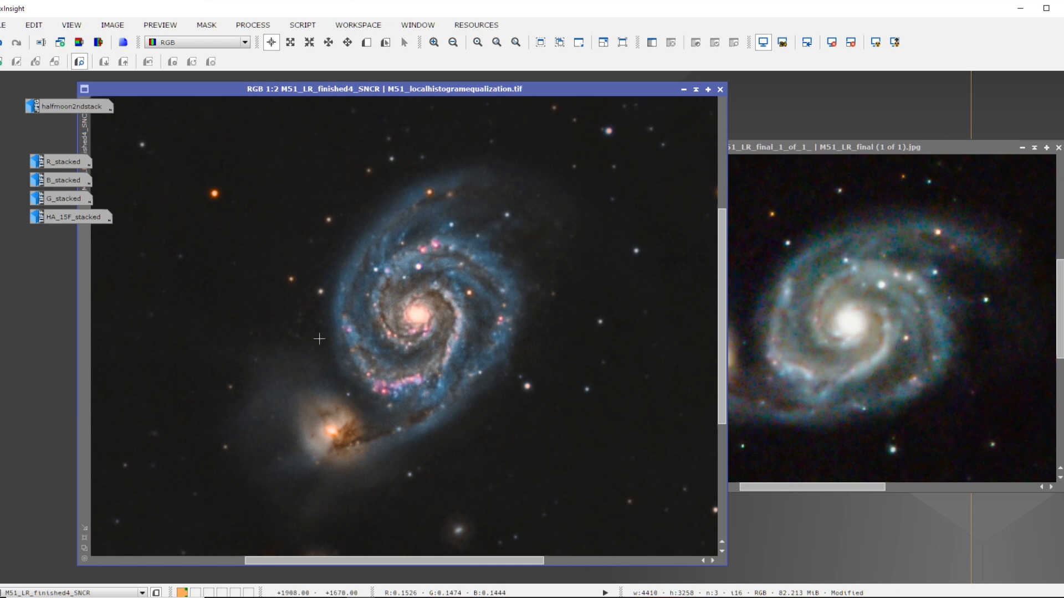
mouse_move(341, 334)
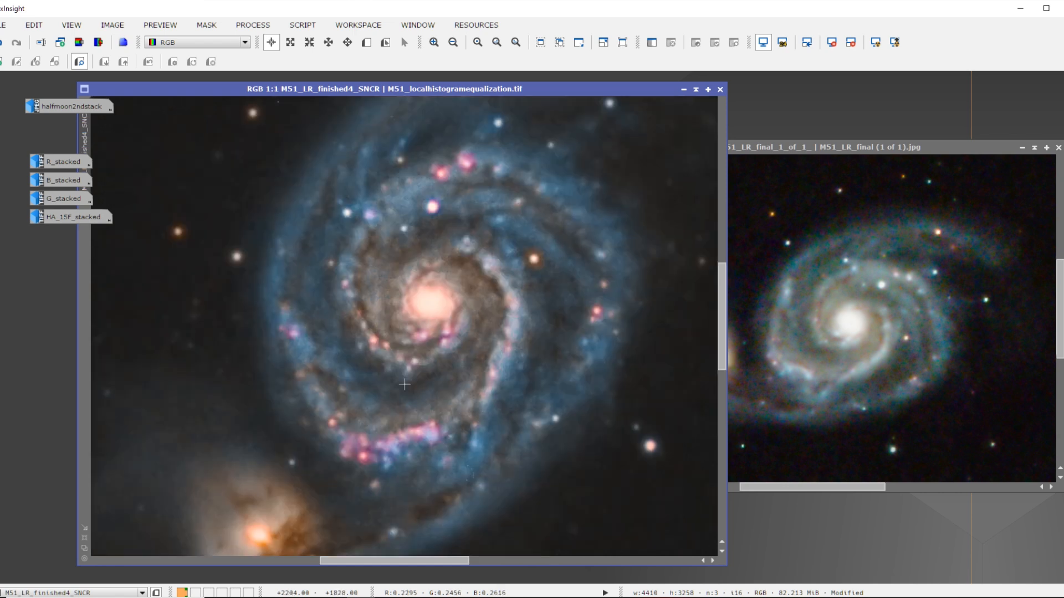
left_click(452, 42)
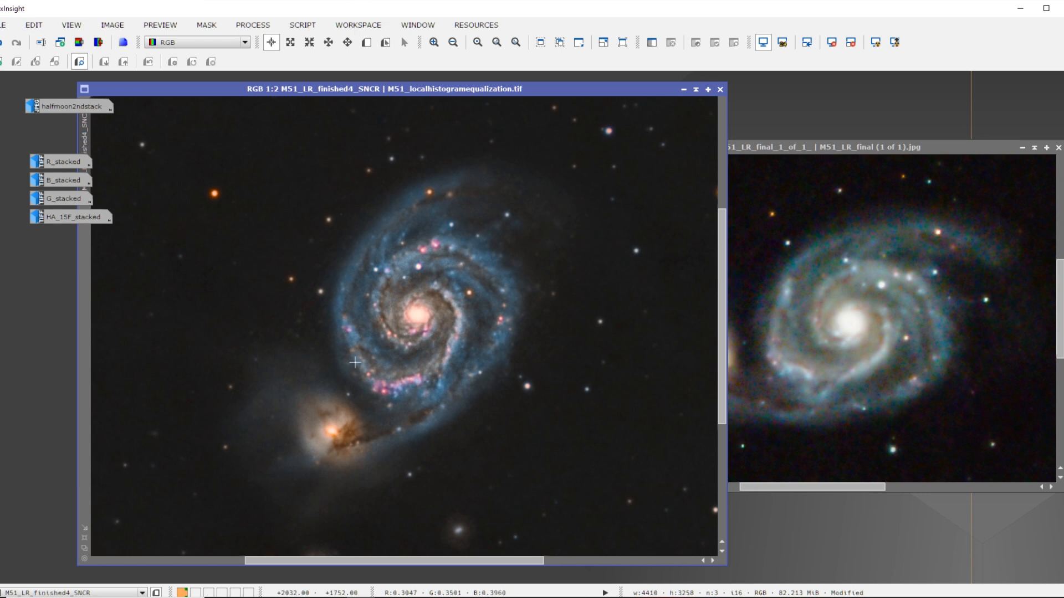
mouse_move(437, 258)
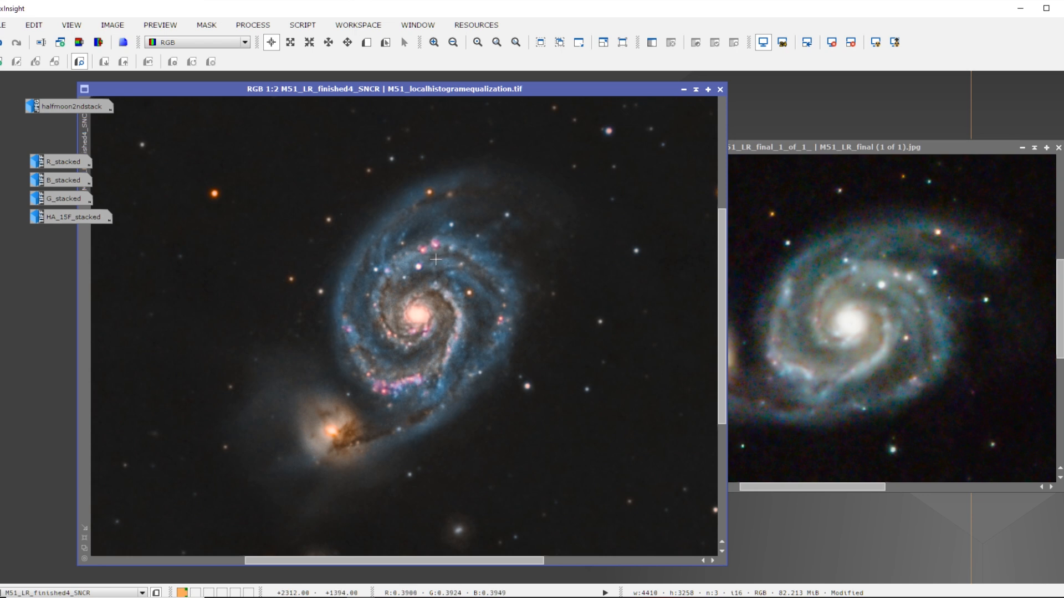
mouse_move(433, 238)
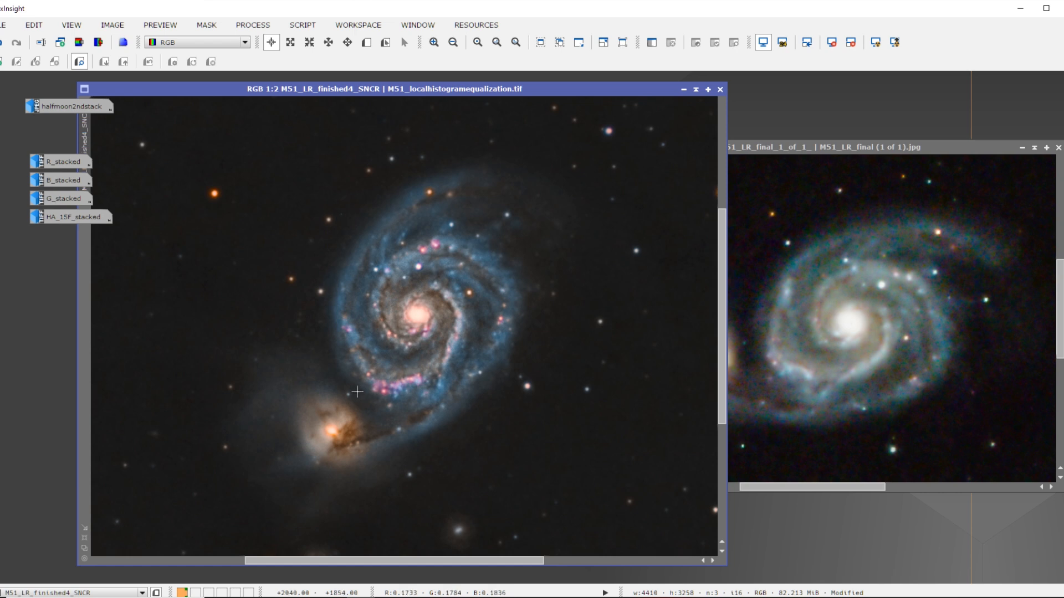
mouse_move(380, 375)
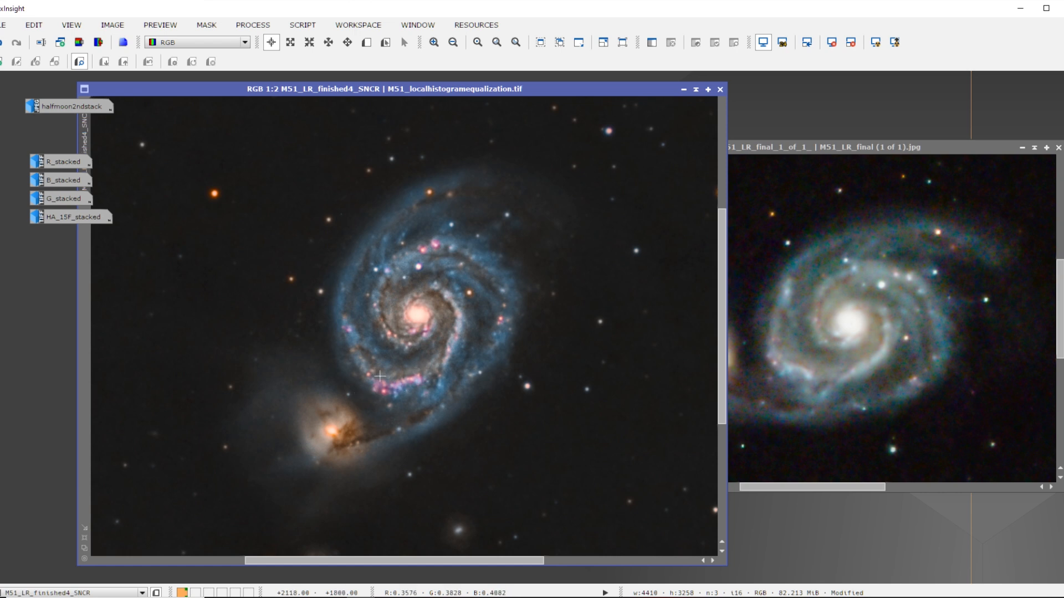
mouse_move(434, 350)
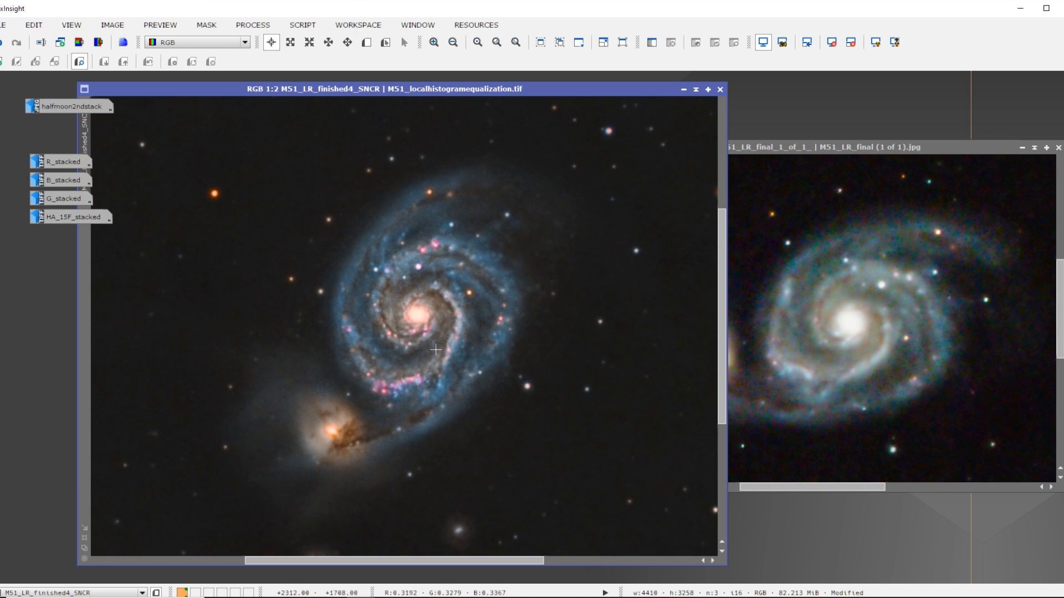
mouse_move(484, 301)
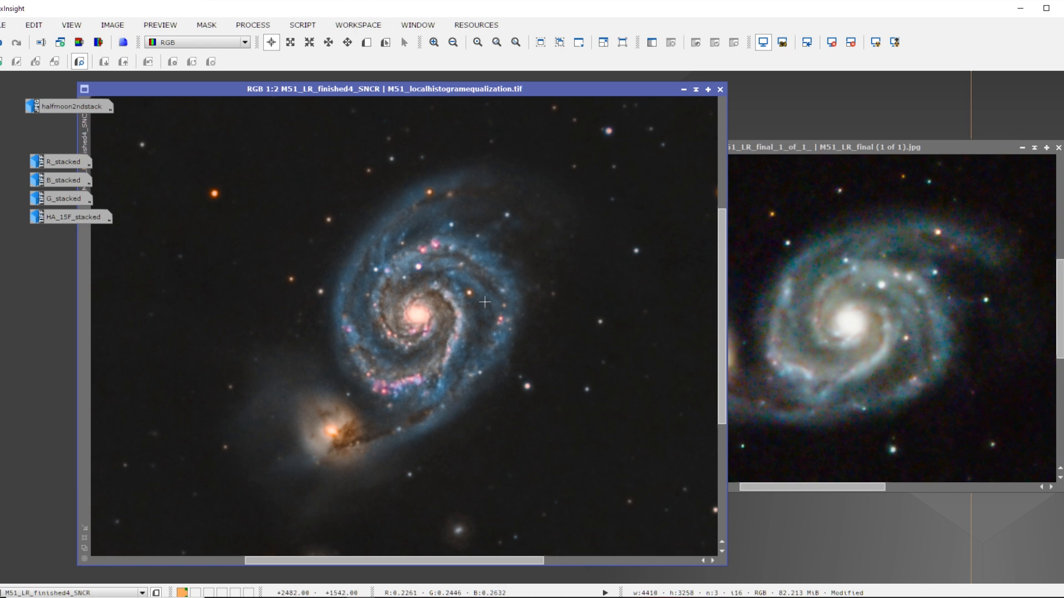
mouse_move(428, 332)
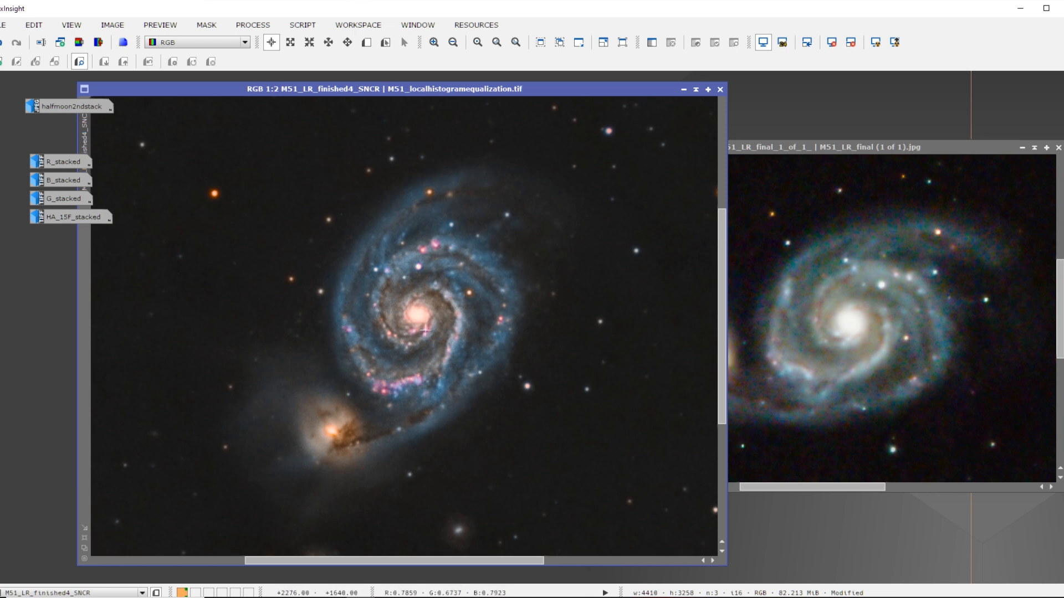
mouse_move(433, 346)
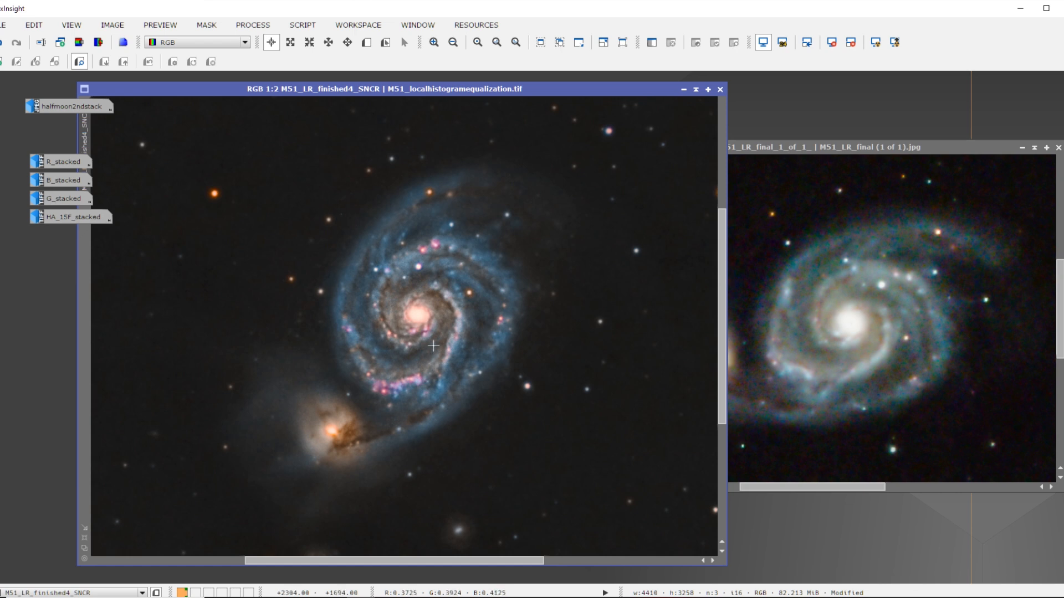
mouse_move(449, 333)
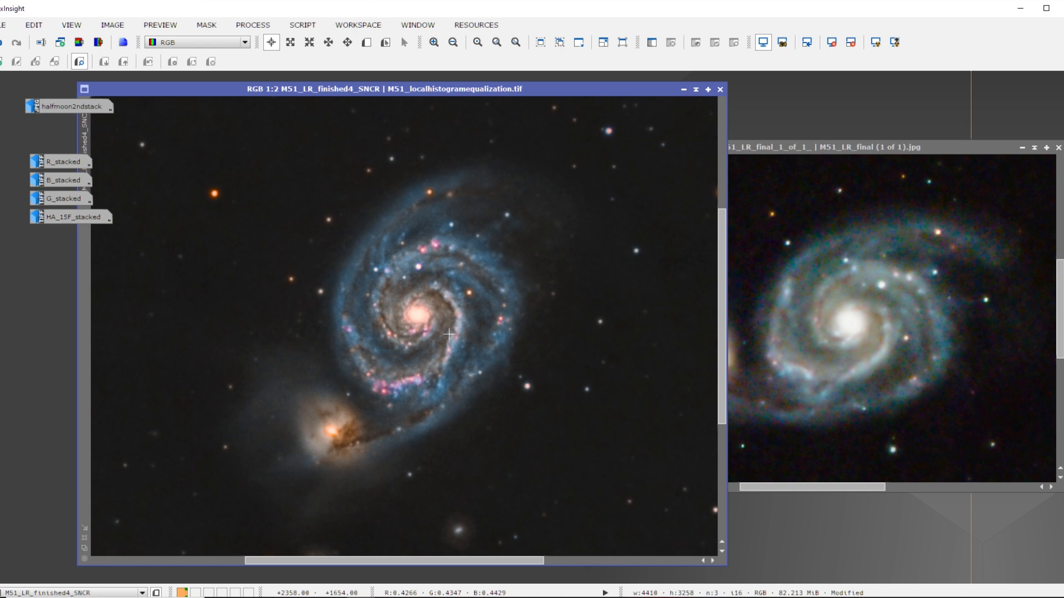
mouse_move(409, 347)
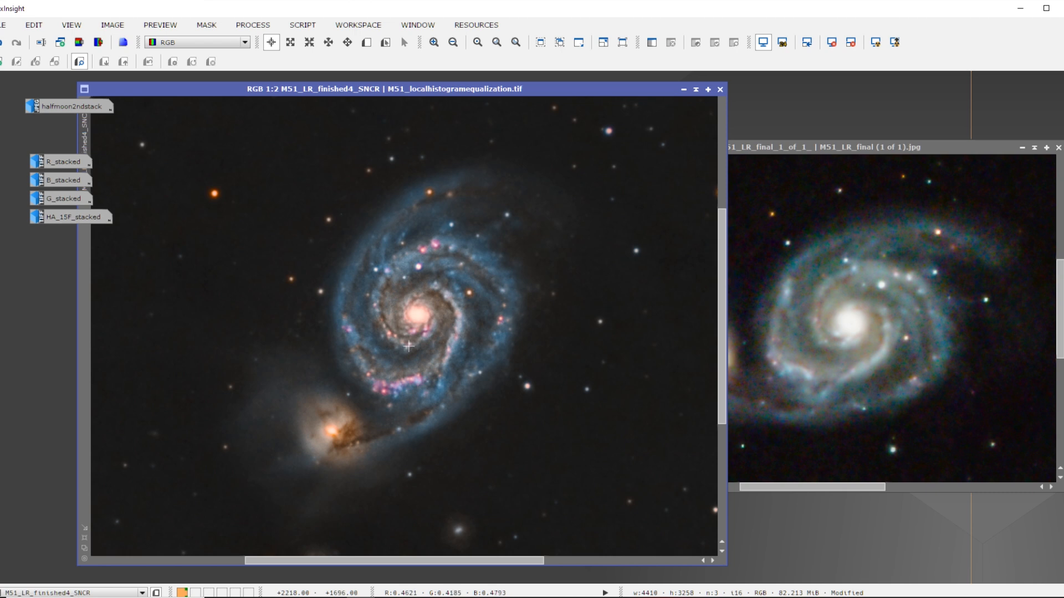